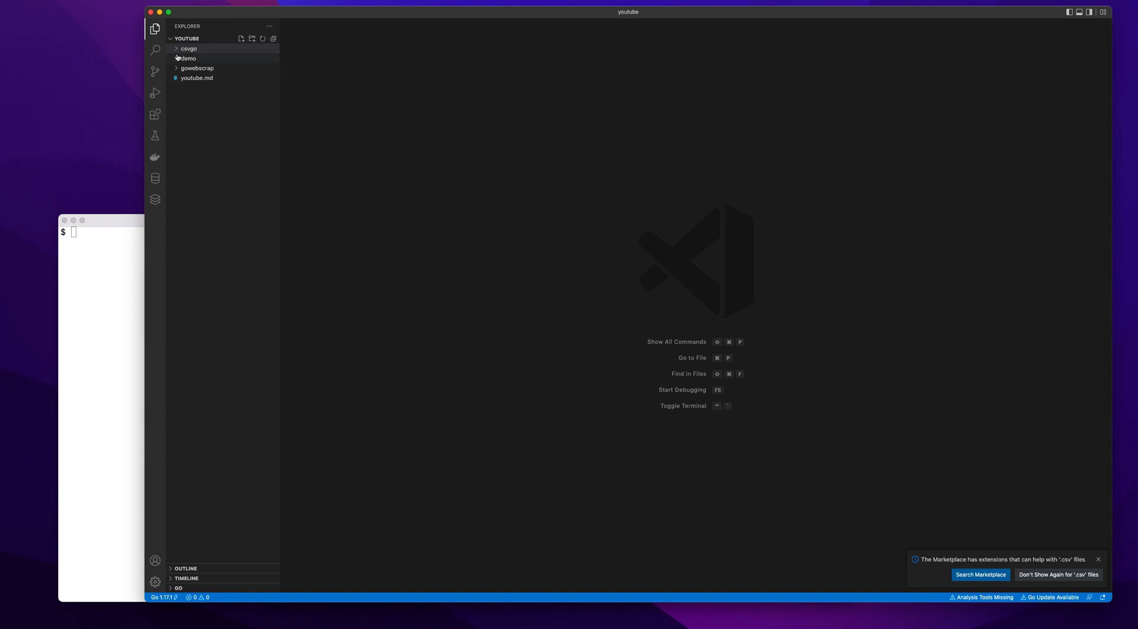
View users.csv from the csvgo folder, then switch to the terminal window.
{"action": "left_click", "coordinate": [189, 47]}
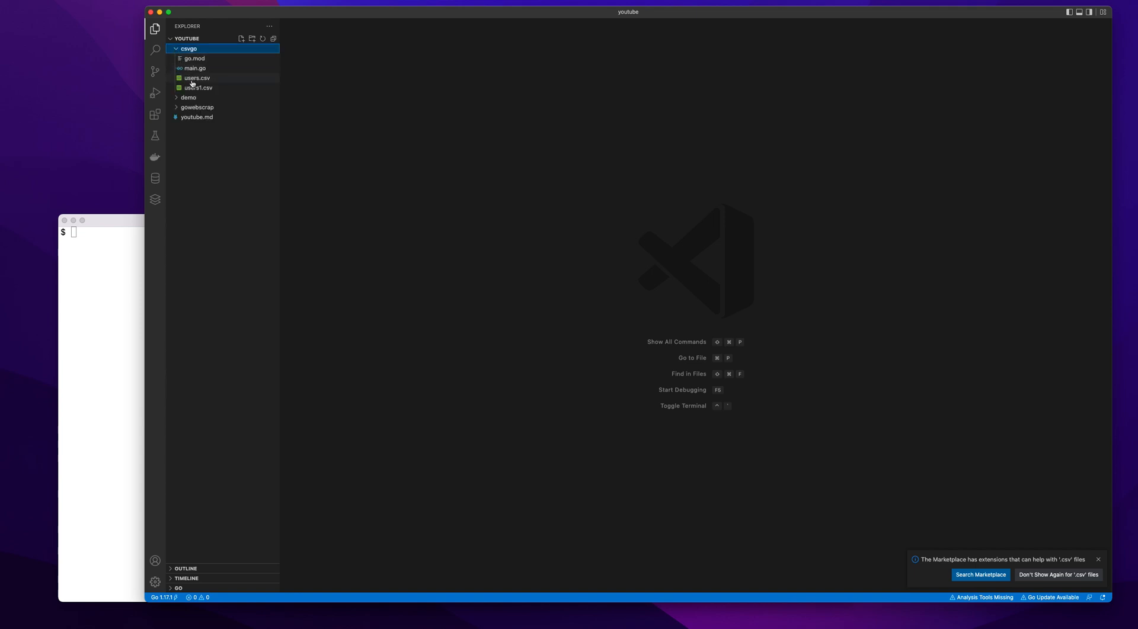
{"action": "left_click", "coordinate": [196, 78]}
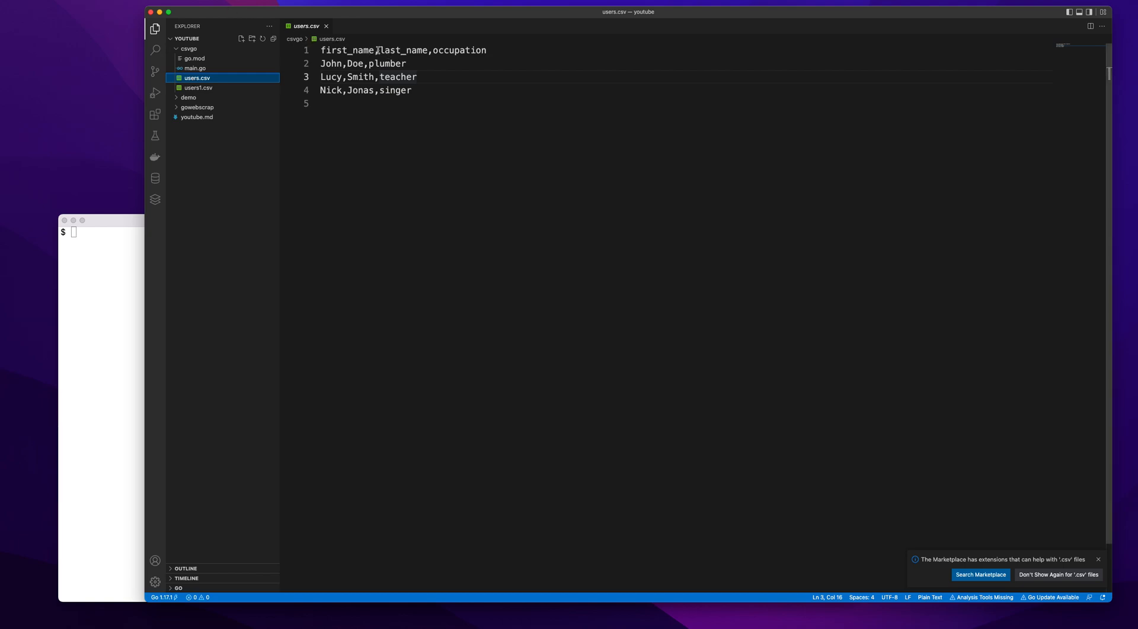
{"action": "left_click", "coordinate": [404, 50]}
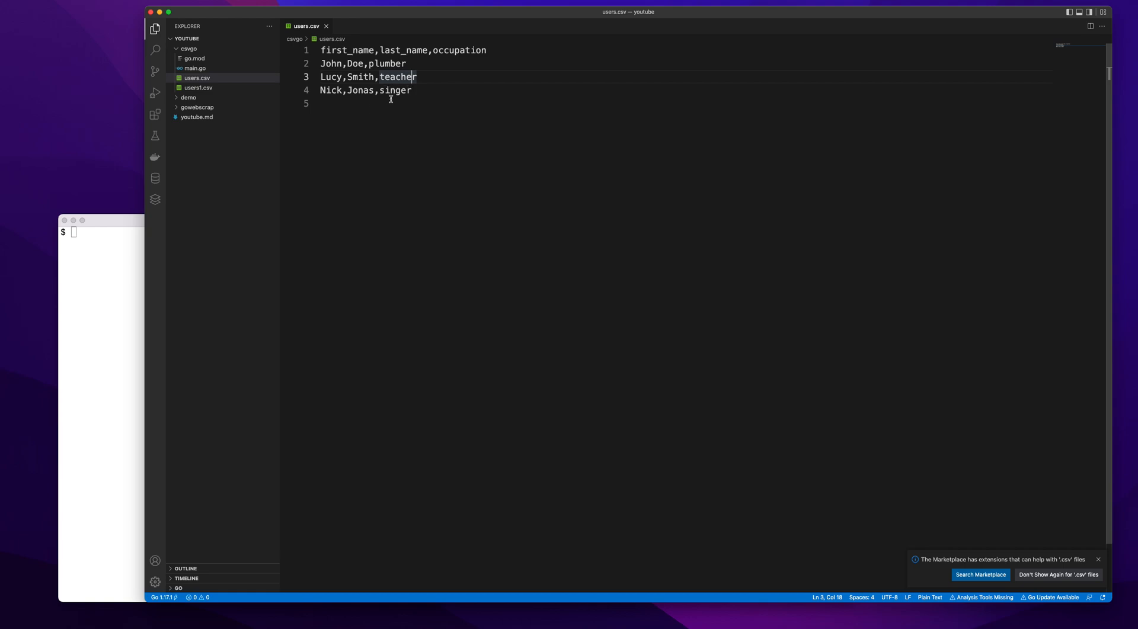
{"action": "mouse_move", "coordinate": [421, 89]}
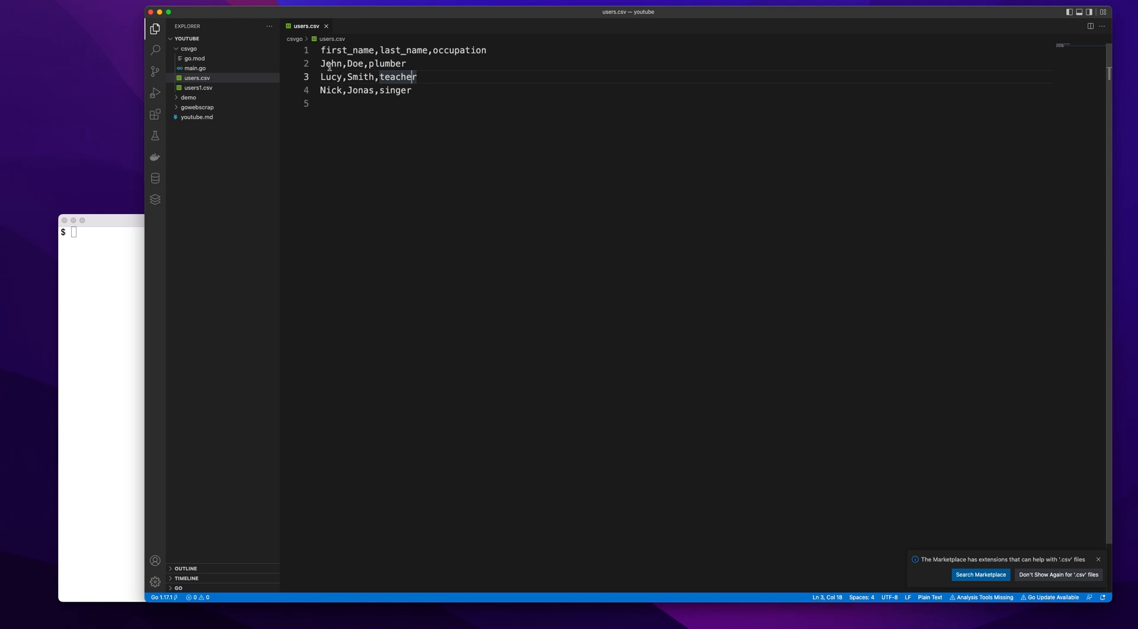
{"action": "left_click", "coordinate": [326, 26]}
{"action": "type", "text": "m"}
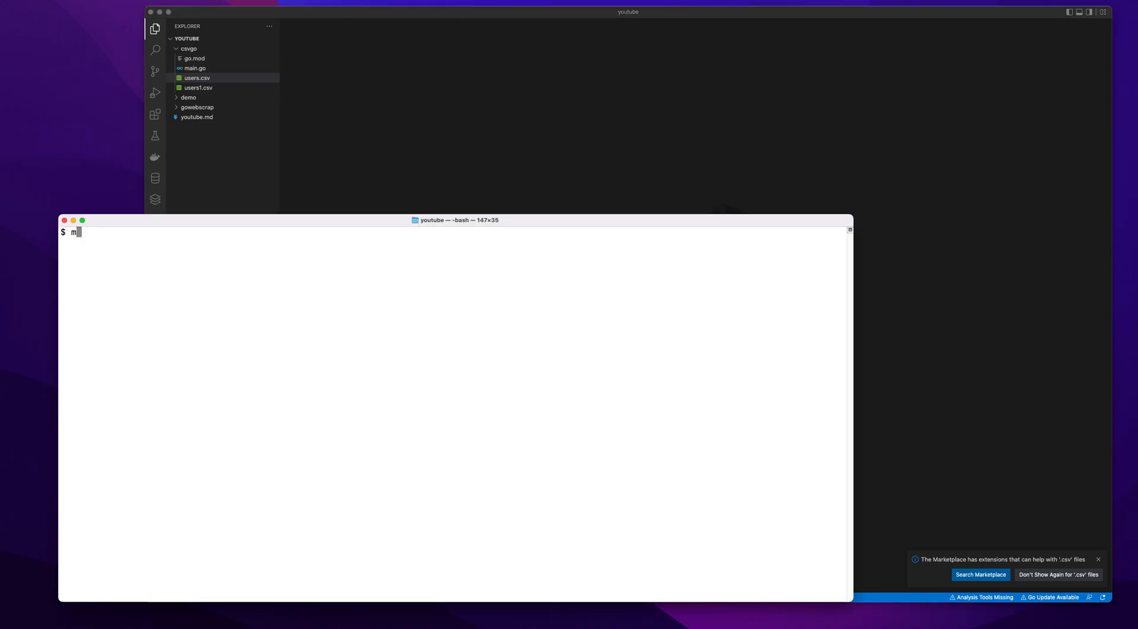
Create the readcsv folder, initialise Go module readcsv, and touch an empty main.go.
{"action": "type", "text": "kdir r"}
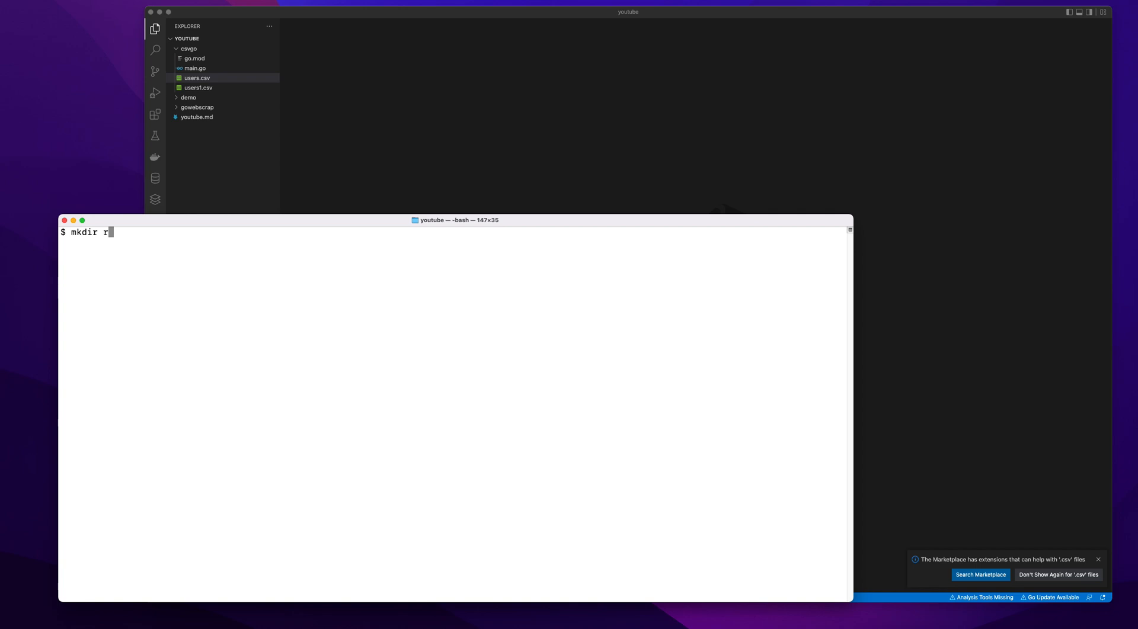
{"action": "type", "text": "eadcsv"}
{"action": "type", "text": "g"}
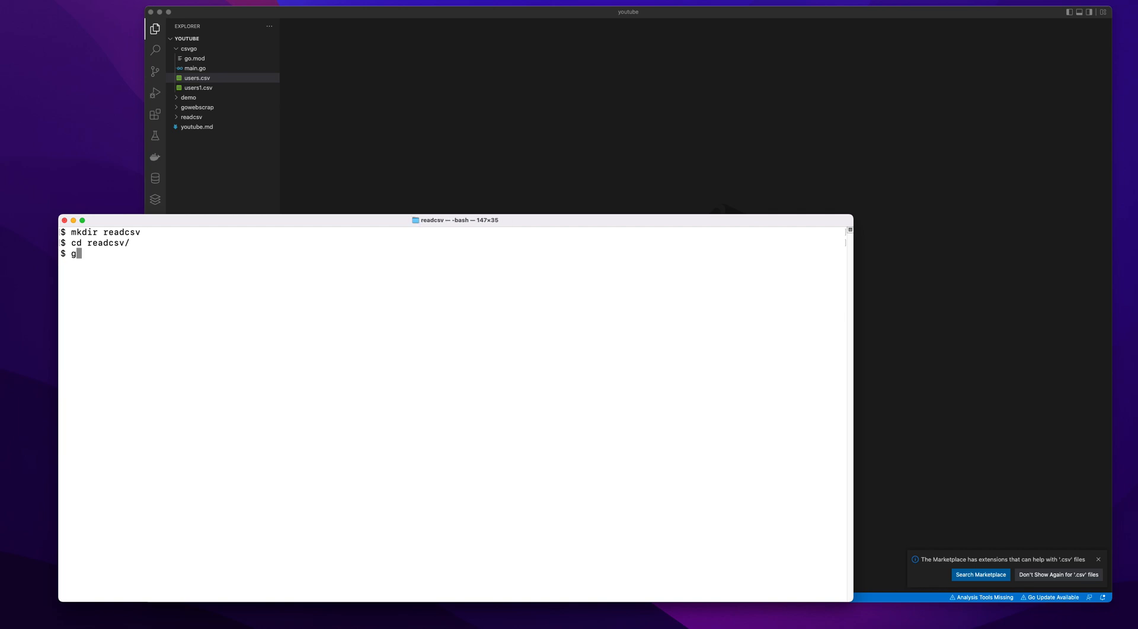
{"action": "type", "text": "o mod init"}
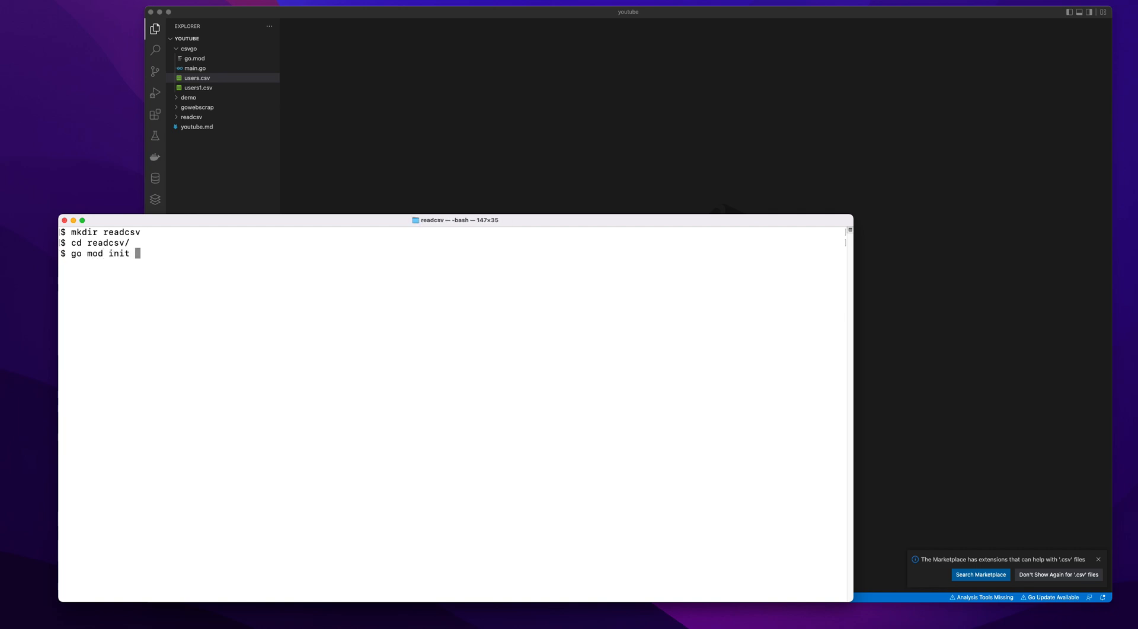
{"action": "type", "text": "readcs"}
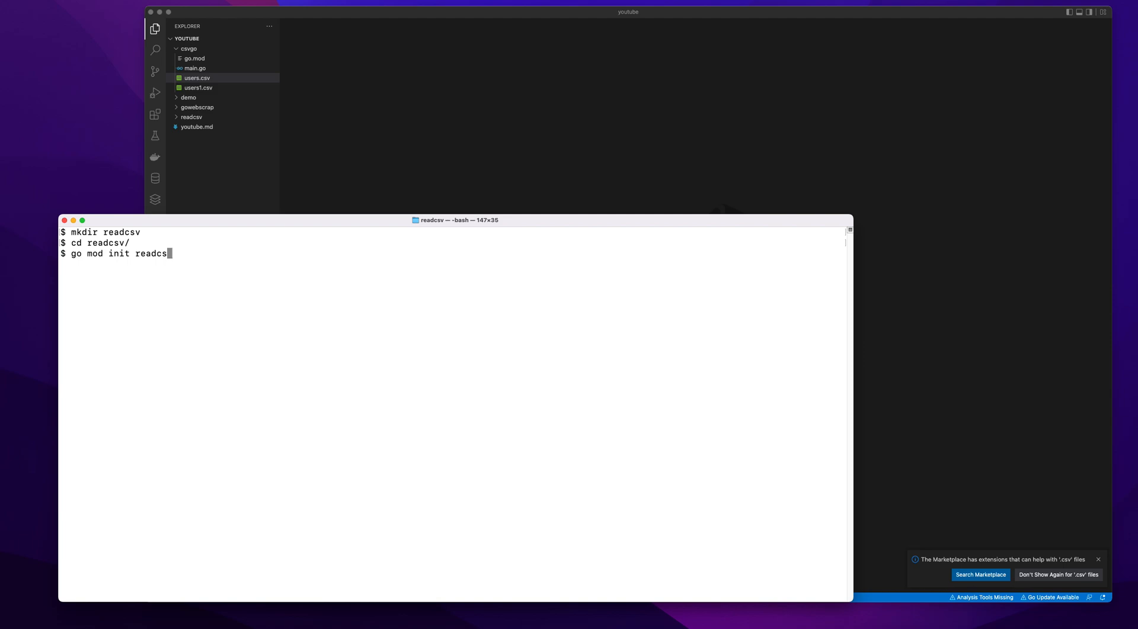
{"action": "key", "text": "Return"}
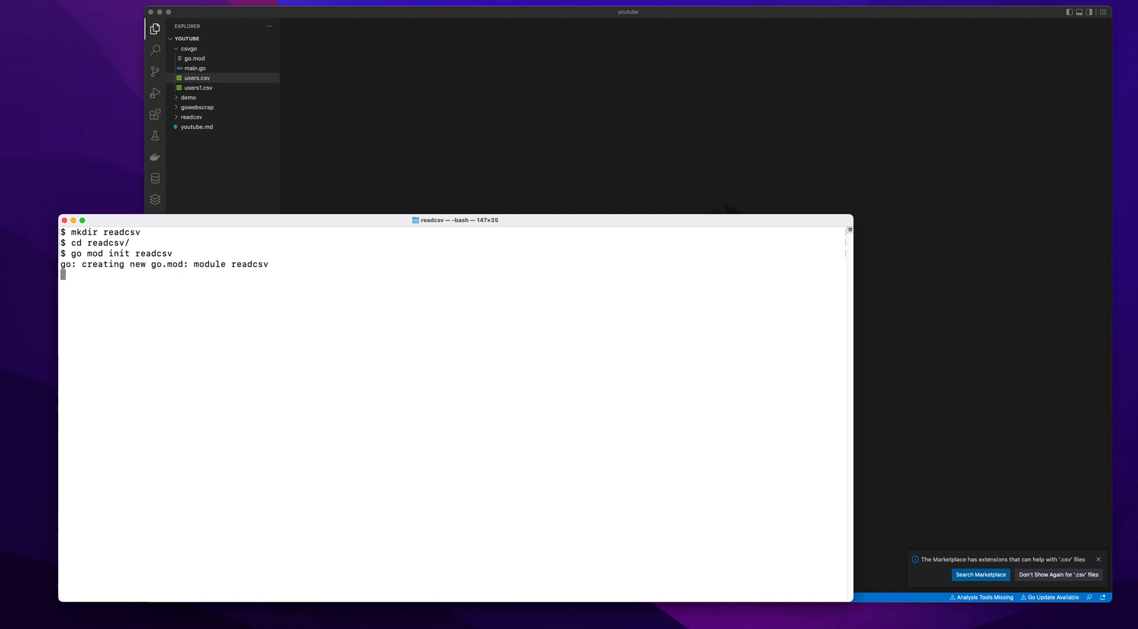
{"action": "type", "text": "touch main.go"}
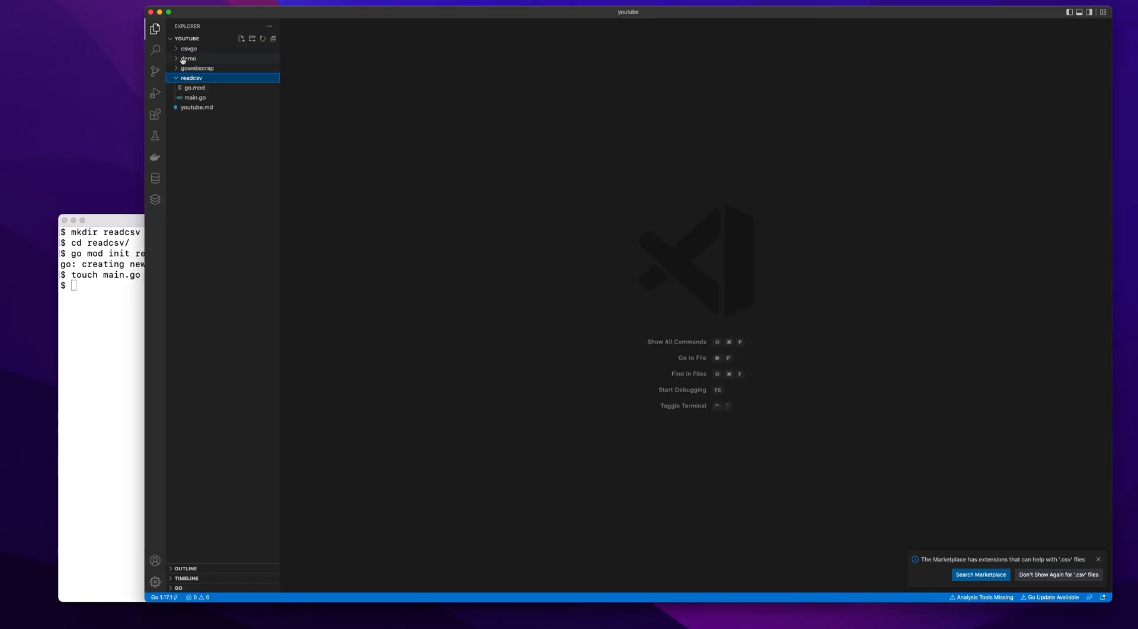
Copy users.csv from csvgo into readcsv and bring readcsv's main.go into the editor.
{"action": "left_click", "coordinate": [188, 49]}
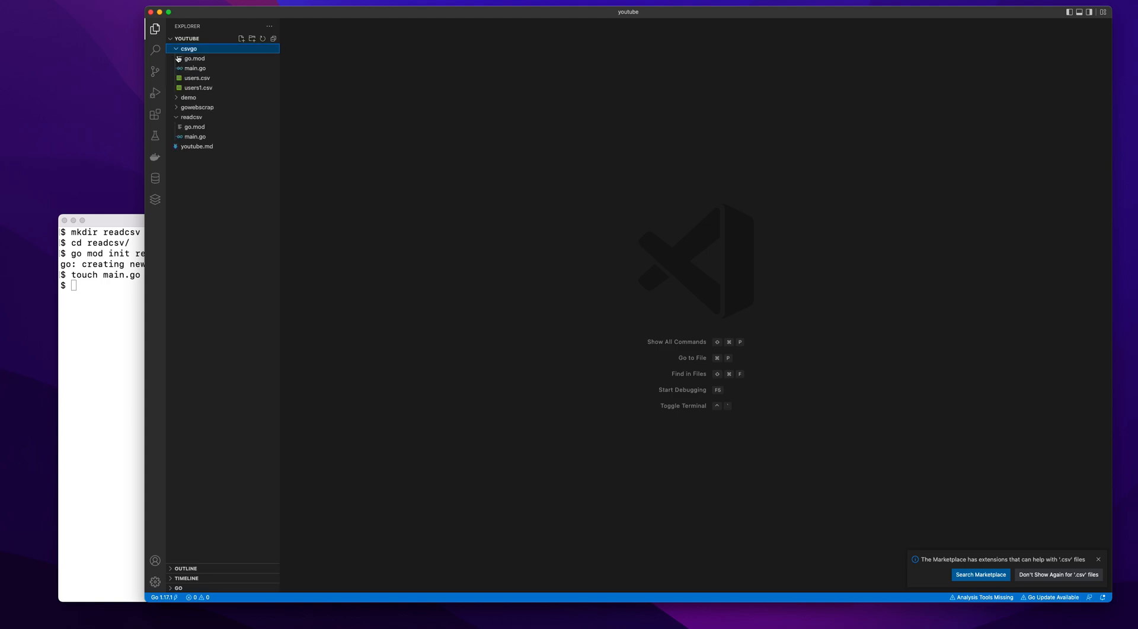
{"action": "left_click", "coordinate": [197, 78]}
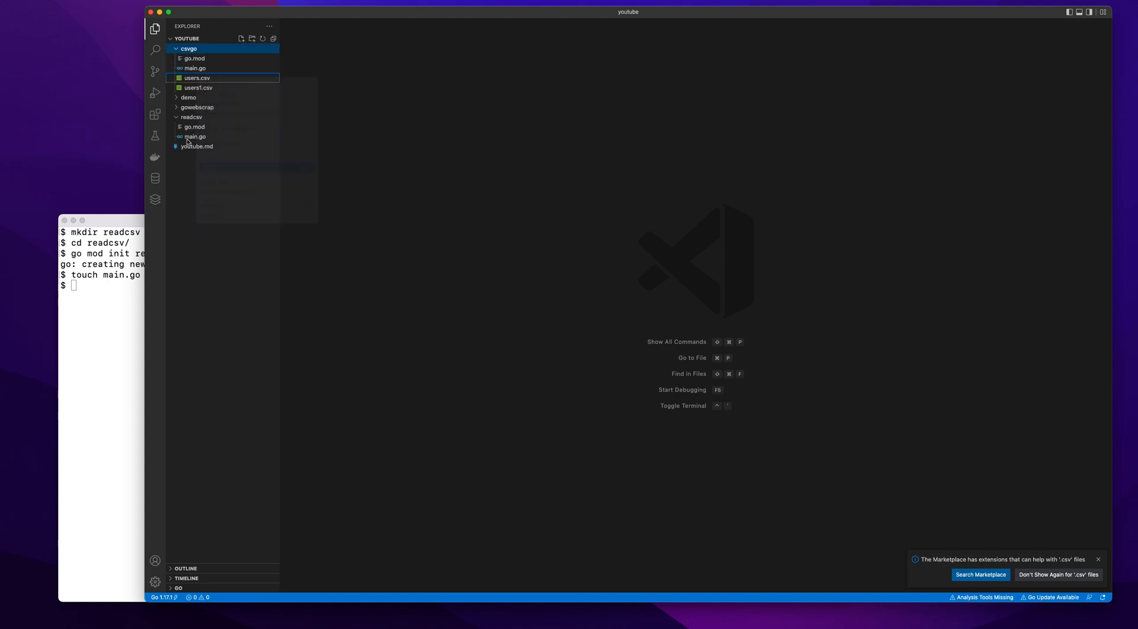
{"action": "right_click", "coordinate": [191, 118]}
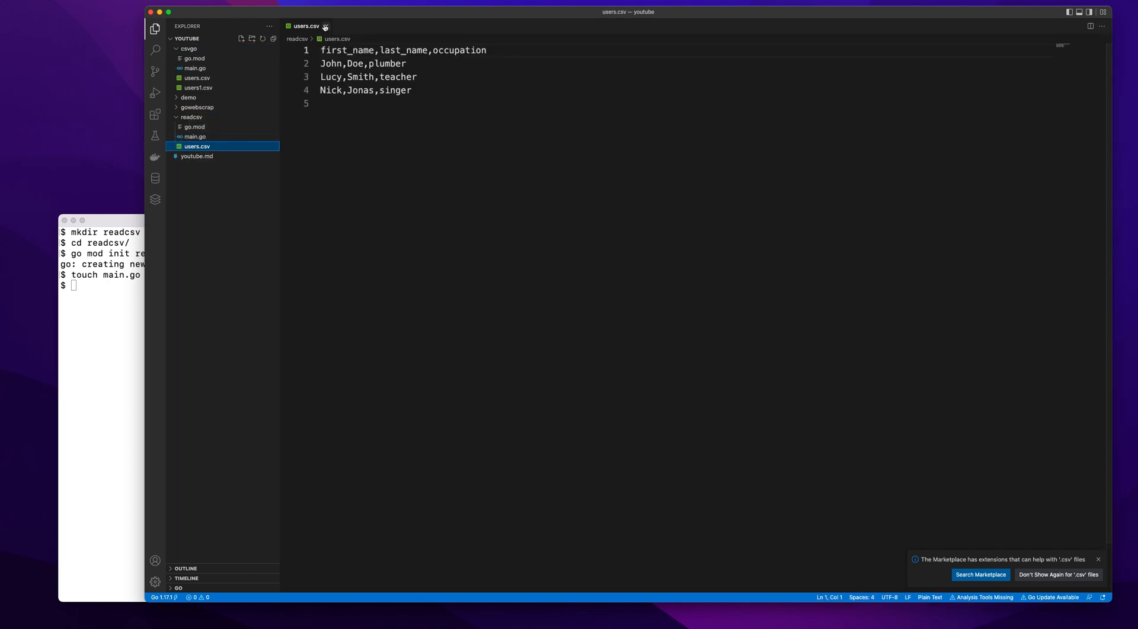
{"action": "left_click", "coordinate": [194, 136]}
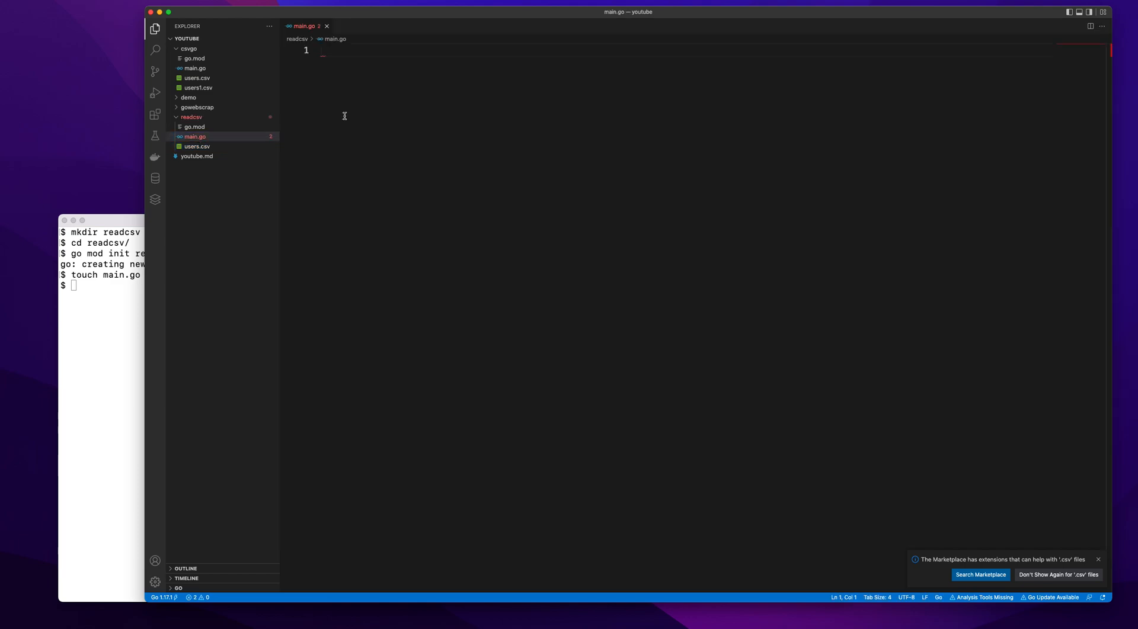
{"action": "left_click", "coordinate": [323, 50]}
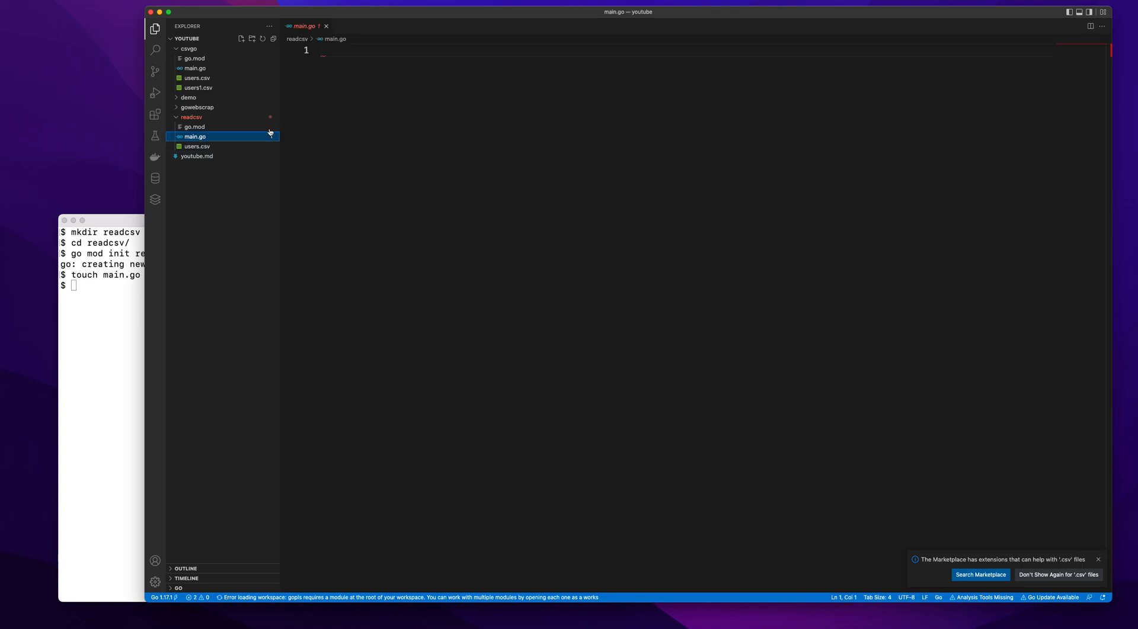
Declare package main and start an import block with "encoding/csv".
{"action": "left_click", "coordinate": [389, 102]}
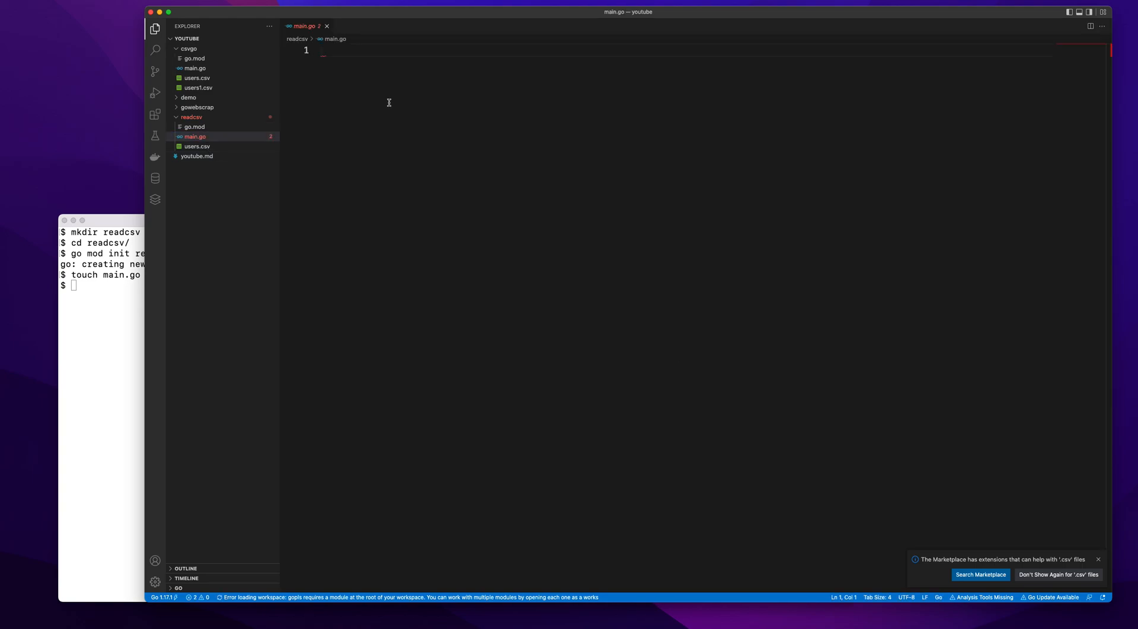
{"action": "type", "text": "package"}
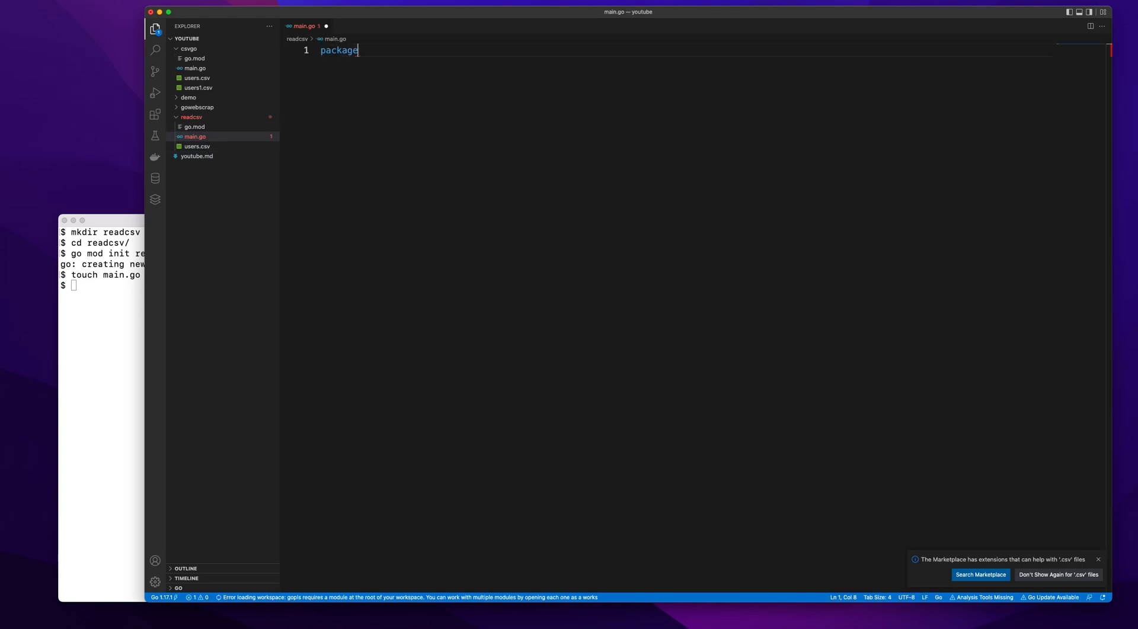
{"action": "type", "text": "main"}
{"action": "type", "text": "import"}
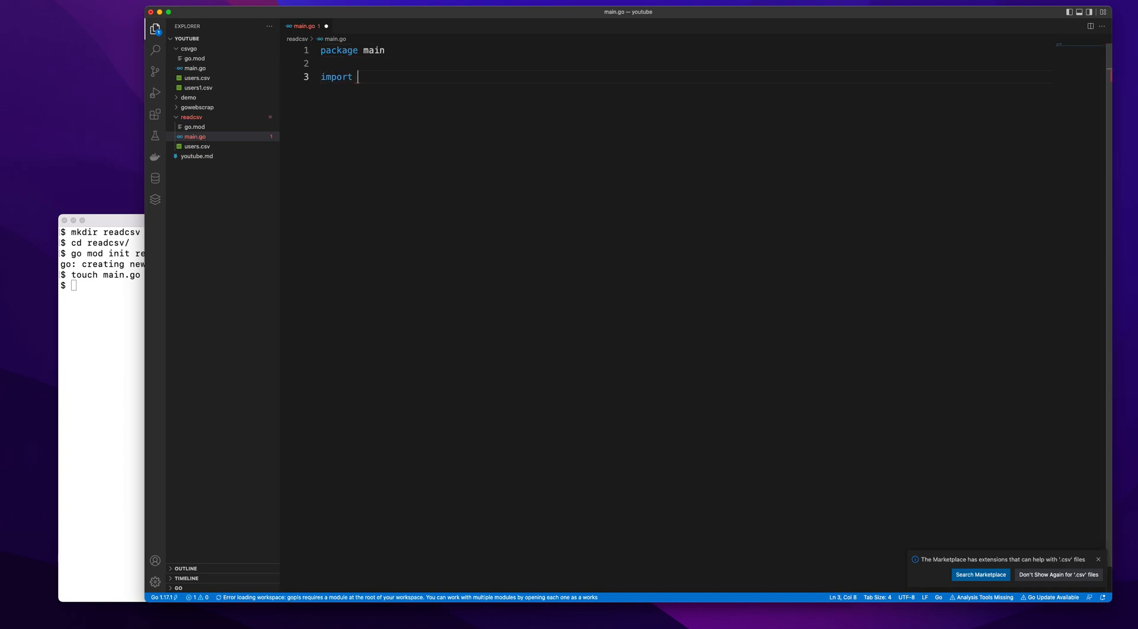
{"action": "type", "text": "("}
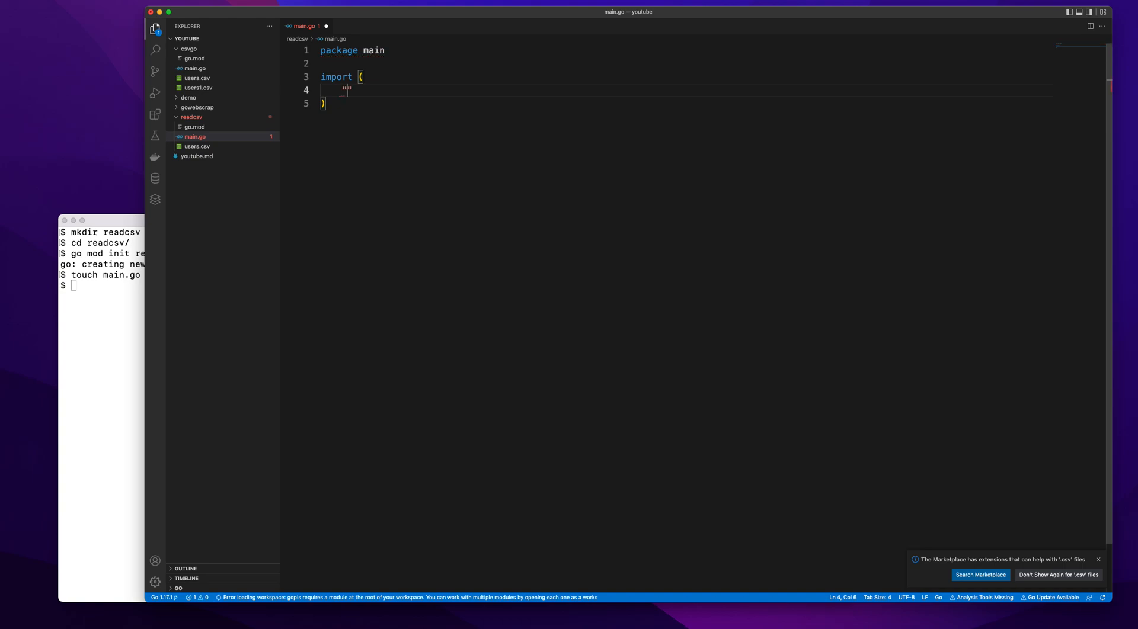
{"action": "type", "text": "\"enco\""}
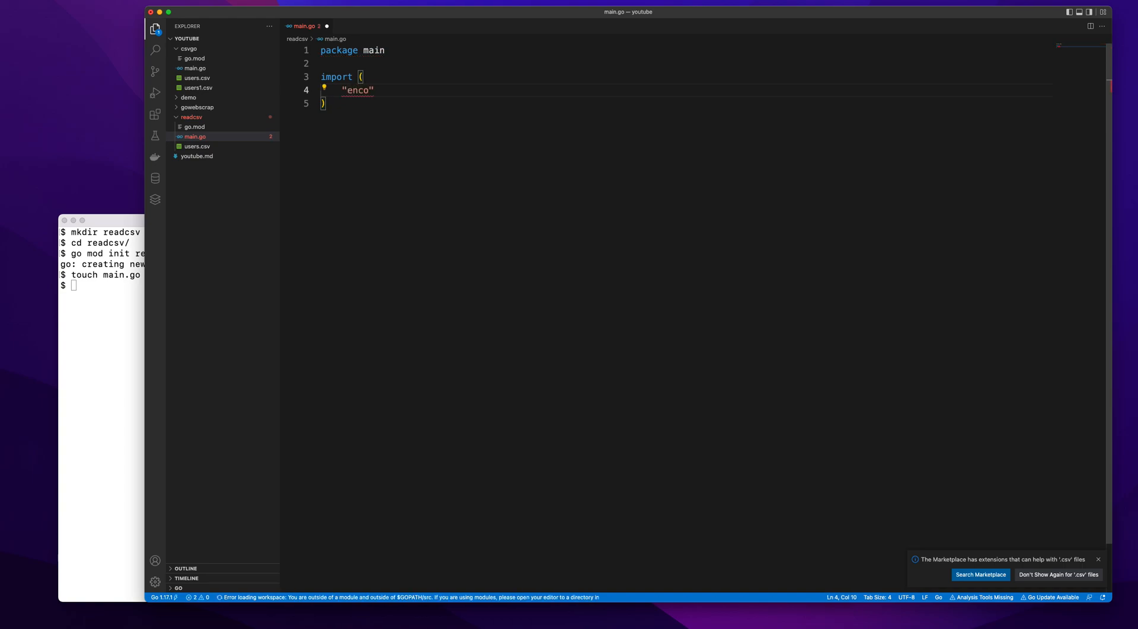
{"action": "type", "text": "din"}
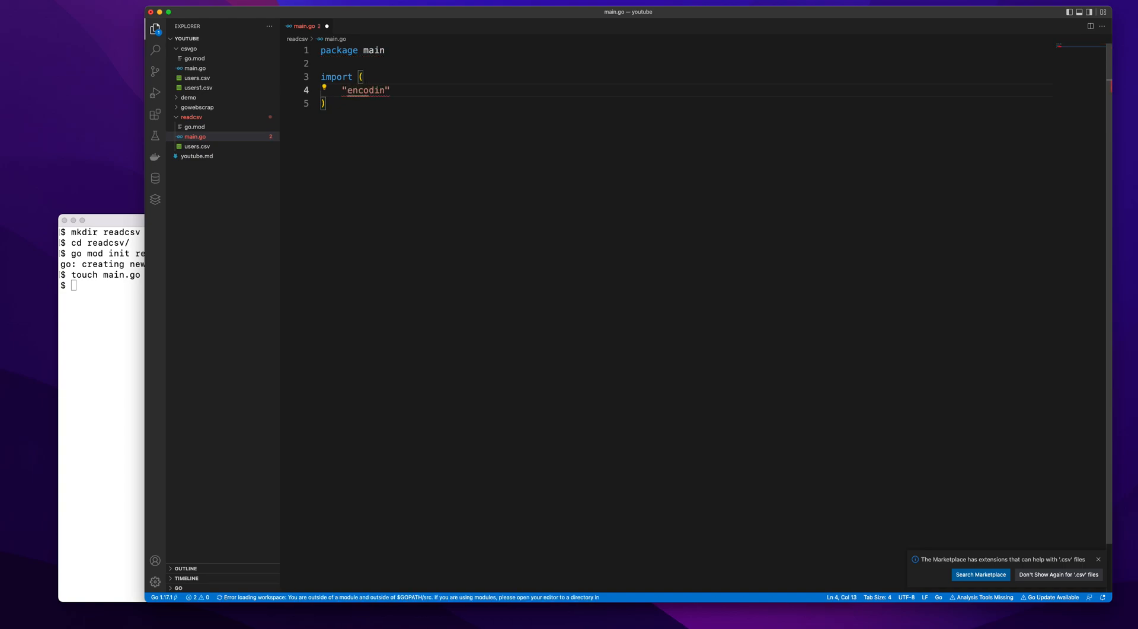
{"action": "type", "text": "g/csv\""}
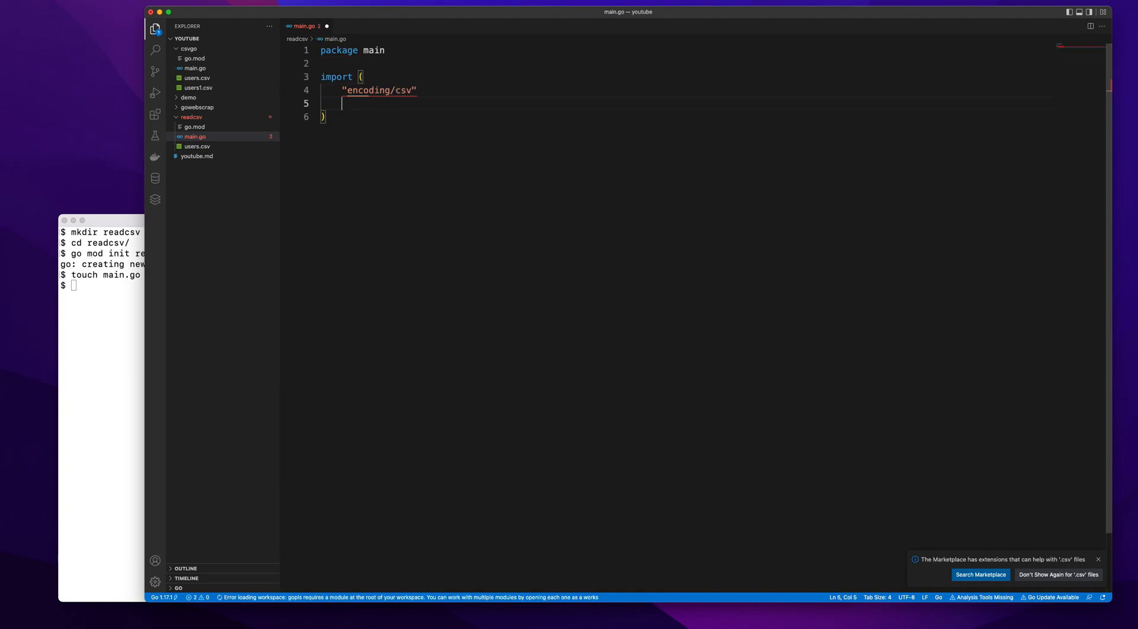
Add "fmt", "io", "log" and "os" to the import block.
{"action": "type", "text": "\"fmt\""}
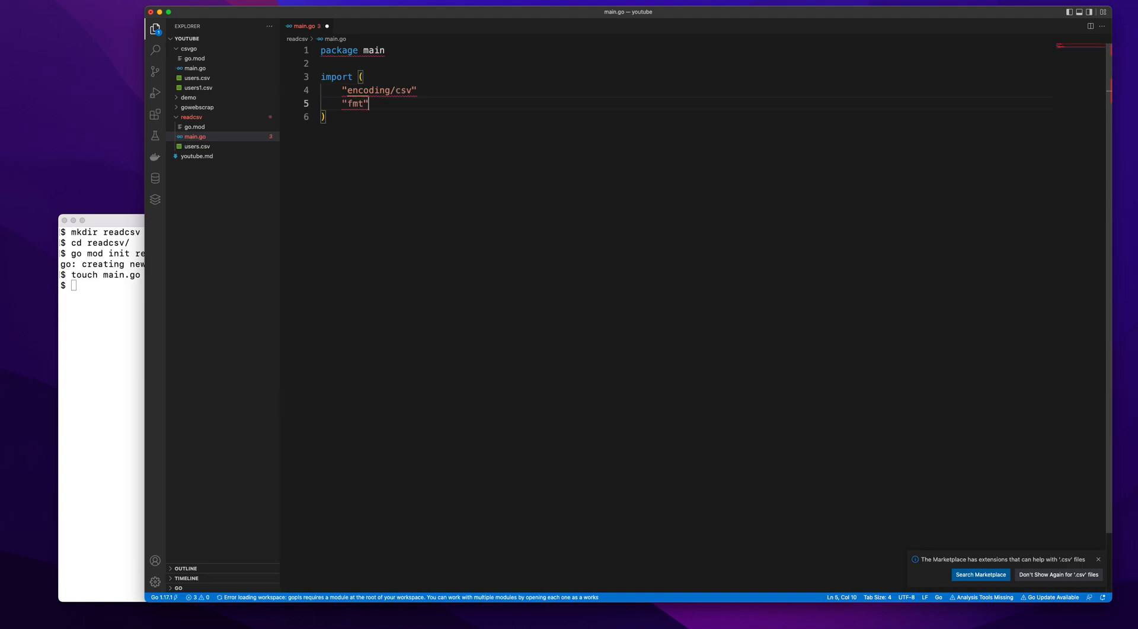
{"action": "type", "text": "\"io\""}
{"action": "type", "text": "log"}
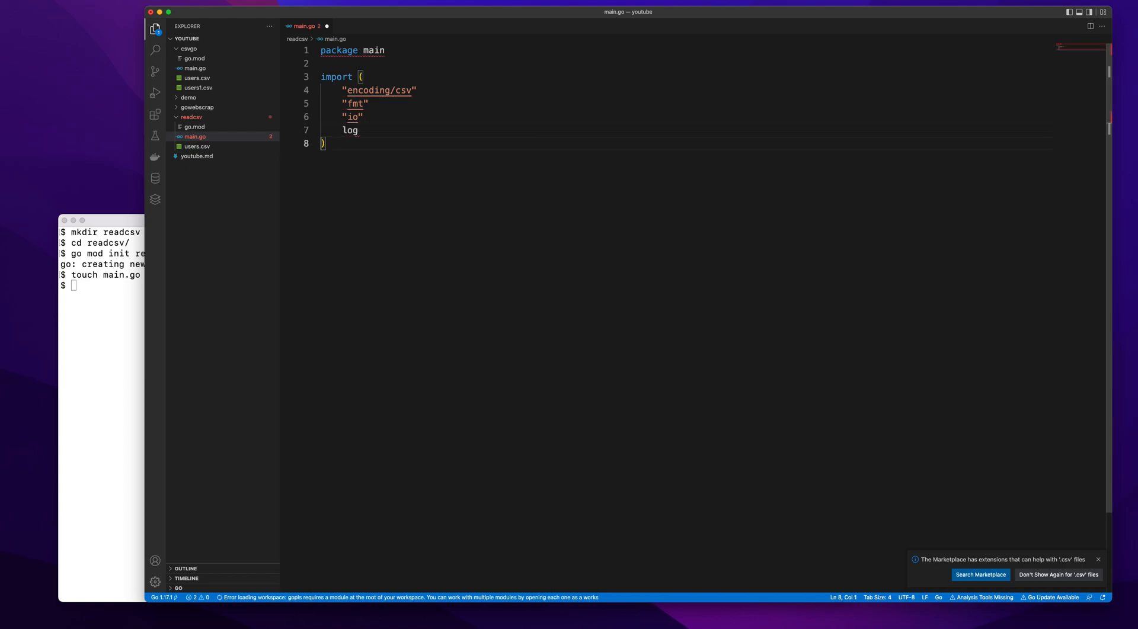
{"action": "key", "text": "Backspace"}
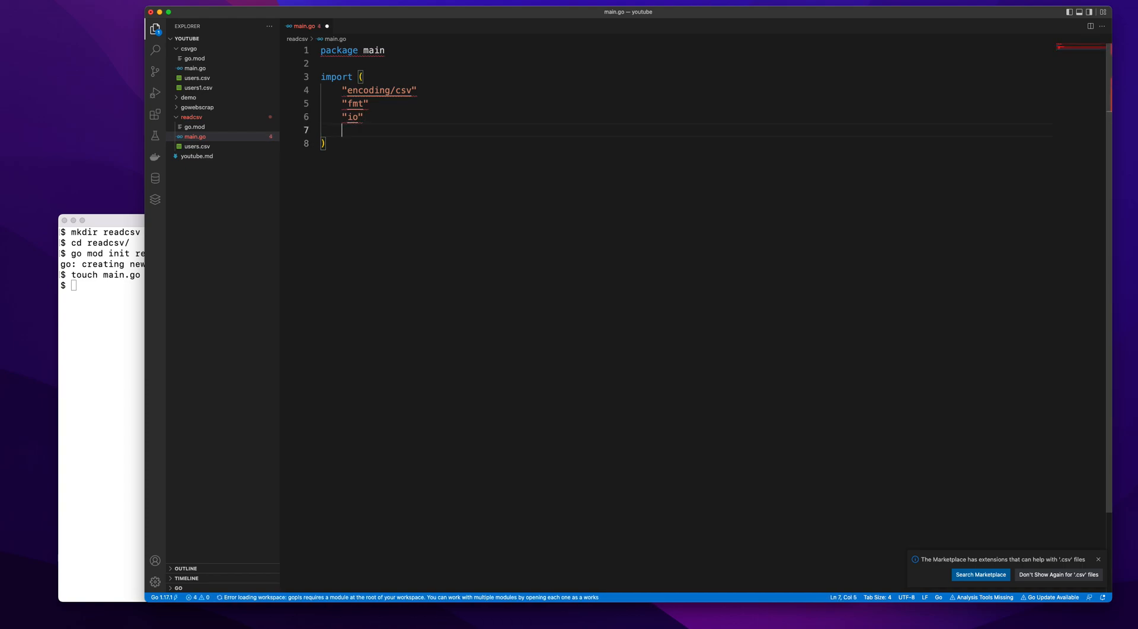
{"action": "type", "text": "\"log\""}
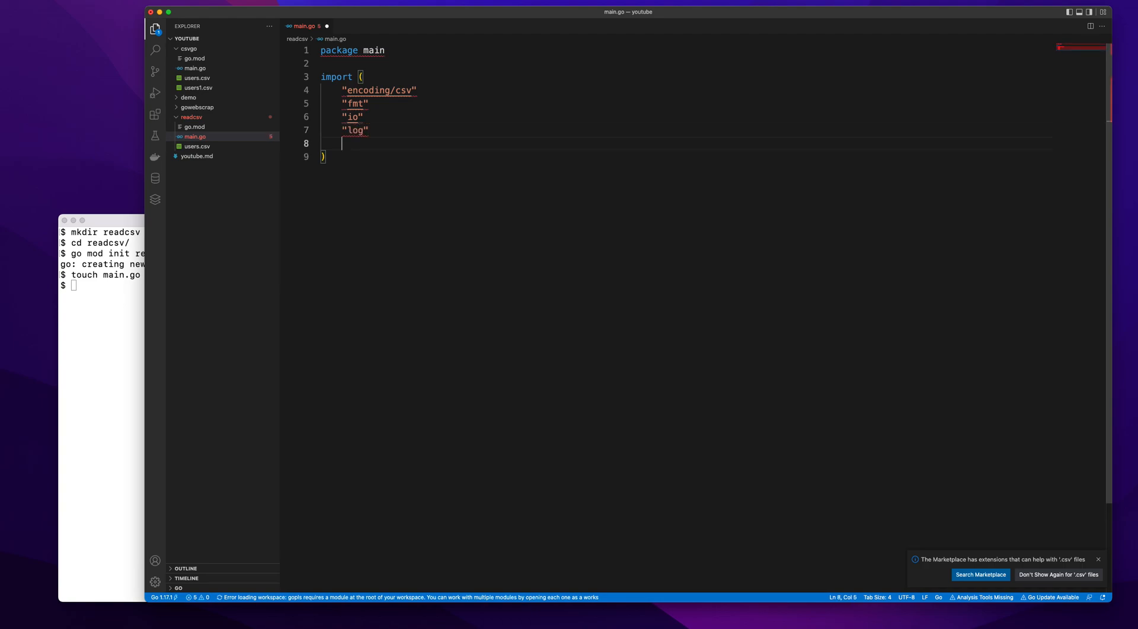
{"action": "type", "text": "\"os\""}
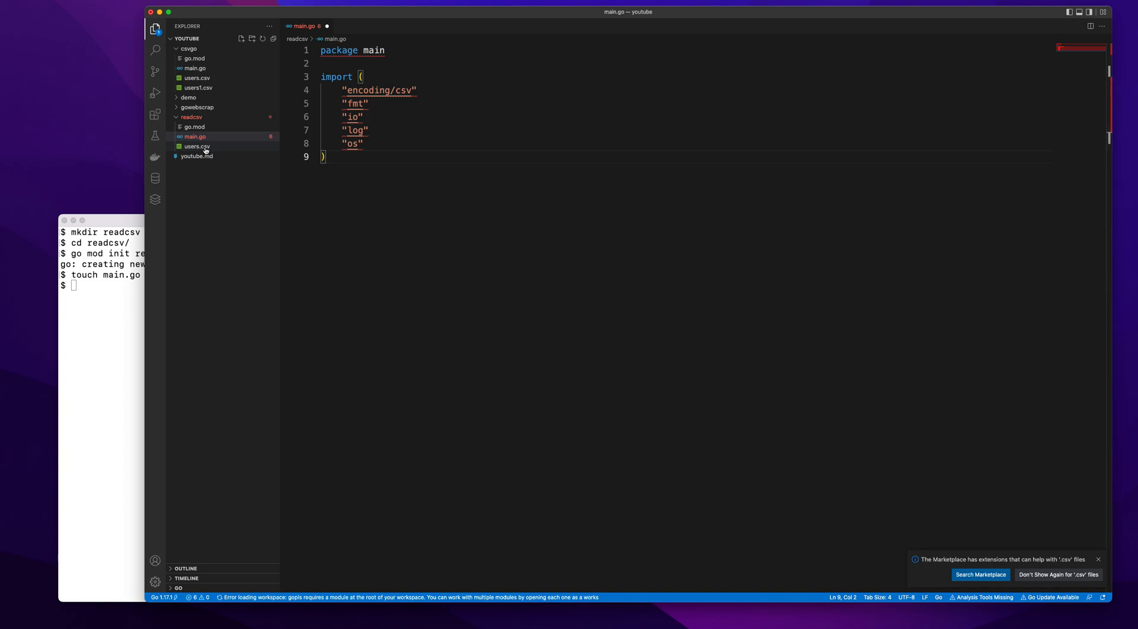
{"action": "mouse_move", "coordinate": [358, 165]}
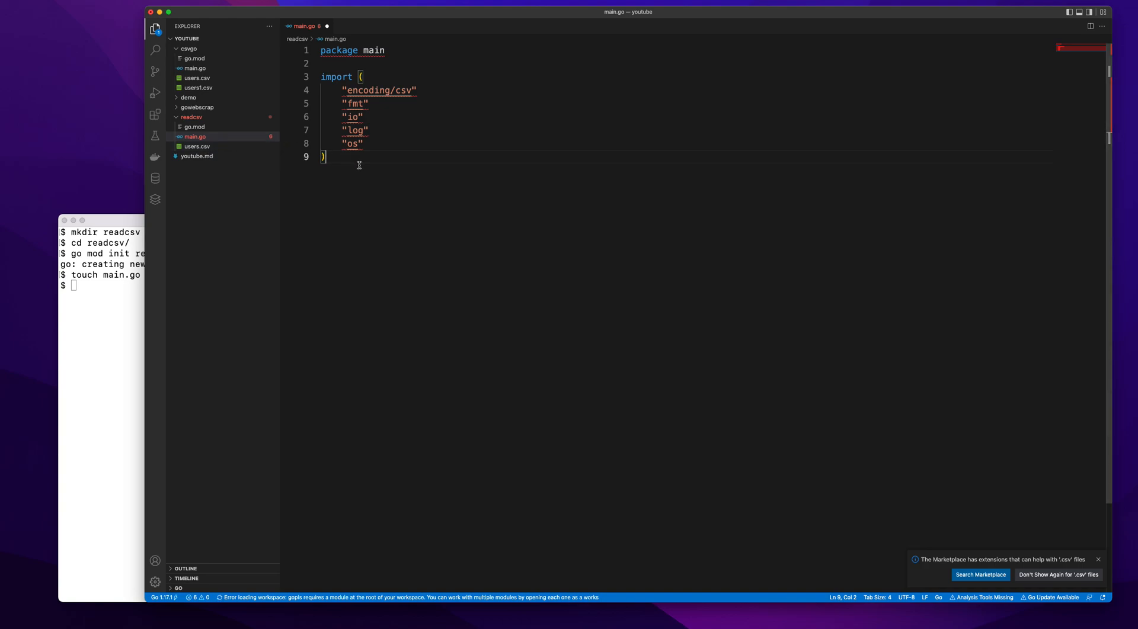
Write func main opening users.csv with os.Open and an err != nil log.Fatal check.
{"action": "type", "text": "func main() {"}
{"action": "type", "text": "f, err :="}
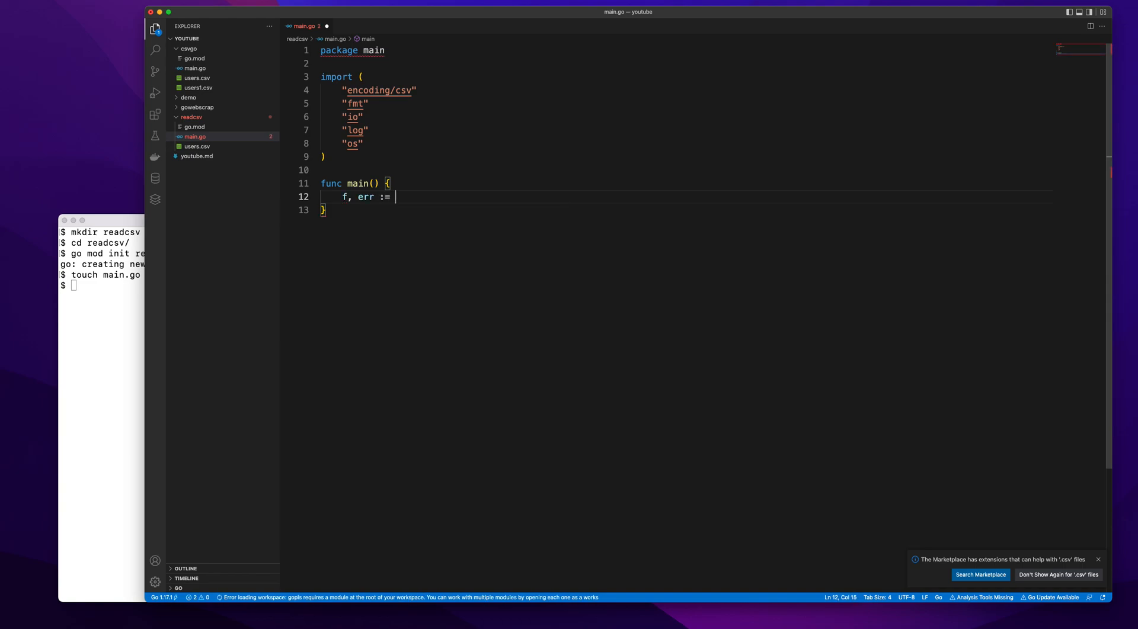
{"action": "type", "text": "os.Open(\""}
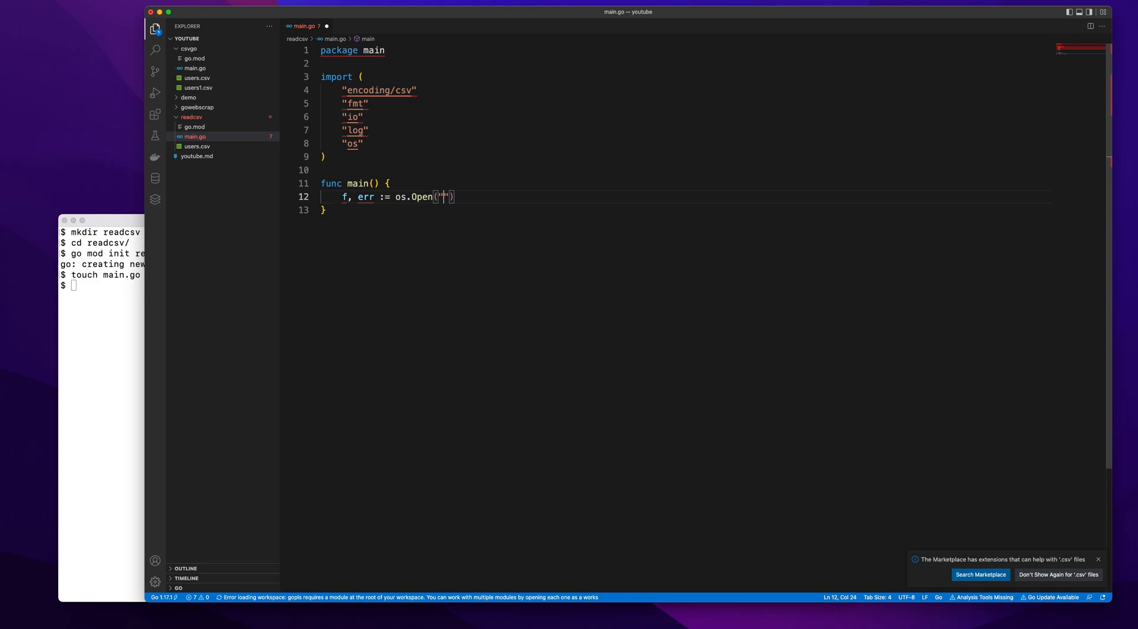
{"action": "type", "text": "users."}
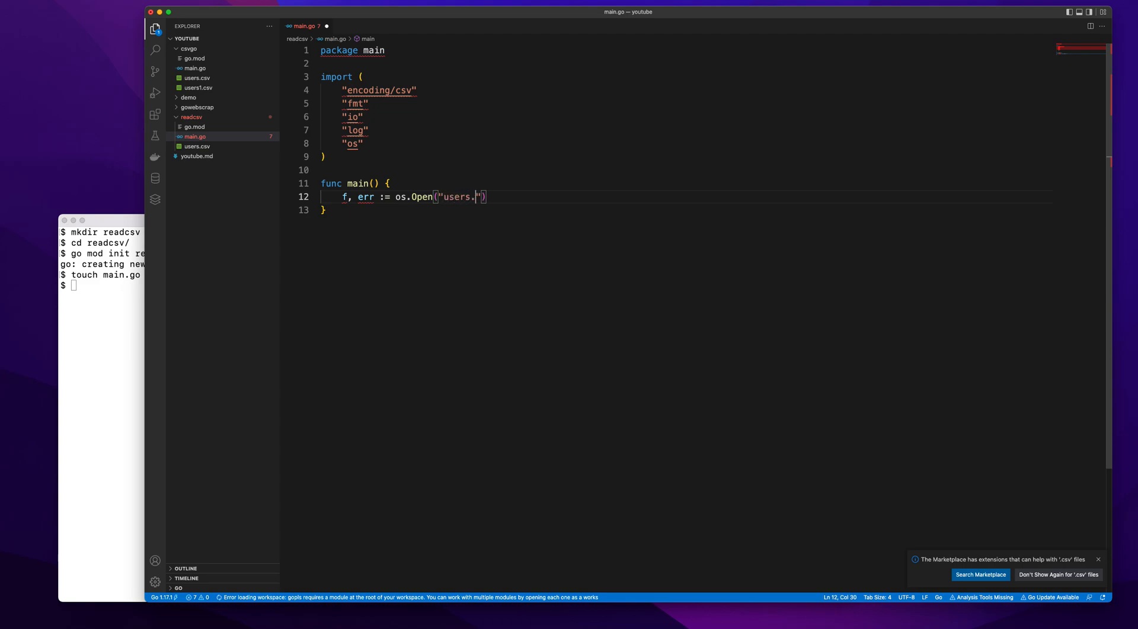
{"action": "type", "text": "csv"}
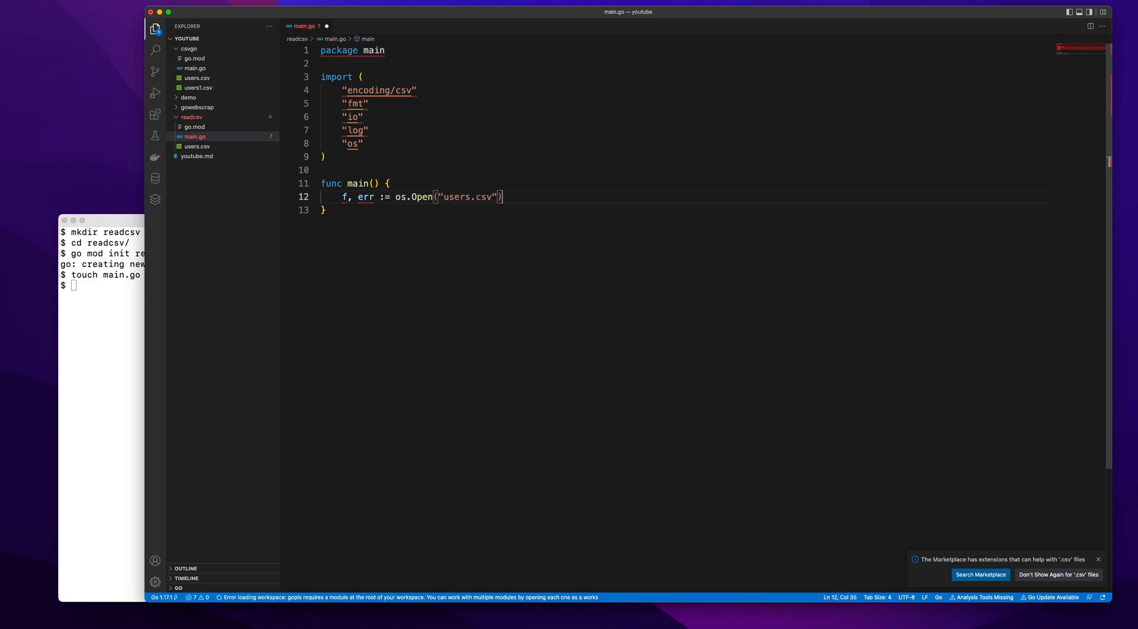
{"action": "key", "text": "enter"}
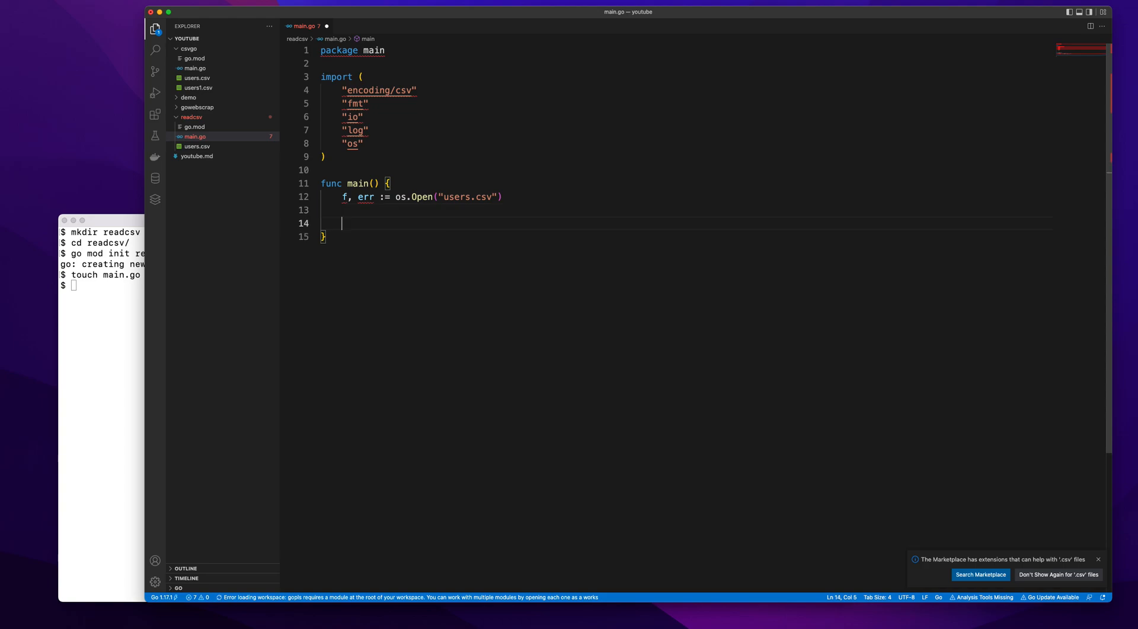
{"action": "type", "text": "if err != nil {"}
{"action": "type", "text": "log.Fatal(err"}
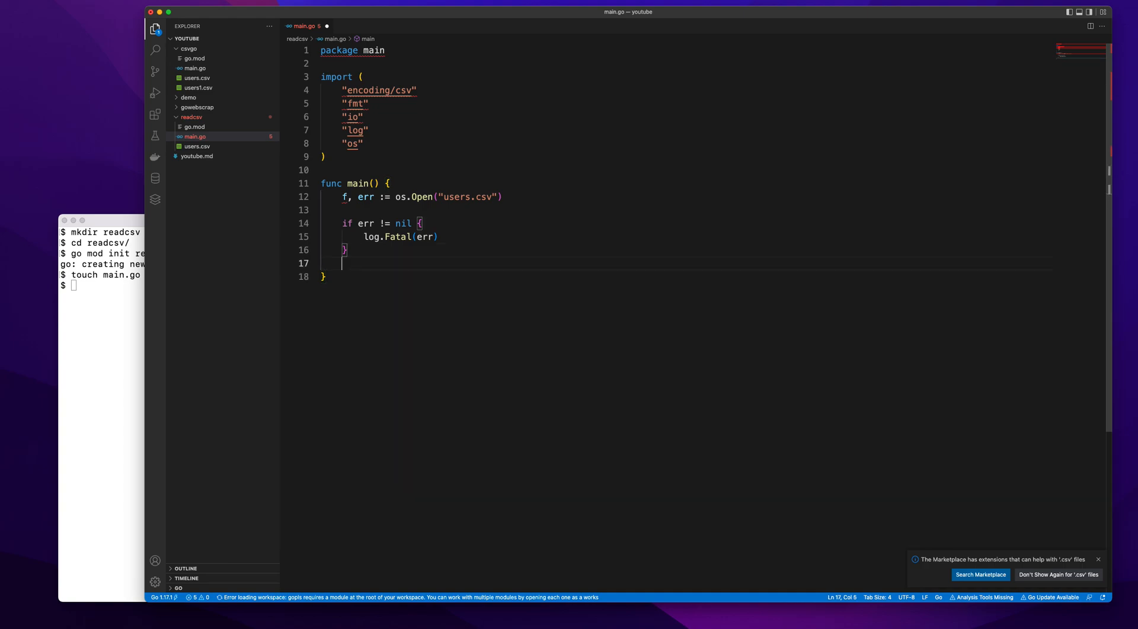
Create r := csv.NewReader(f), start an empty for loop, then select users.csv.
{"action": "type", "text": "r :="}
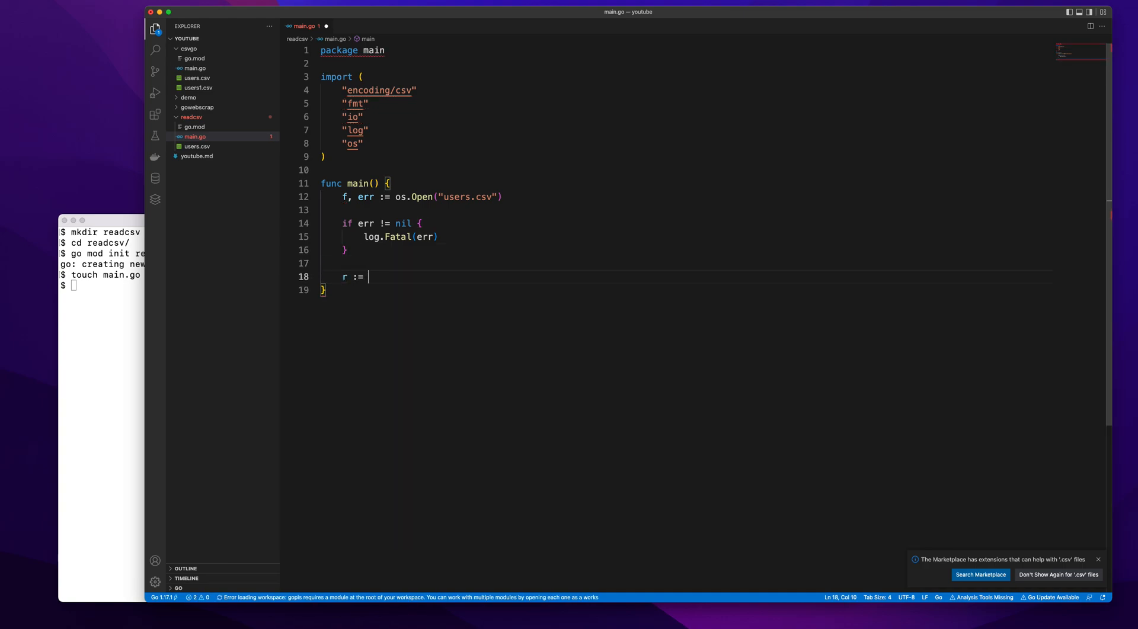
{"action": "type", "text": "csv"}
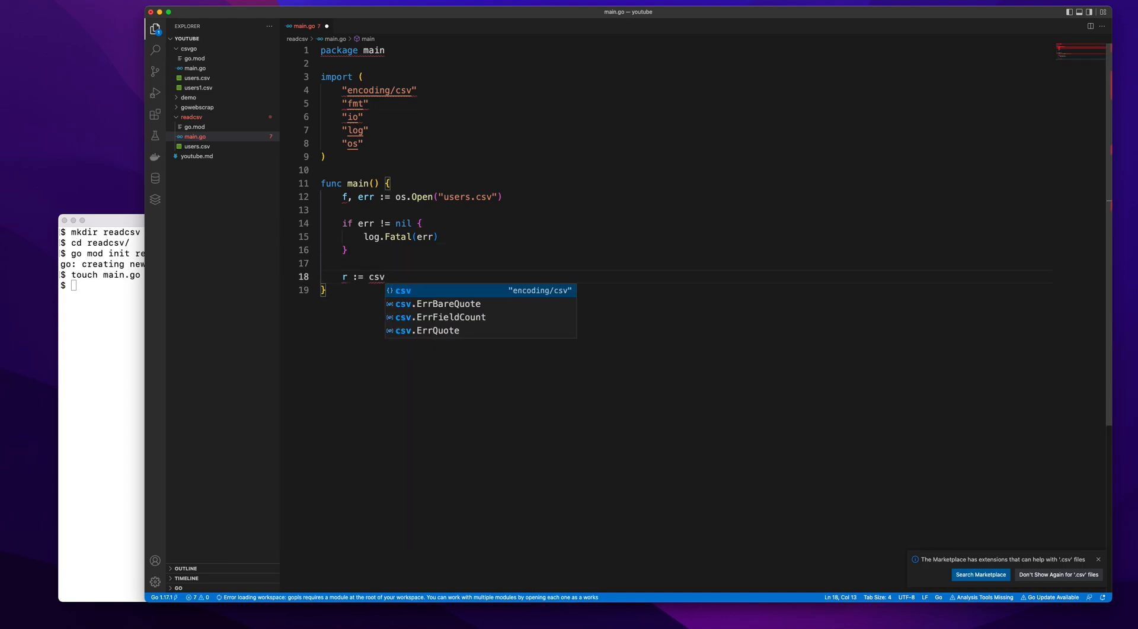
{"action": "type", "text": ".NewReader("}
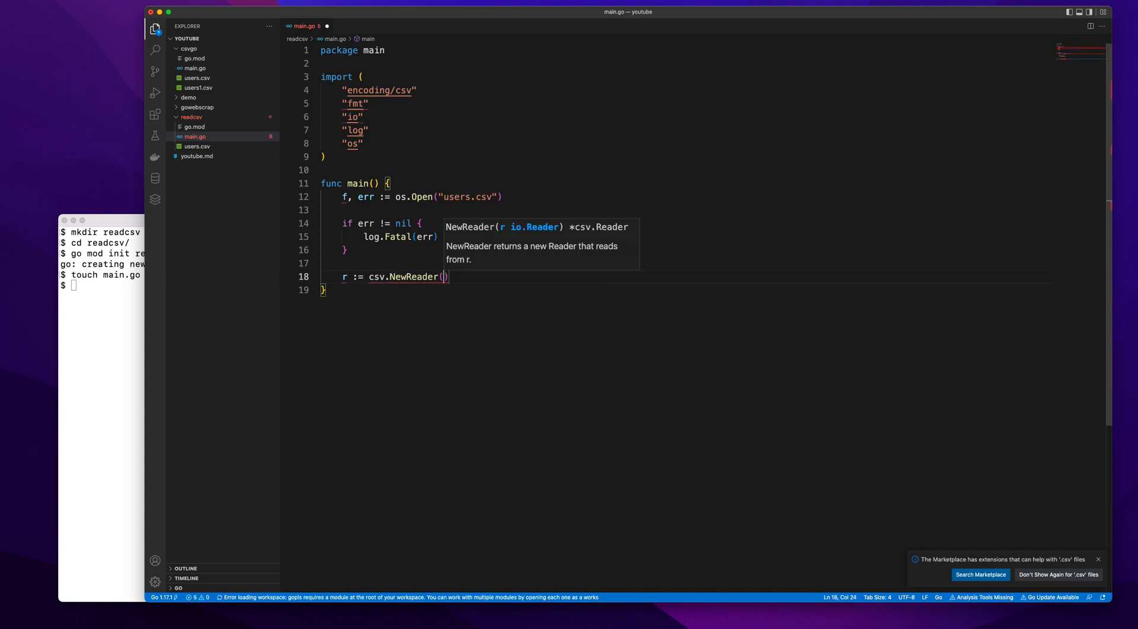
{"action": "type", "text": "f"}
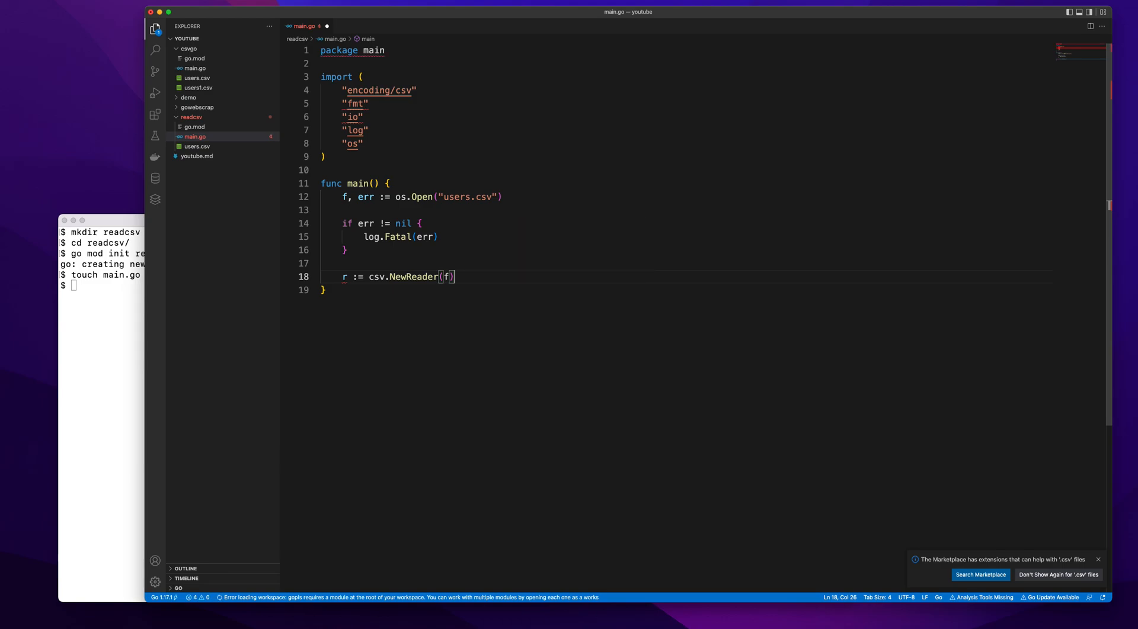
{"action": "key", "text": "enter"}
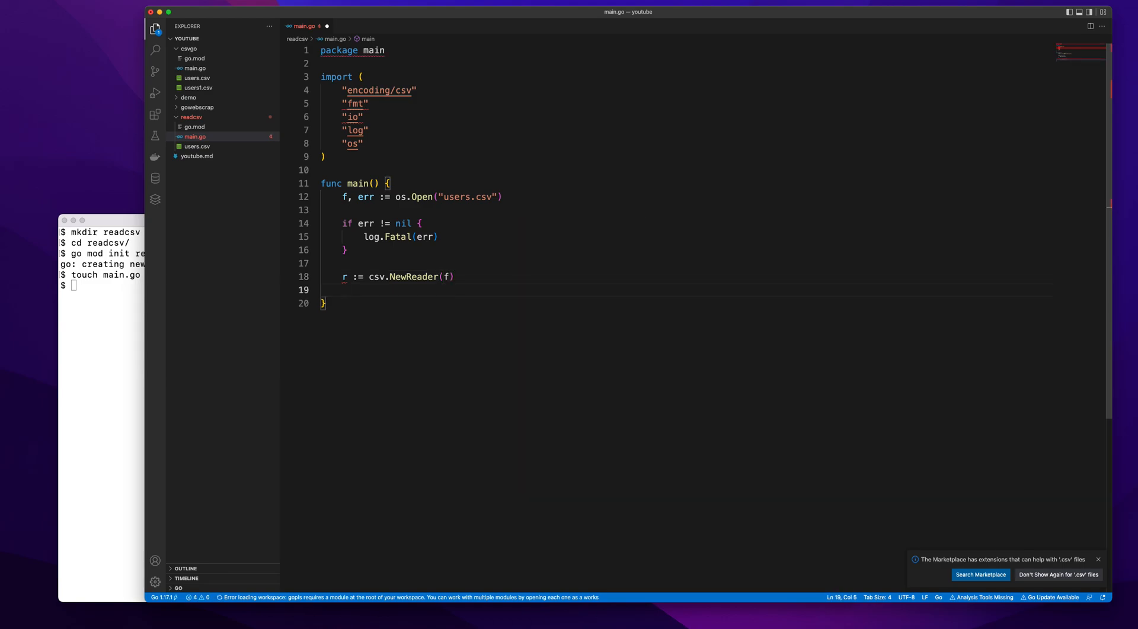
{"action": "left_click", "coordinate": [341, 276]}
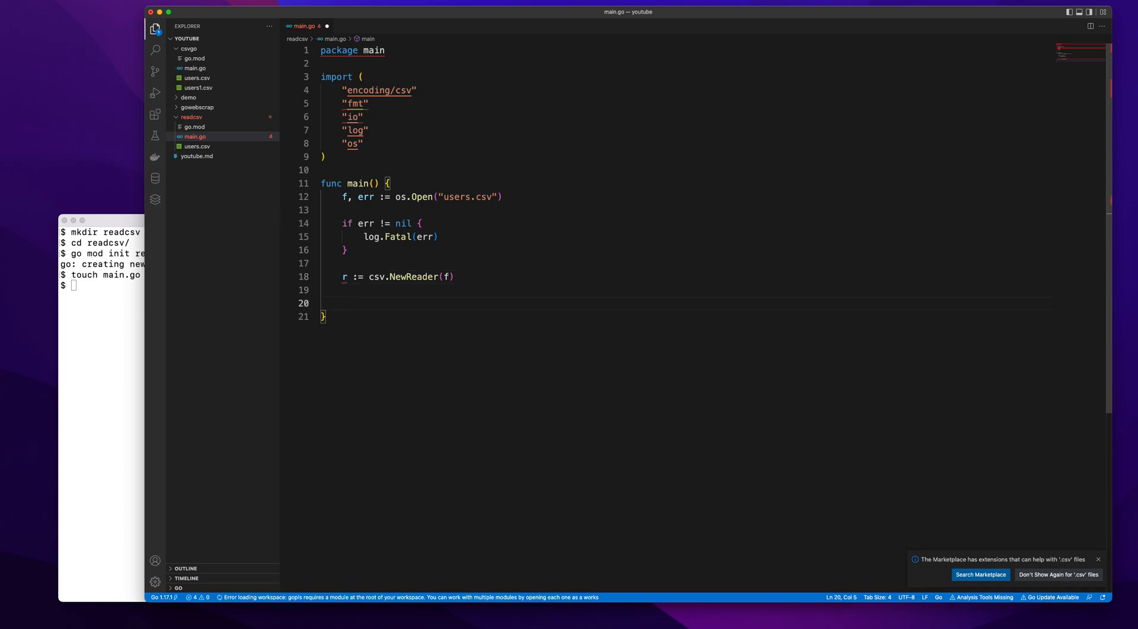
{"action": "type", "text": "for {"}
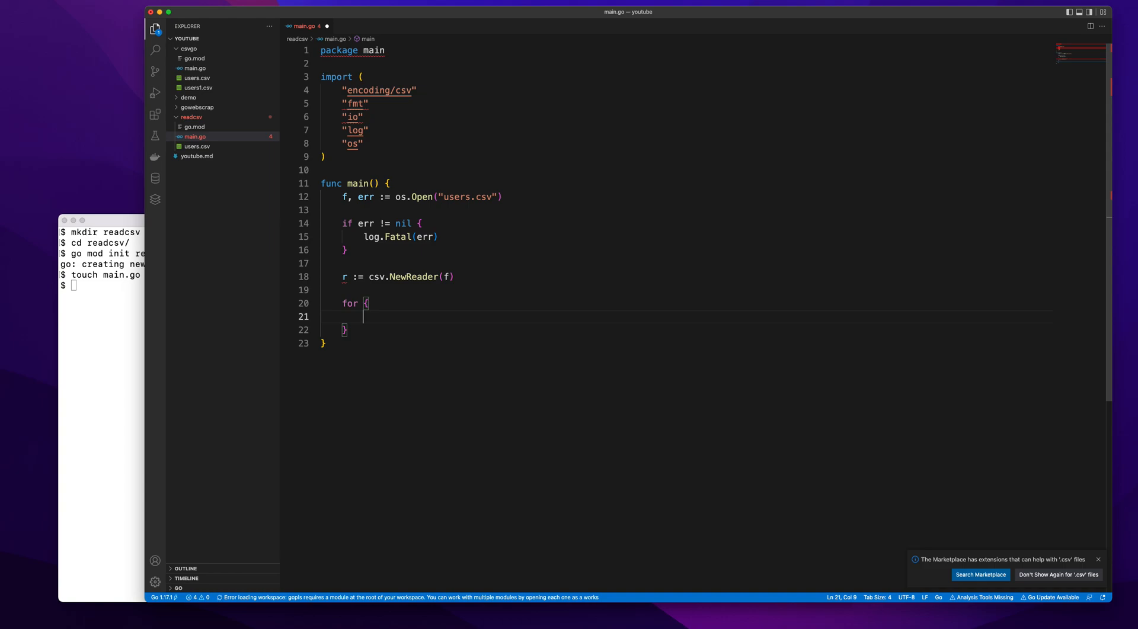
{"action": "left_click", "coordinate": [197, 146]}
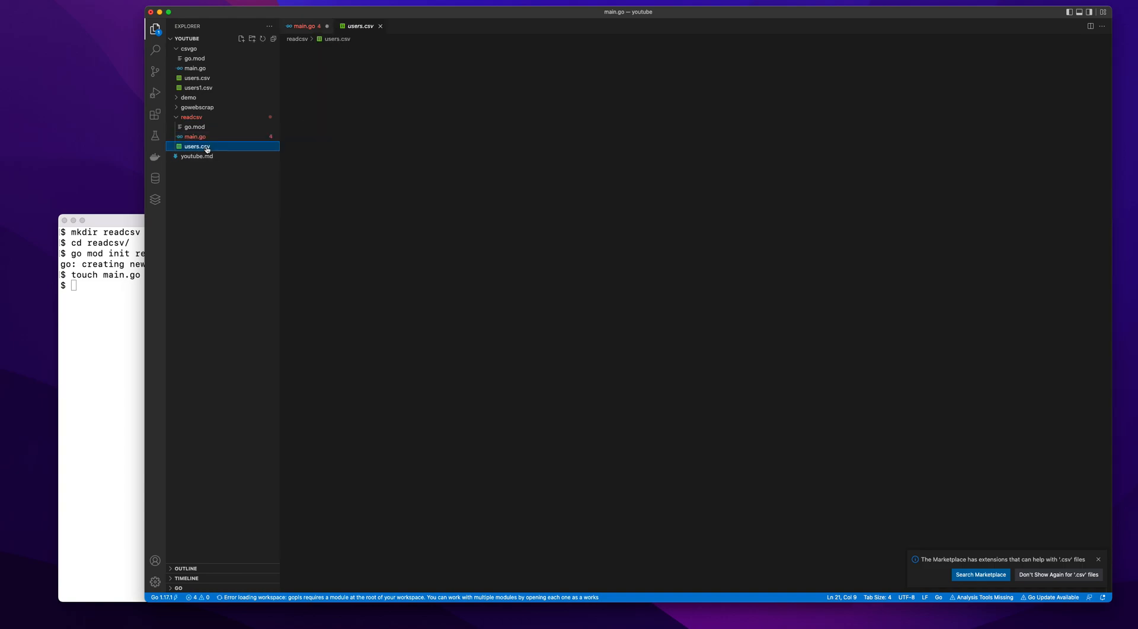
Glance at users.csv's rows, close it and return to main.go.
{"action": "left_click", "coordinate": [197, 146]}
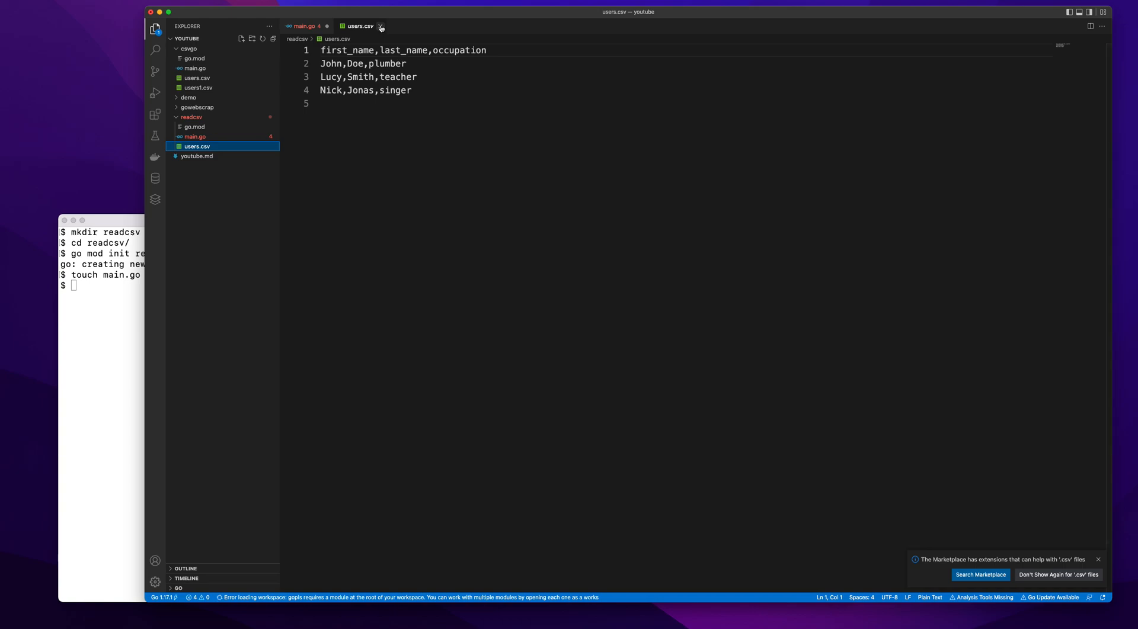
{"action": "mouse_move", "coordinate": [380, 27]}
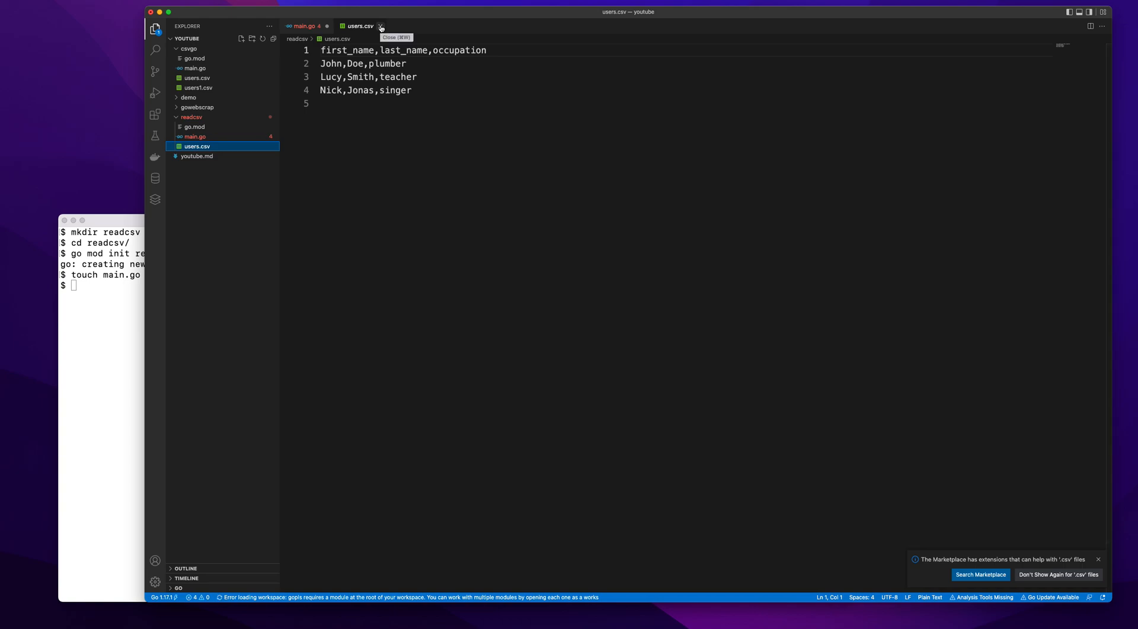
{"action": "left_click", "coordinate": [381, 26]}
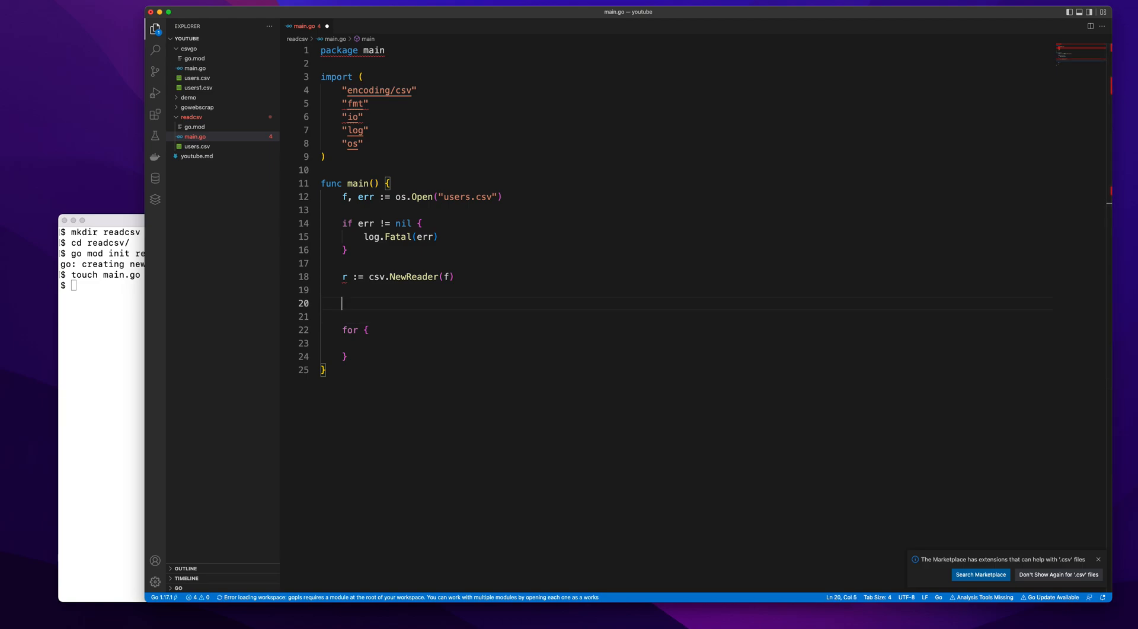
{"action": "mouse_move", "coordinate": [406, 336]}
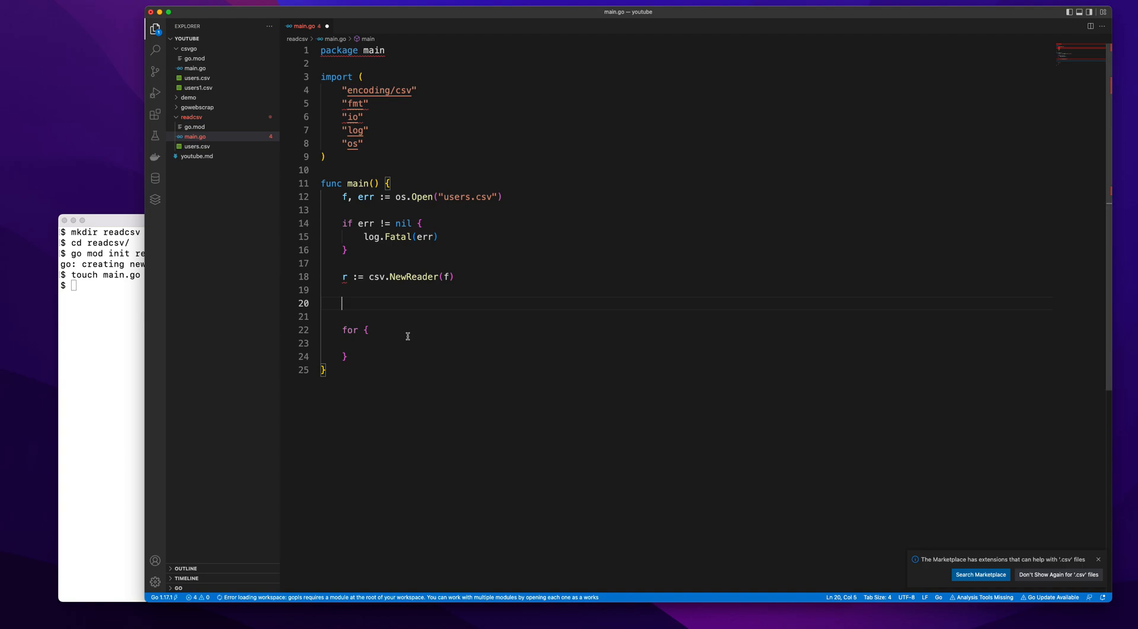
Begin `if _, err := r.Read();` to discard the header row, checking users.csv briefly.
{"action": "type", "text": "if"}
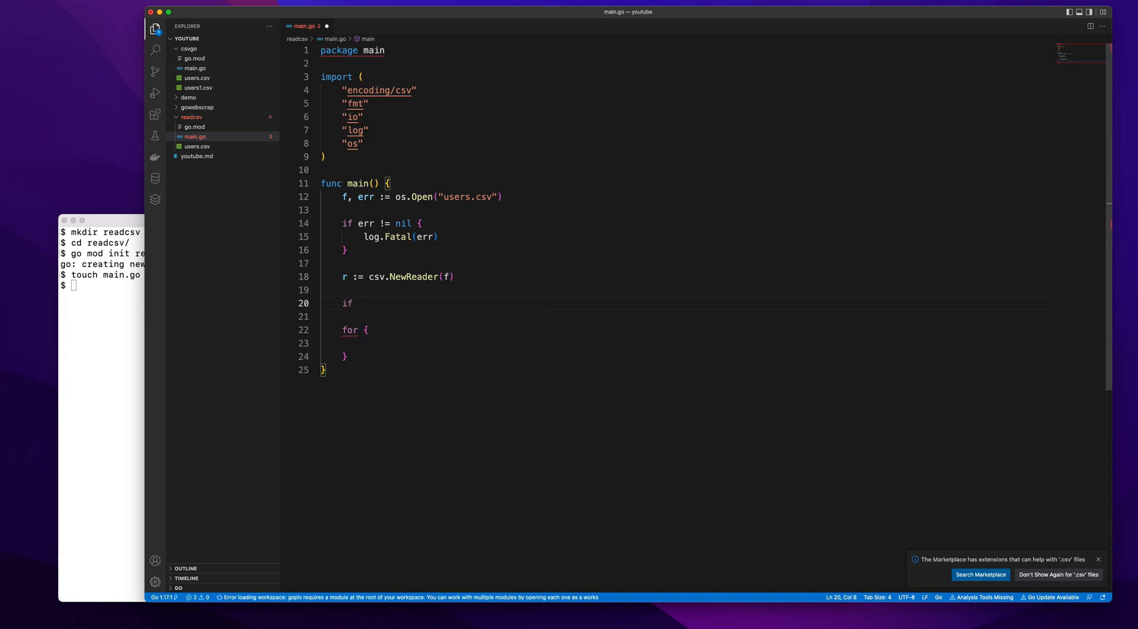
{"action": "type", "text": "_, err :"}
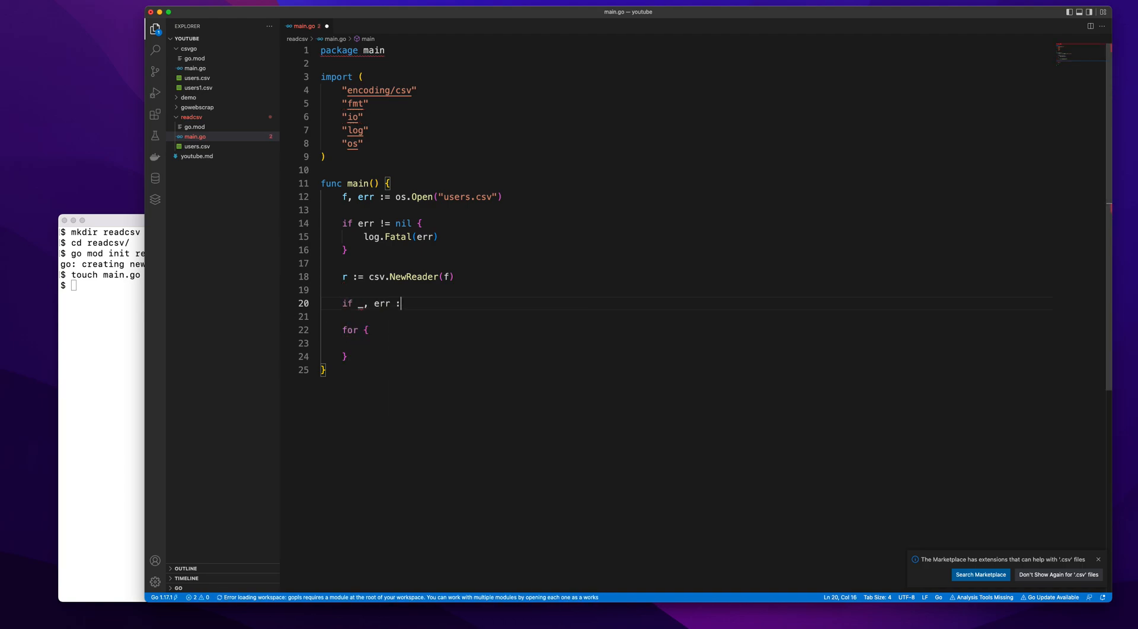
{"action": "type", "text": "="}
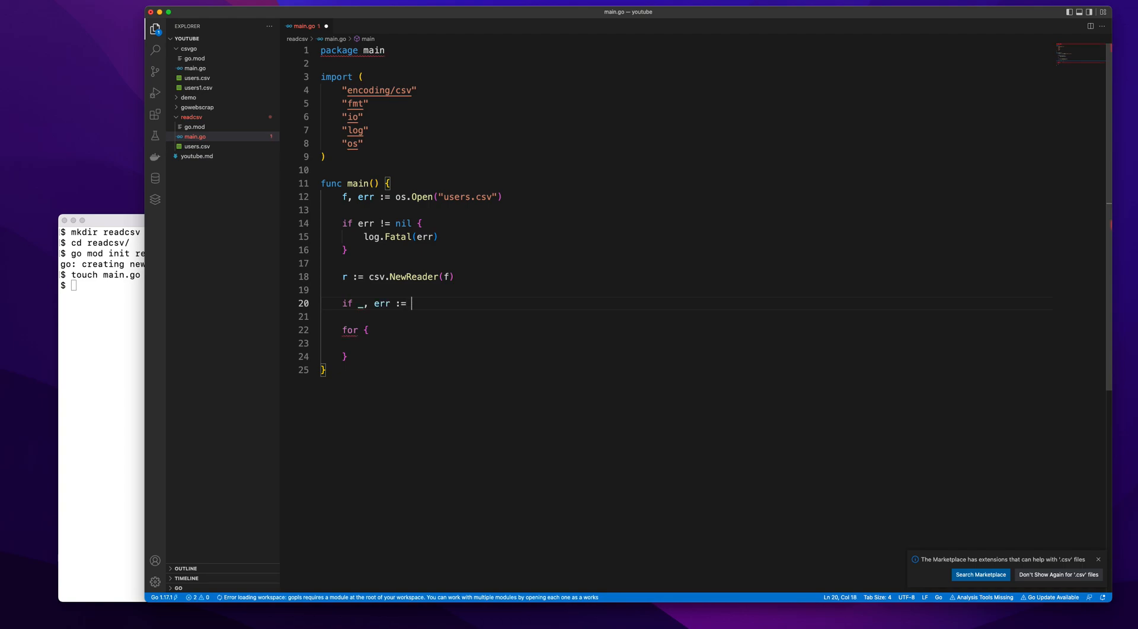
{"action": "type", "text": "r.Read();"}
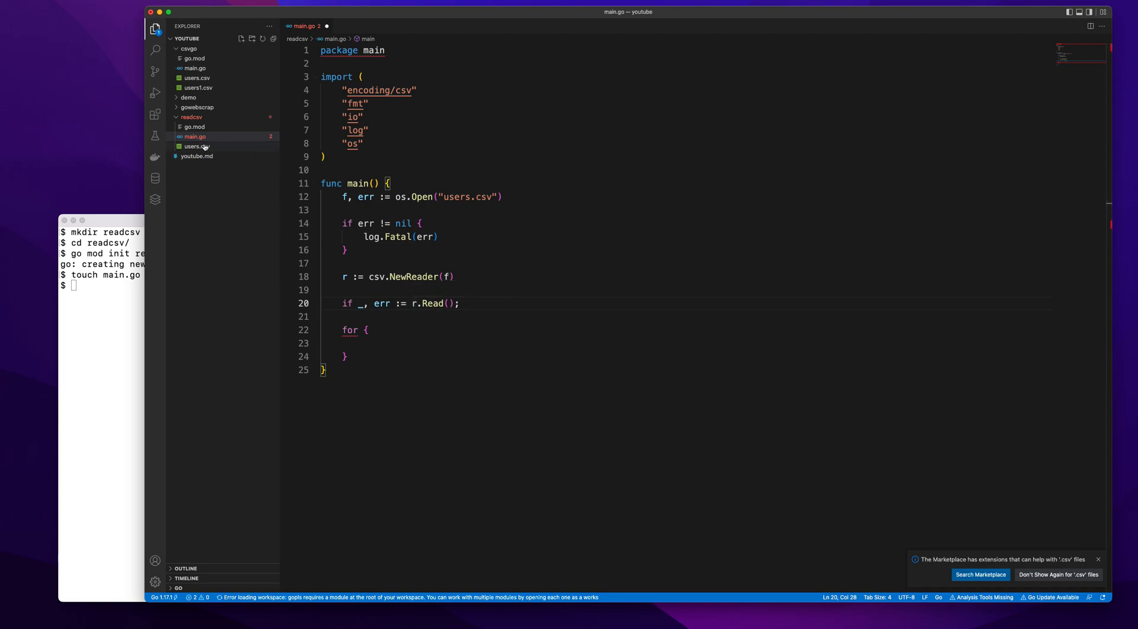
{"action": "left_click", "coordinate": [195, 146]}
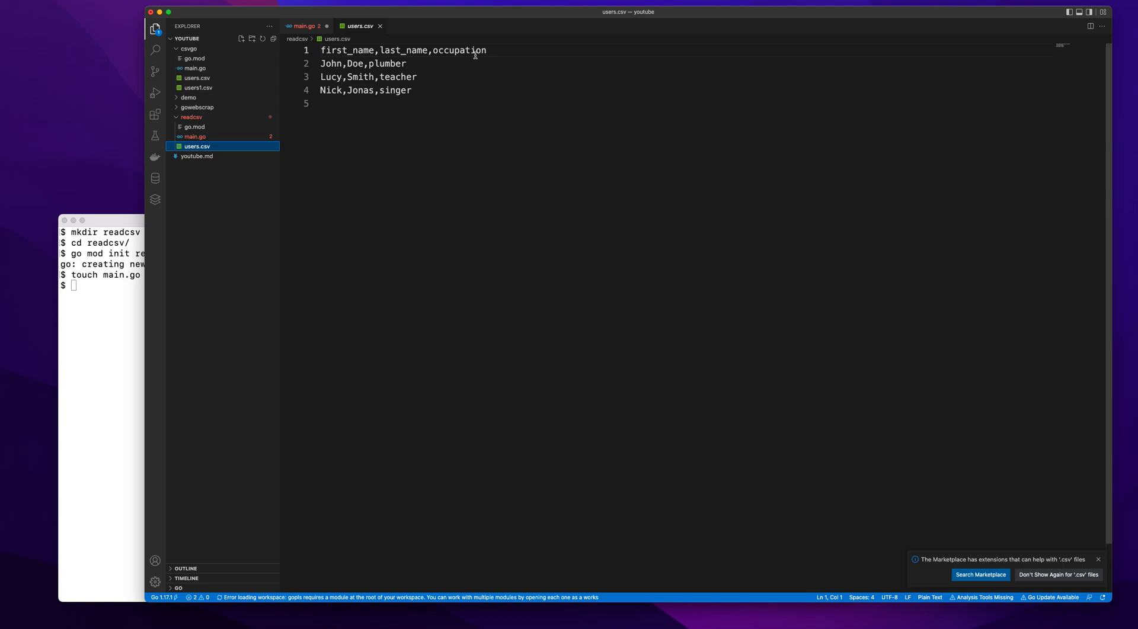
{"action": "left_click", "coordinate": [303, 26]}
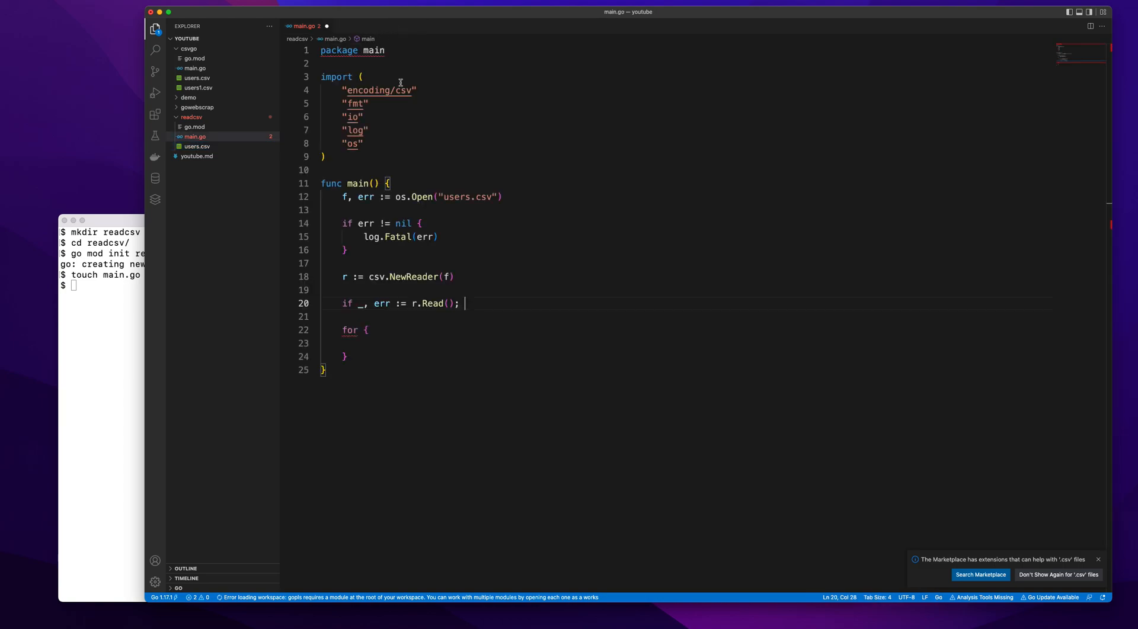
{"action": "mouse_move", "coordinate": [473, 284]}
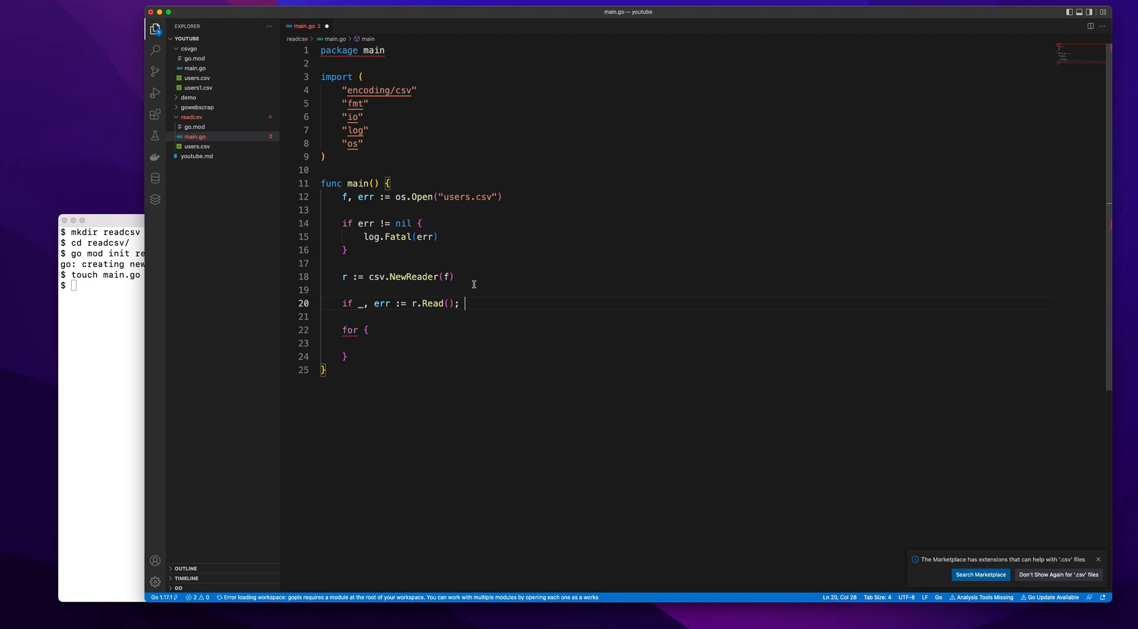
Finish the header read with `err != nil { log.Fatal(err) }`.
{"action": "type", "text": "err"}
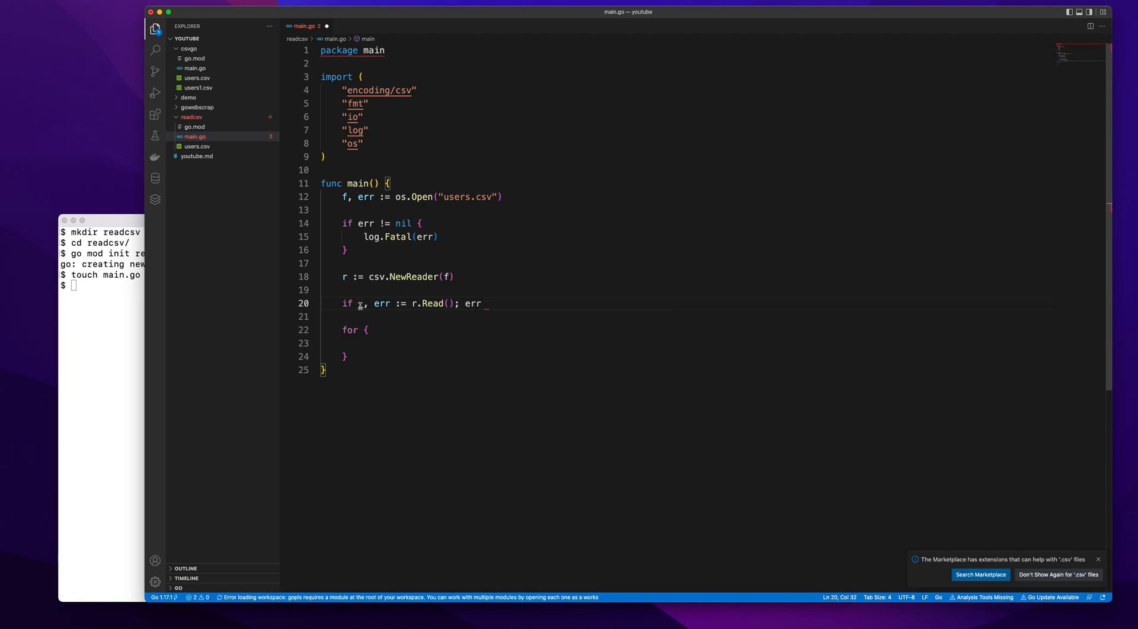
{"action": "type", "text": "_"}
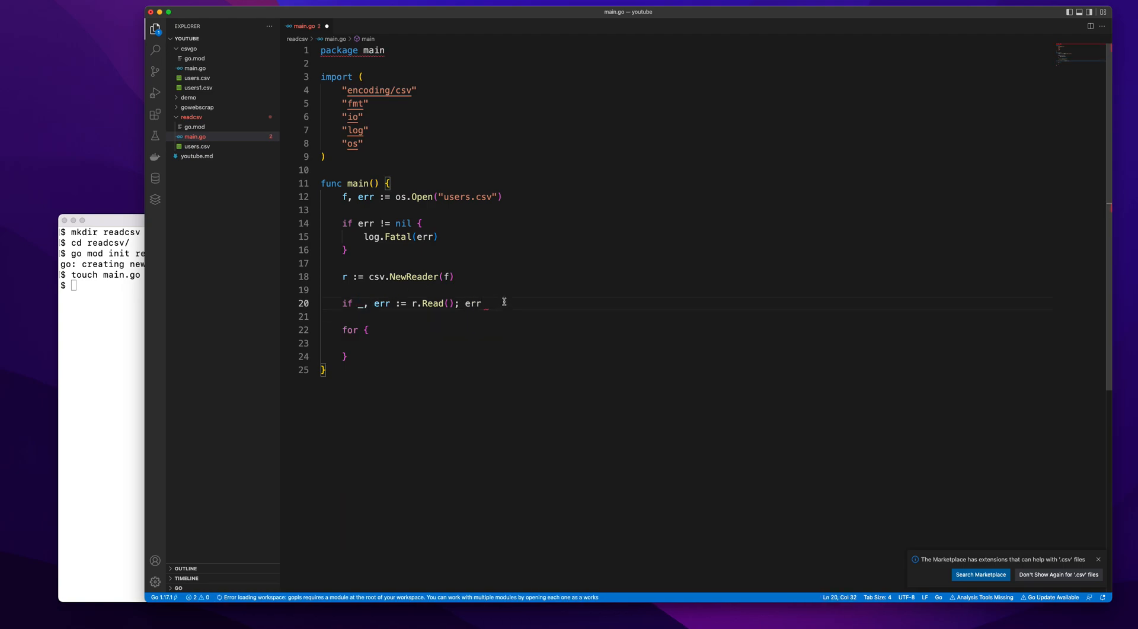
{"action": "type", "text": "!"}
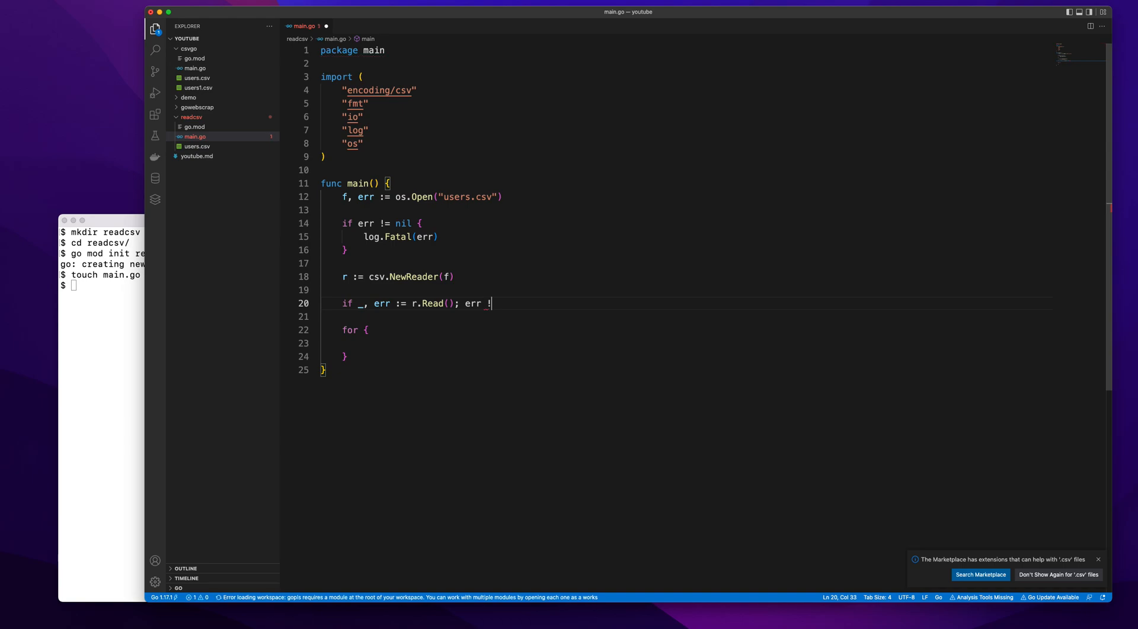
{"action": "type", "text": "= nil {"}
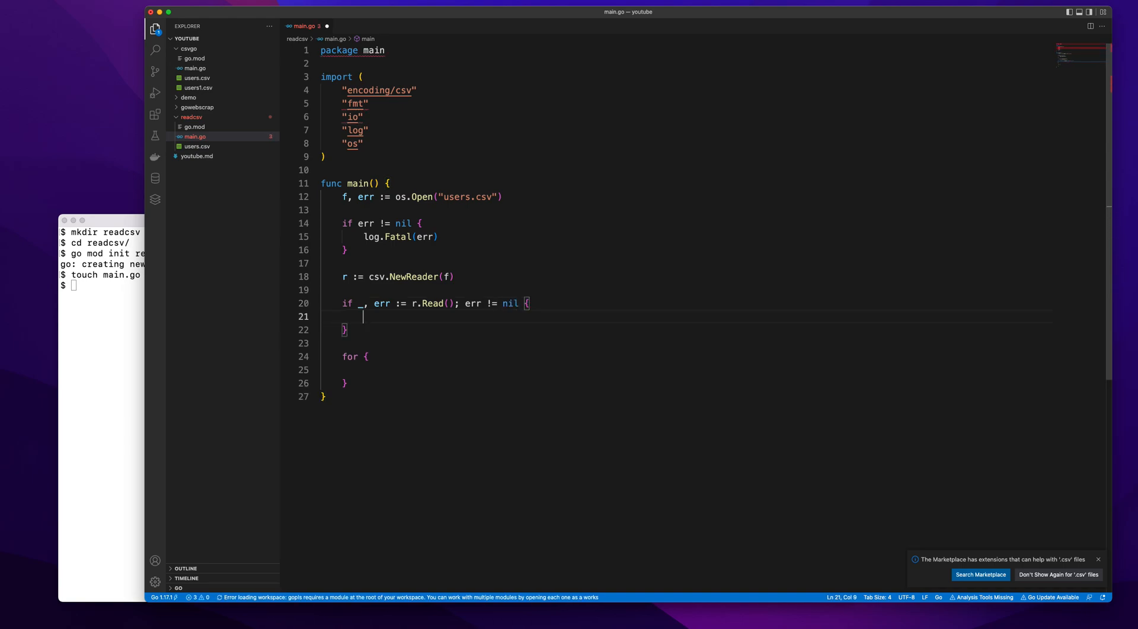
{"action": "type", "text": "log.Fatal(err"}
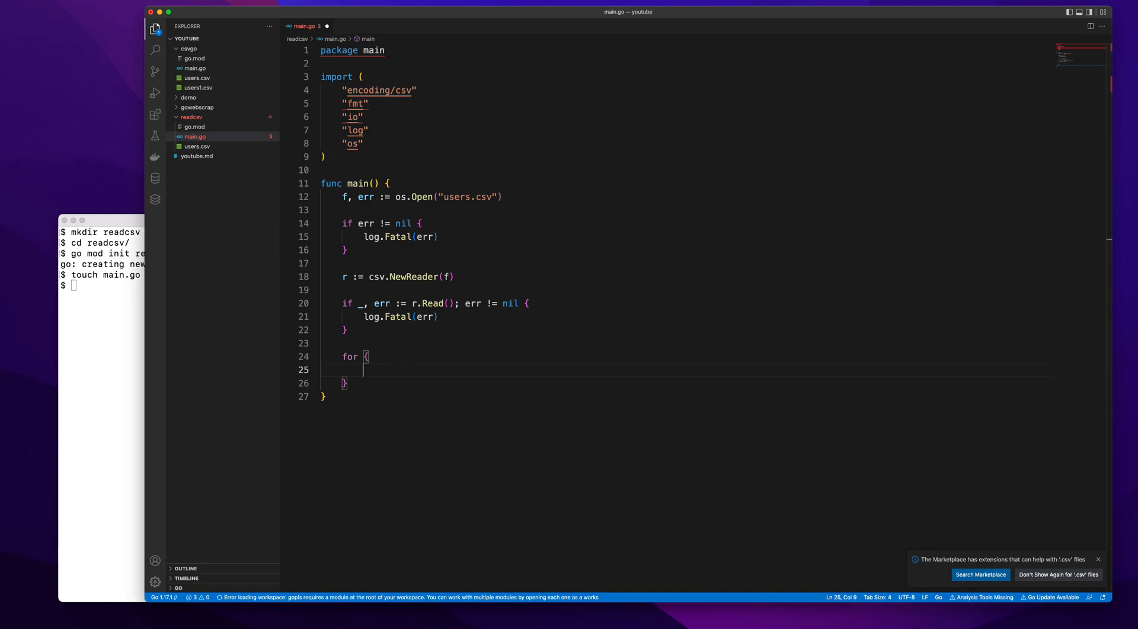
{"action": "mouse_move", "coordinate": [437, 334]}
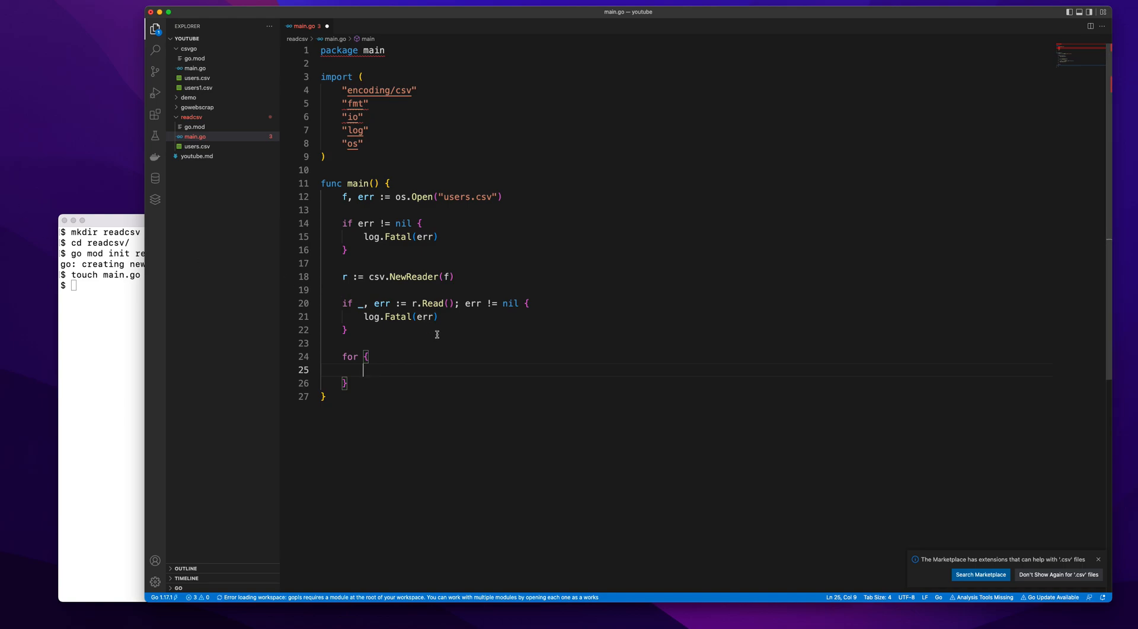
{"action": "mouse_move", "coordinate": [349, 241]}
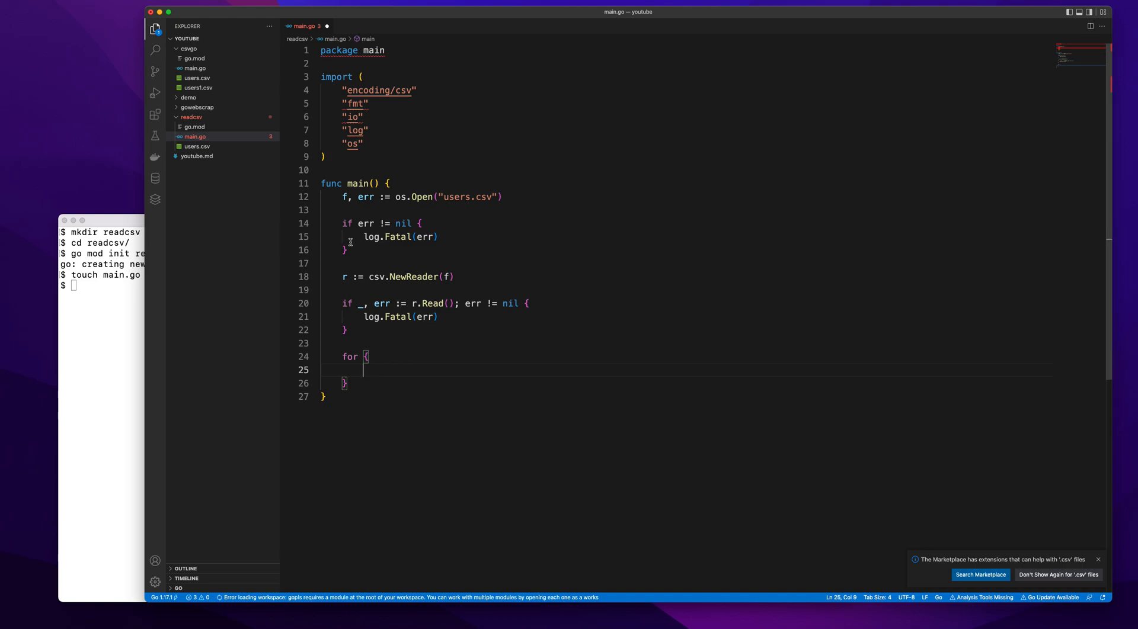
Flip between main.go and users.csv, pointing out the first data row.
{"action": "left_click", "coordinate": [196, 145]}
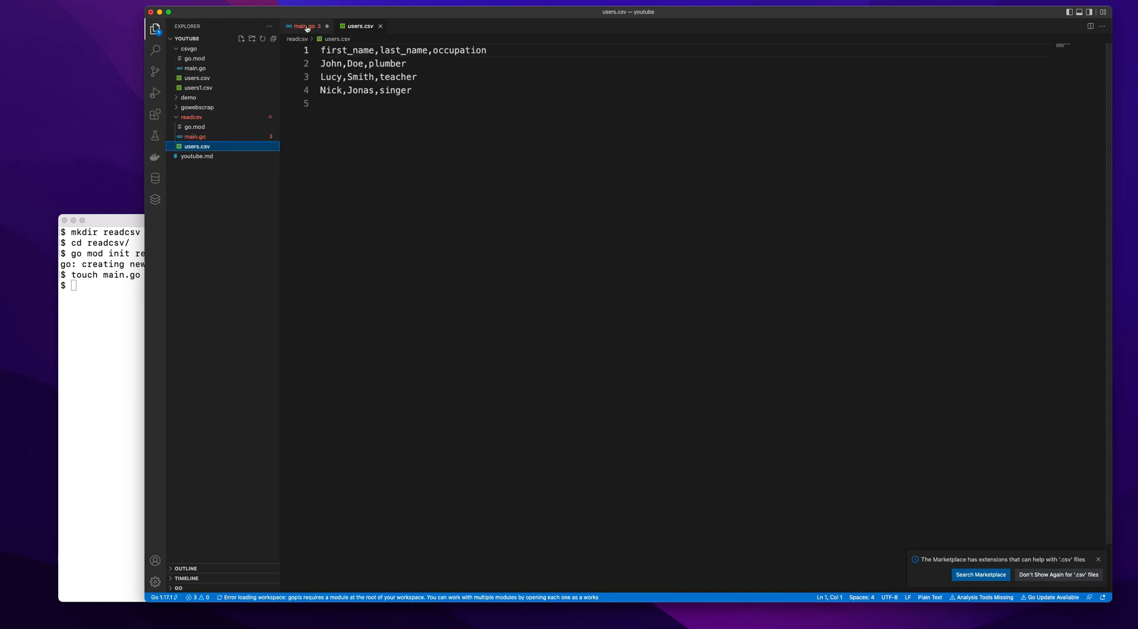
{"action": "left_click", "coordinate": [303, 25]}
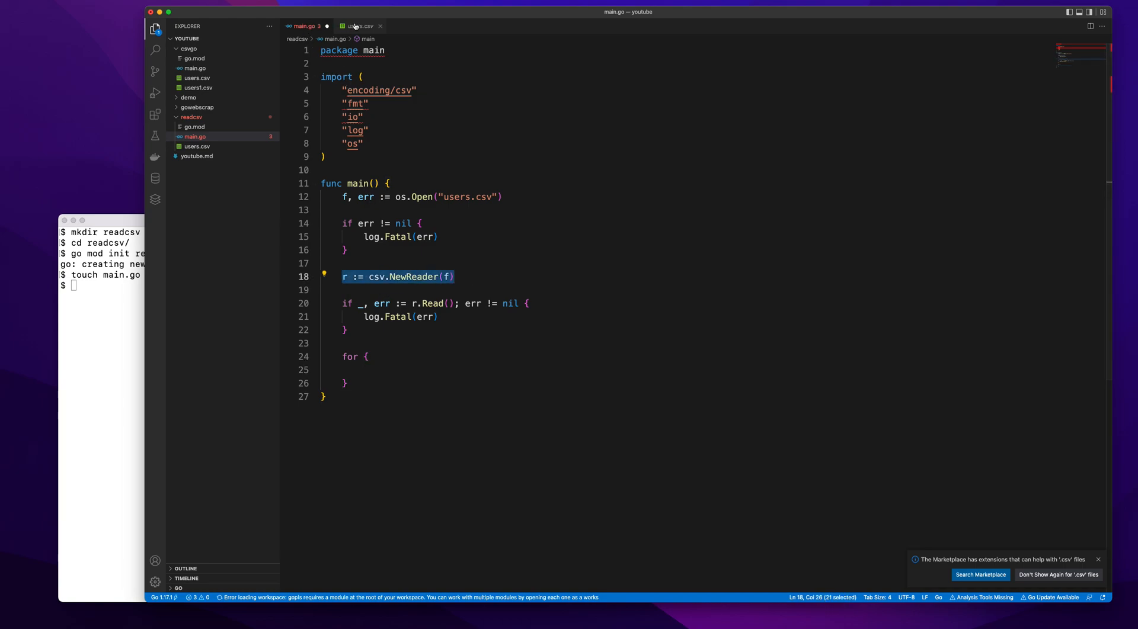
{"action": "left_click", "coordinate": [360, 25]}
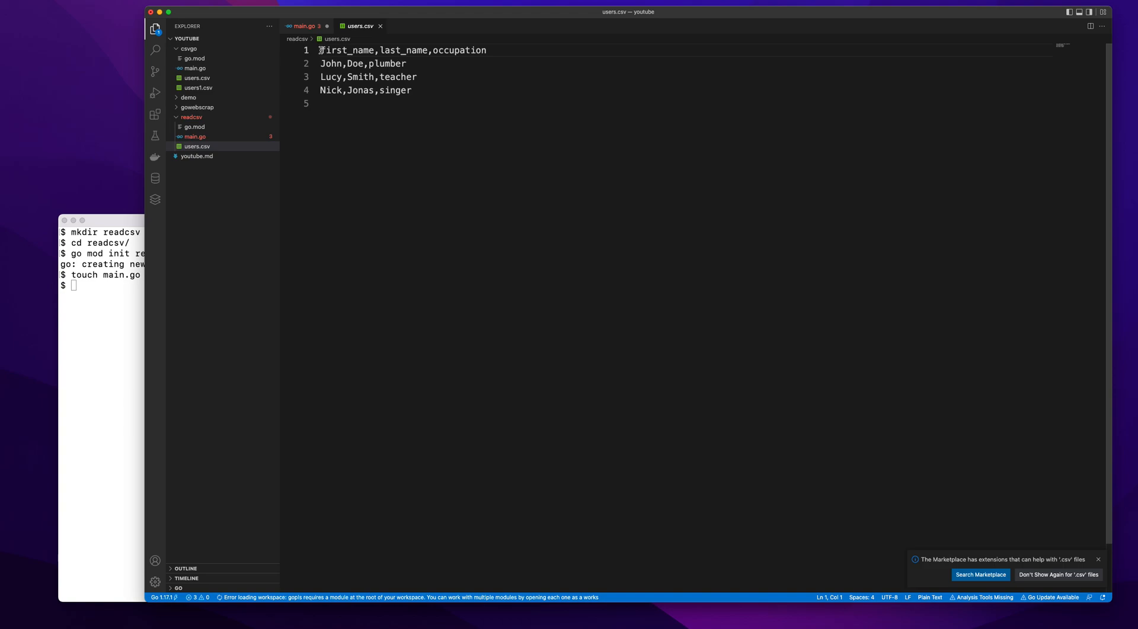
{"action": "mouse_move", "coordinate": [311, 69]}
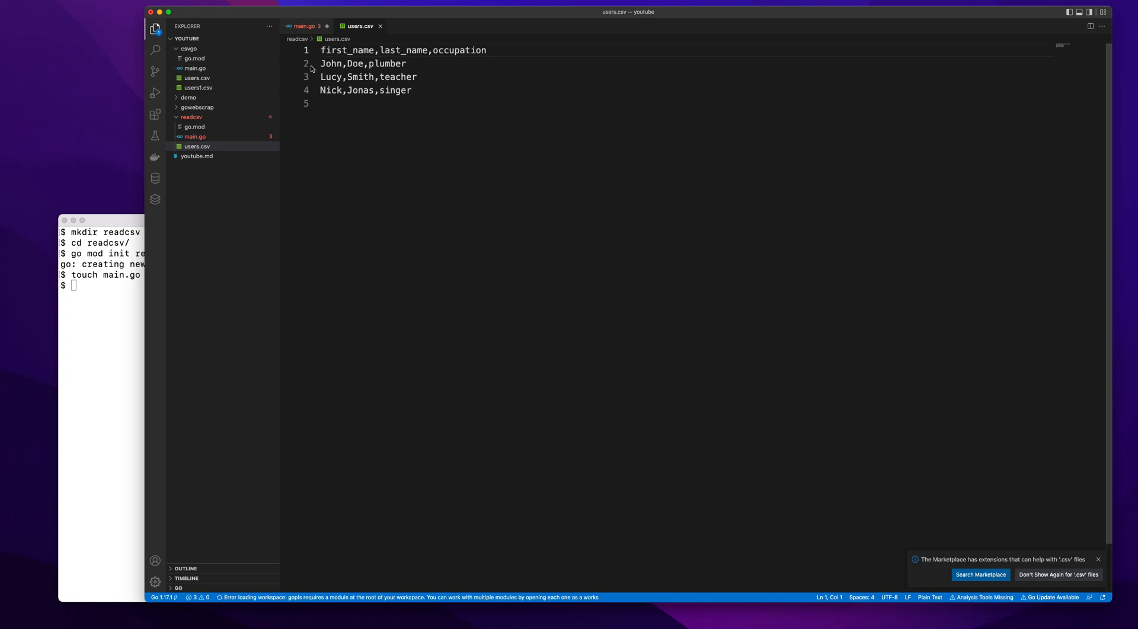
{"action": "left_click", "coordinate": [303, 26]}
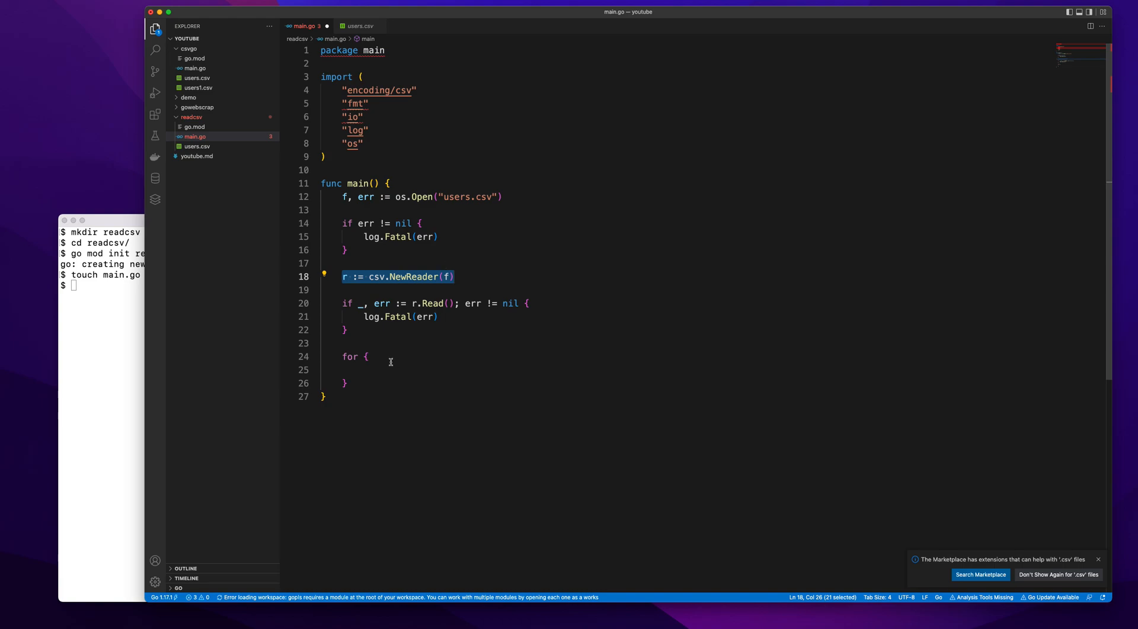
{"action": "left_click", "coordinate": [366, 370]}
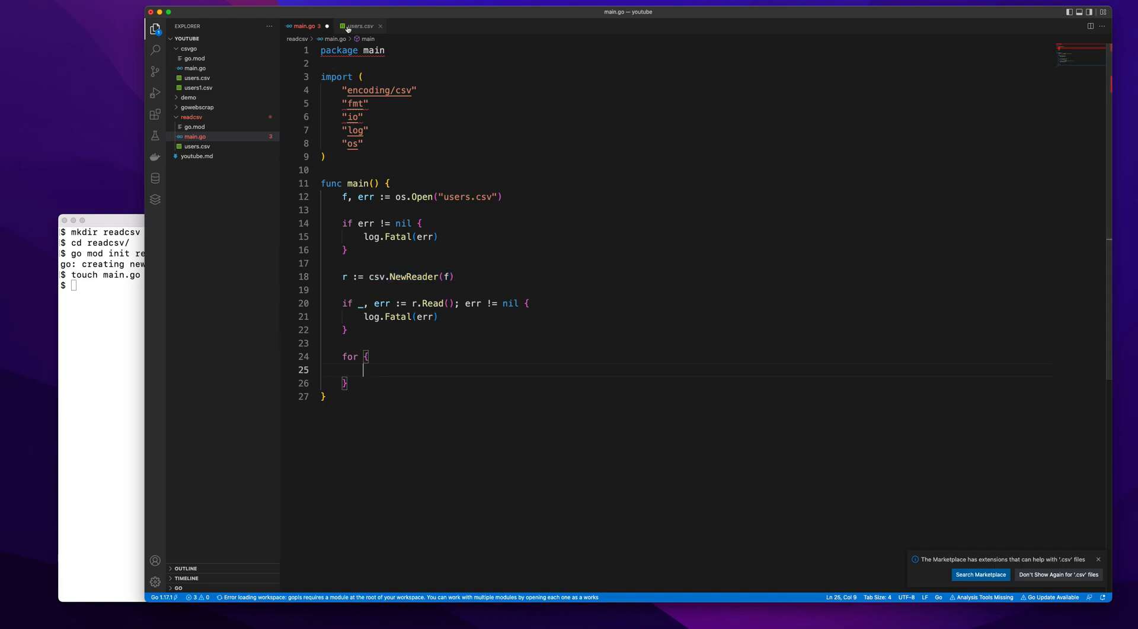
{"action": "left_click", "coordinate": [360, 24]}
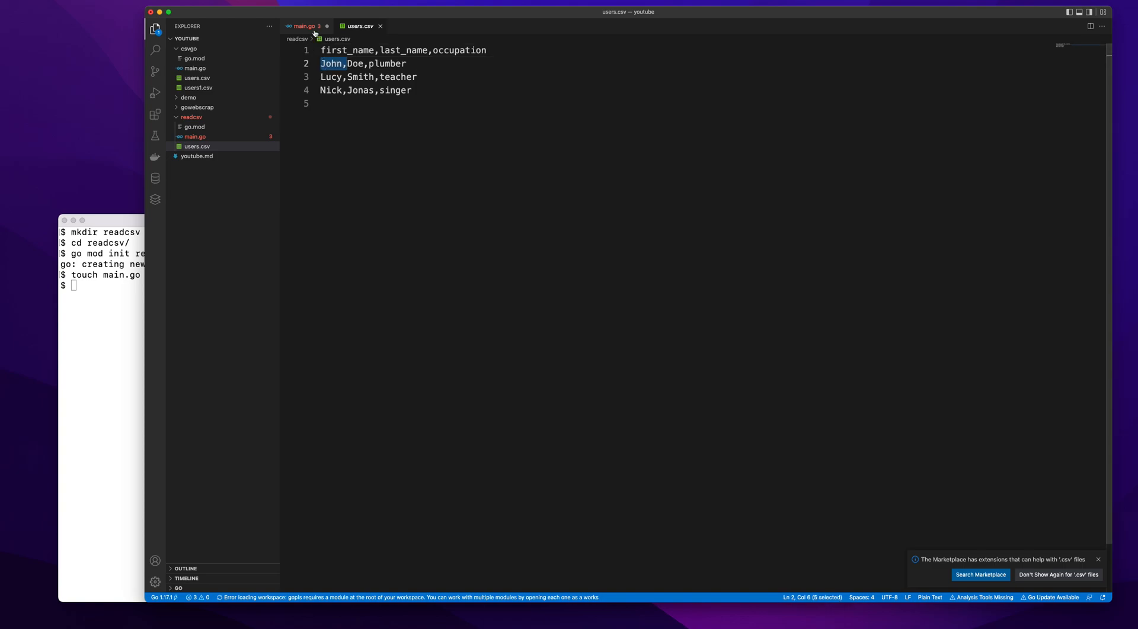
{"action": "left_click", "coordinate": [331, 63]}
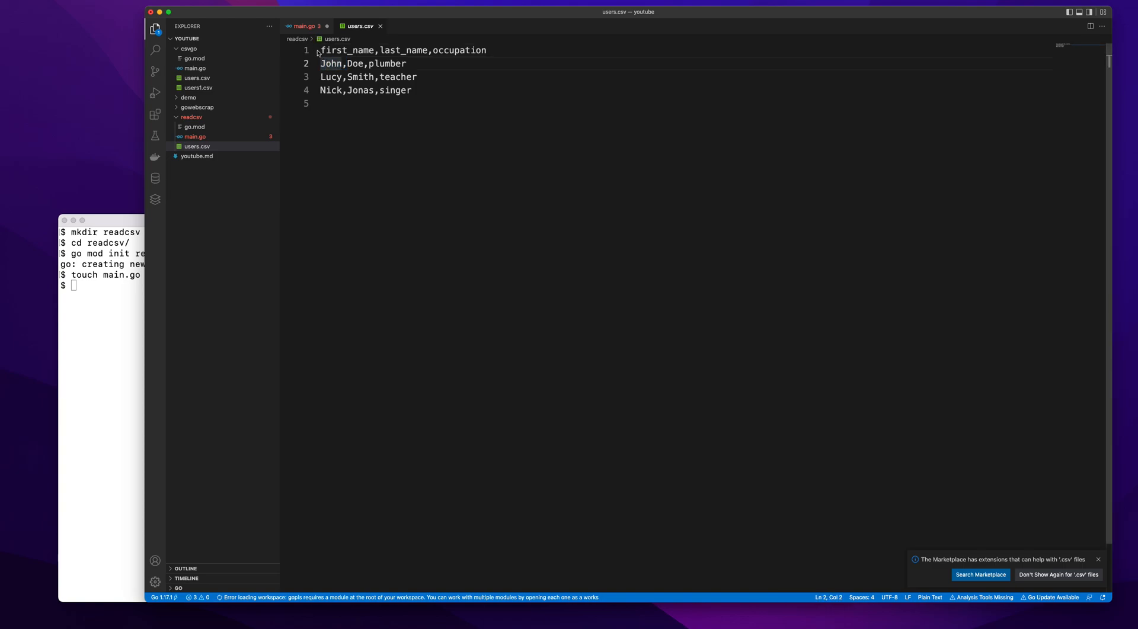
In the loop, read record, err := r.Read() and break on io.EOF.
{"action": "left_click", "coordinate": [302, 25]}
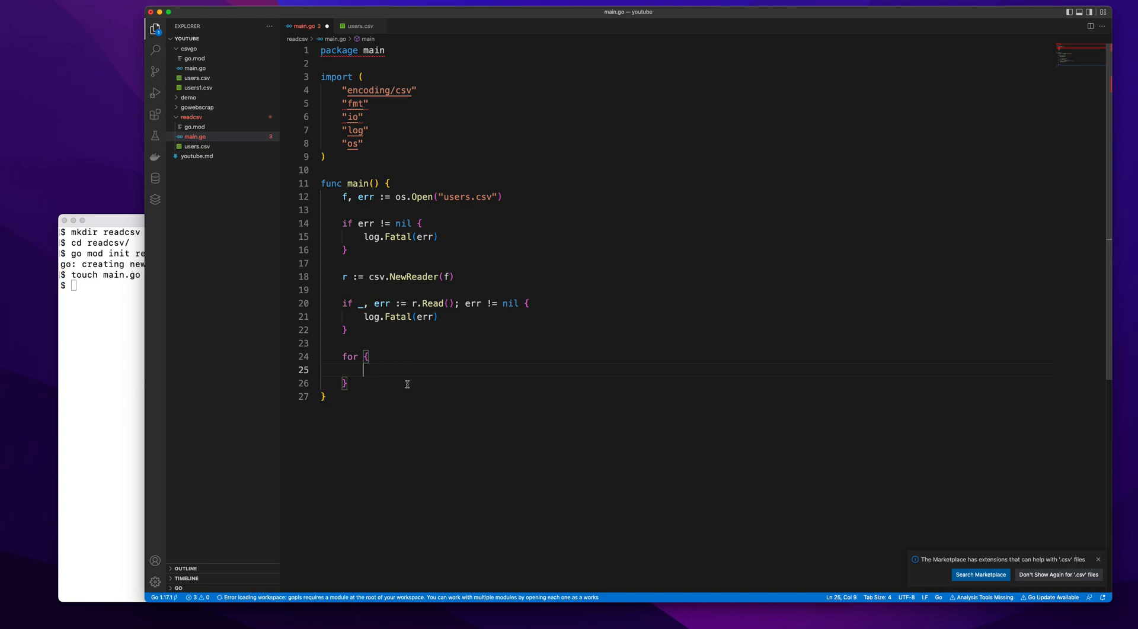
{"action": "type", "text": "record"}
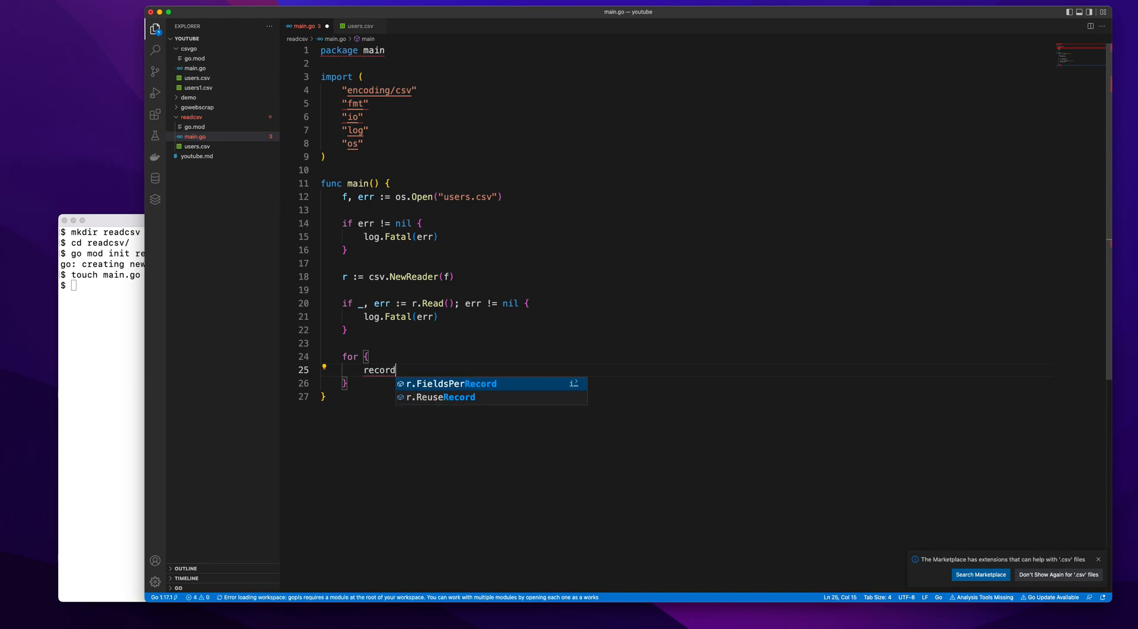
{"action": "type", "text": ", err :="}
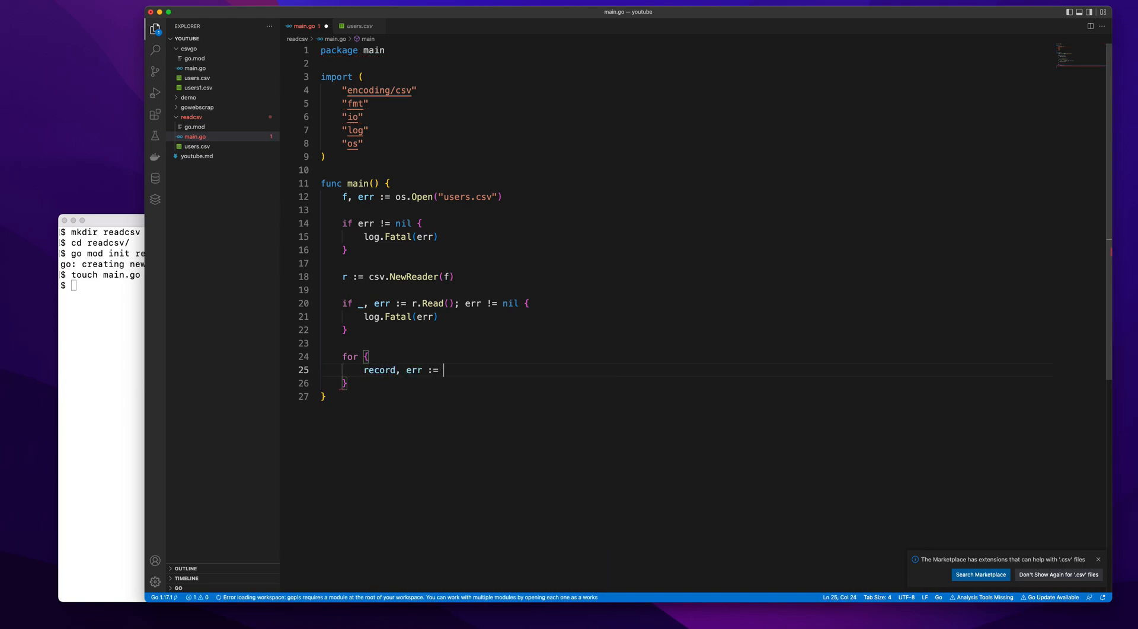
{"action": "type", "text": "r.Read("}
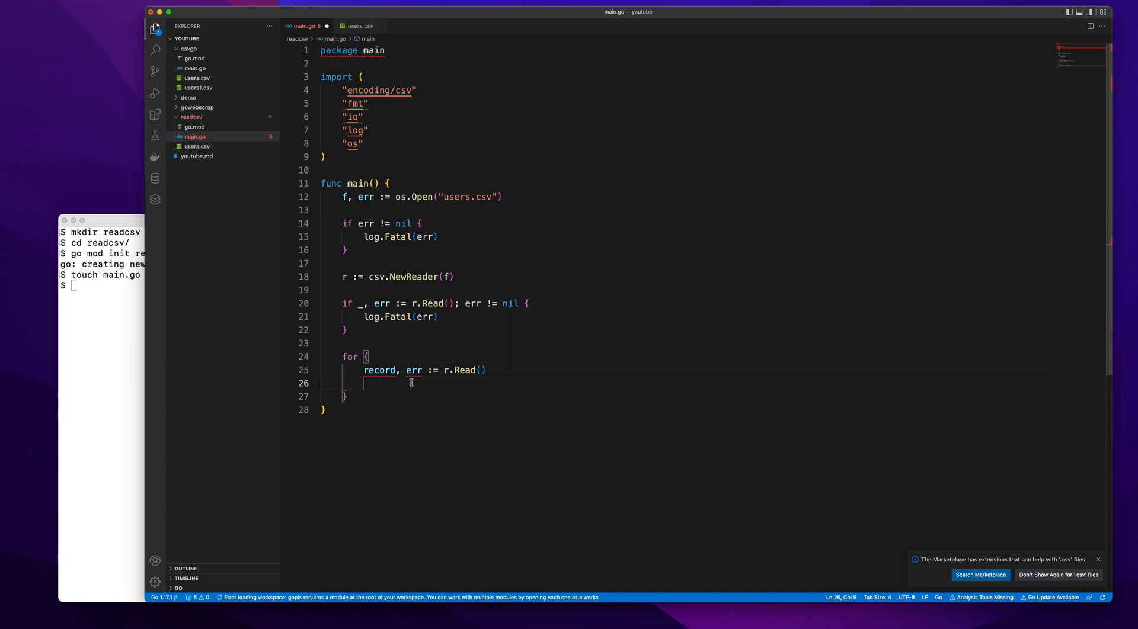
{"action": "type", "text": "if err"}
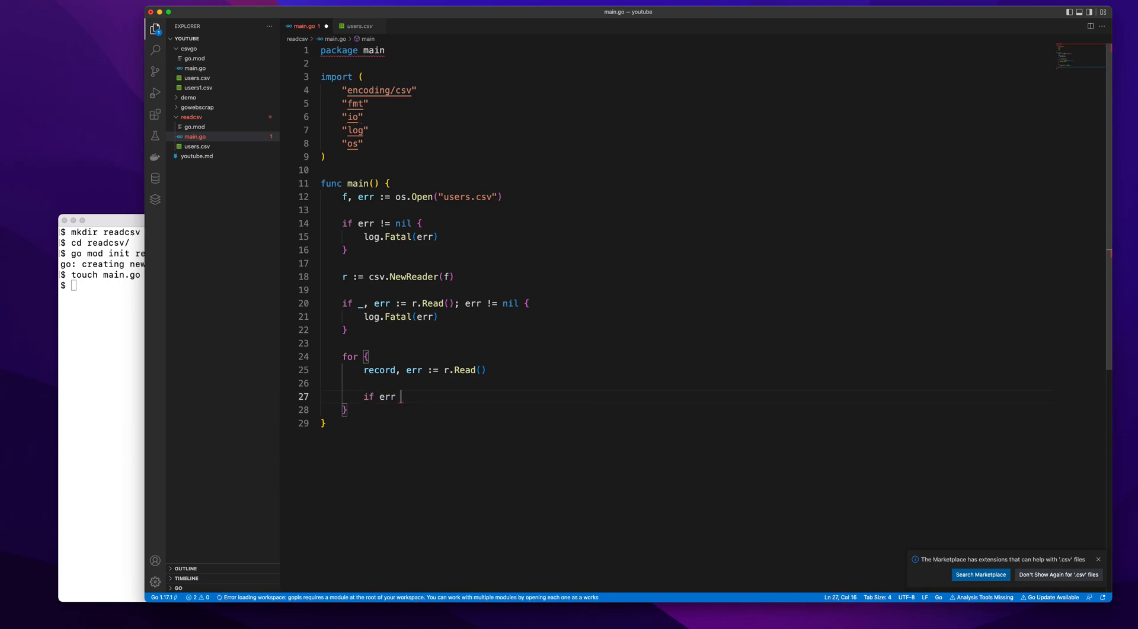
{"action": "type", "text": "== io.EOF {"}
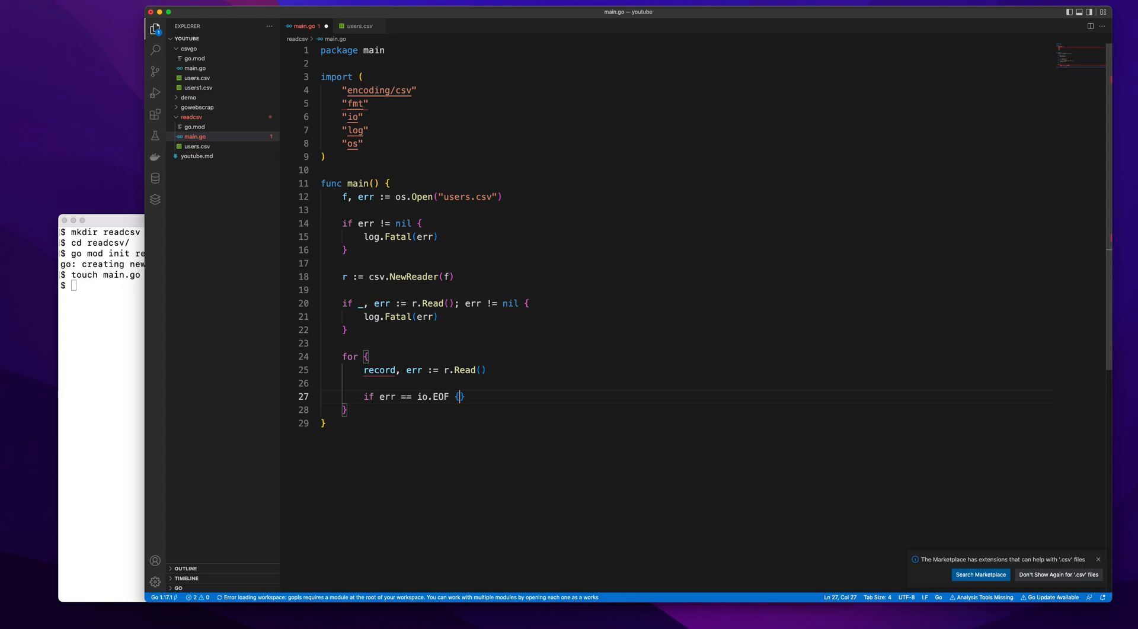
{"action": "type", "text": "break"}
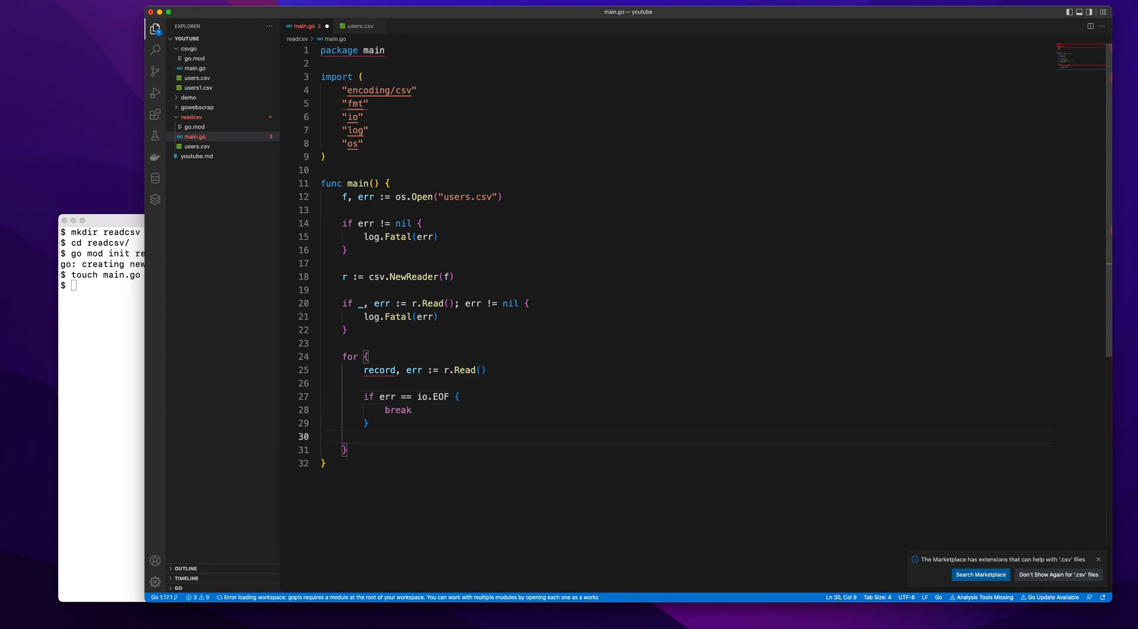
Add an `if err != nil { log.Fatal(err) }` check with a blank line below.
{"action": "type", "text": "if err != nil {"}
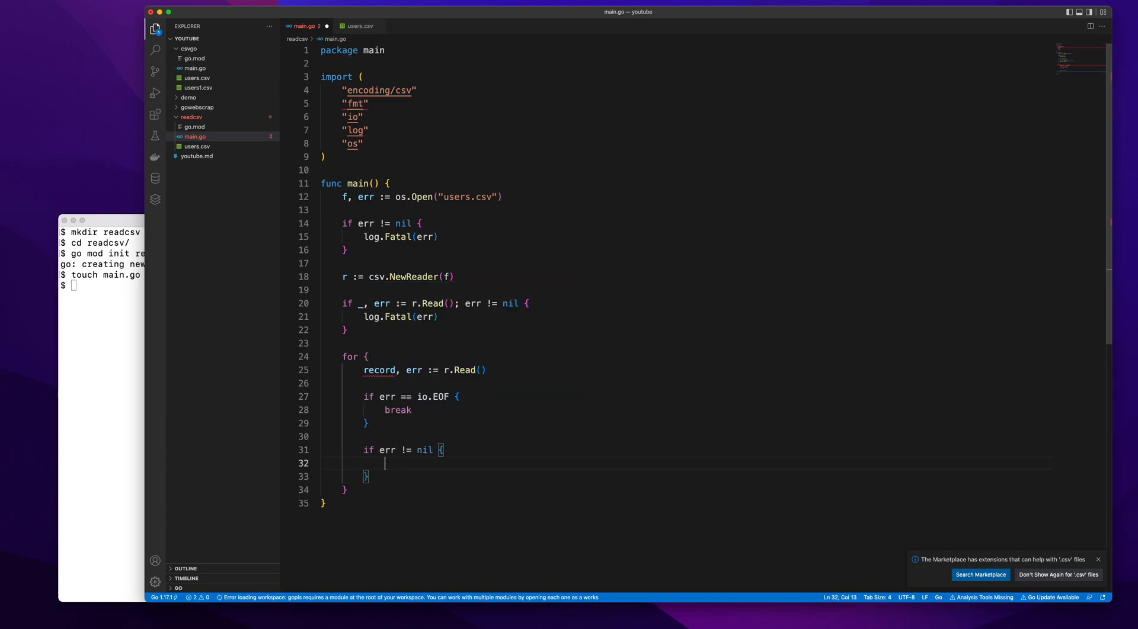
{"action": "type", "text": "log.Fatal(err"}
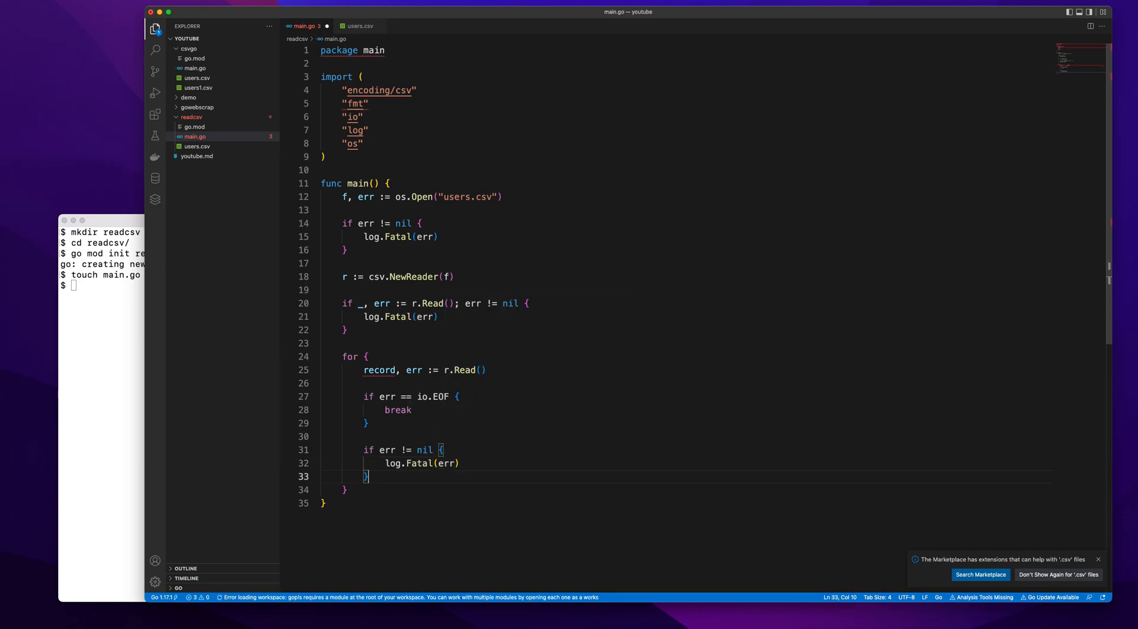
{"action": "key", "text": "enter"}
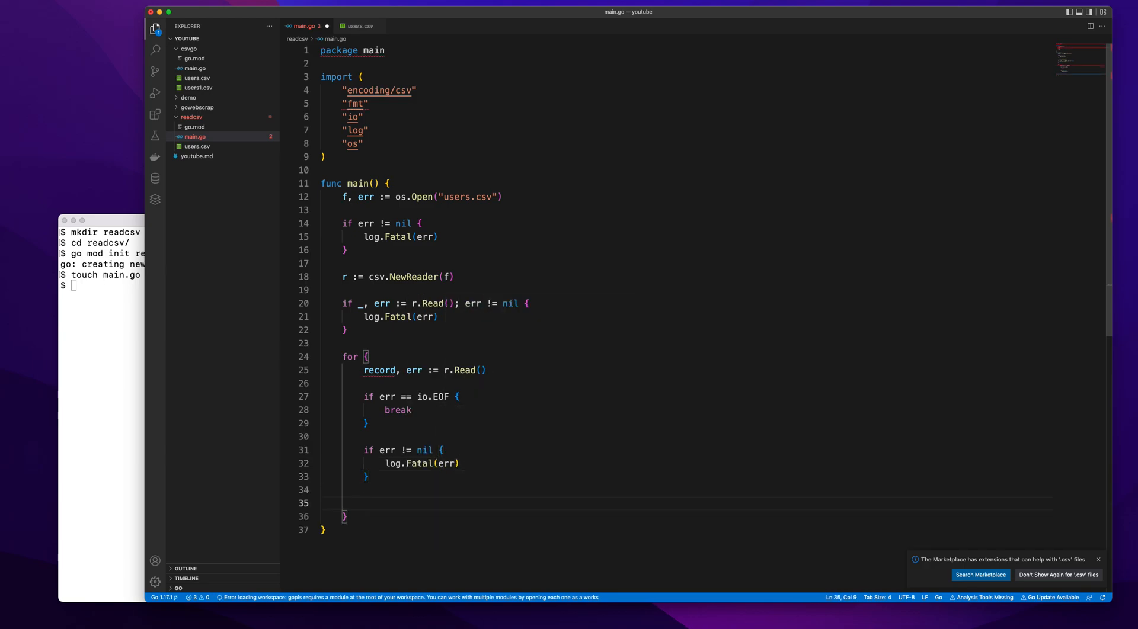
{"action": "double_click", "coordinate": [378, 369]}
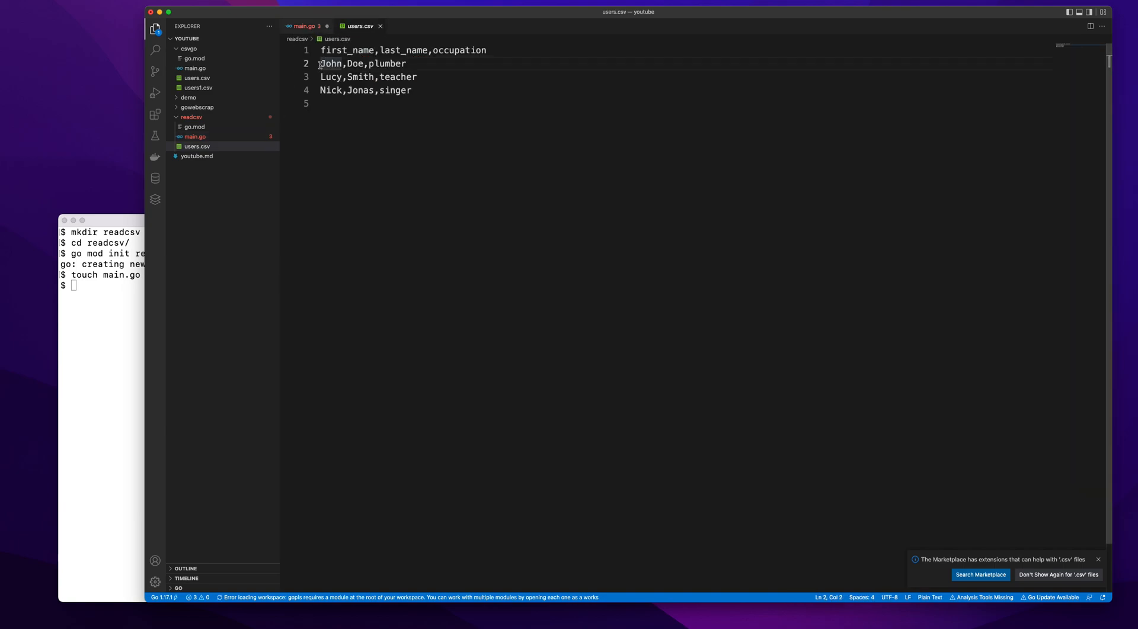
{"action": "triple_click", "coordinate": [362, 63]}
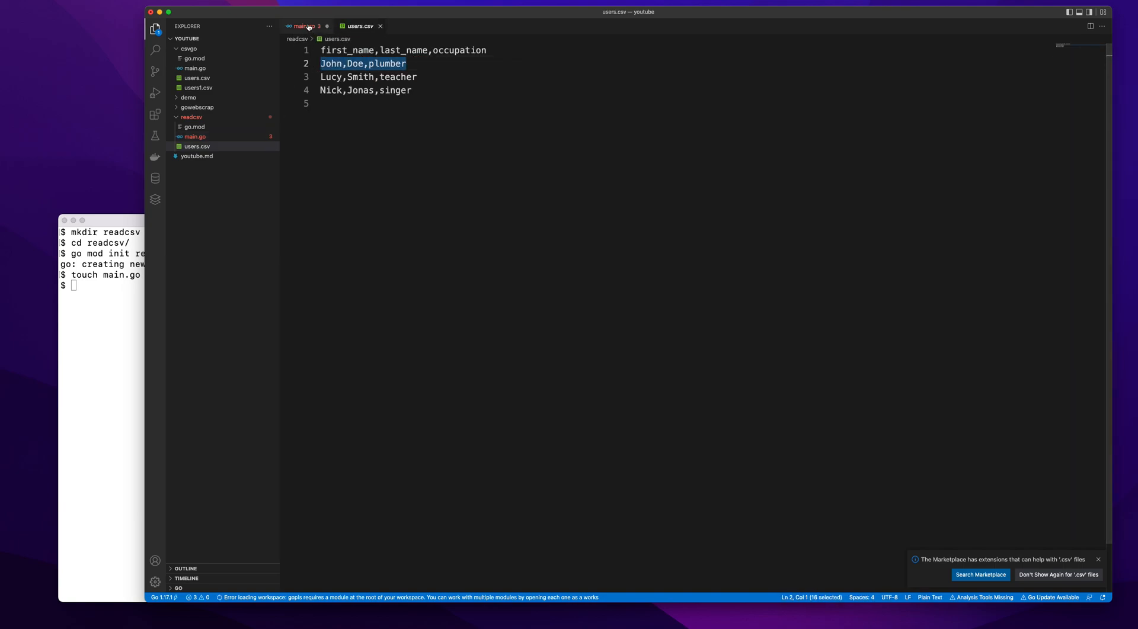
{"action": "left_click", "coordinate": [331, 63]}
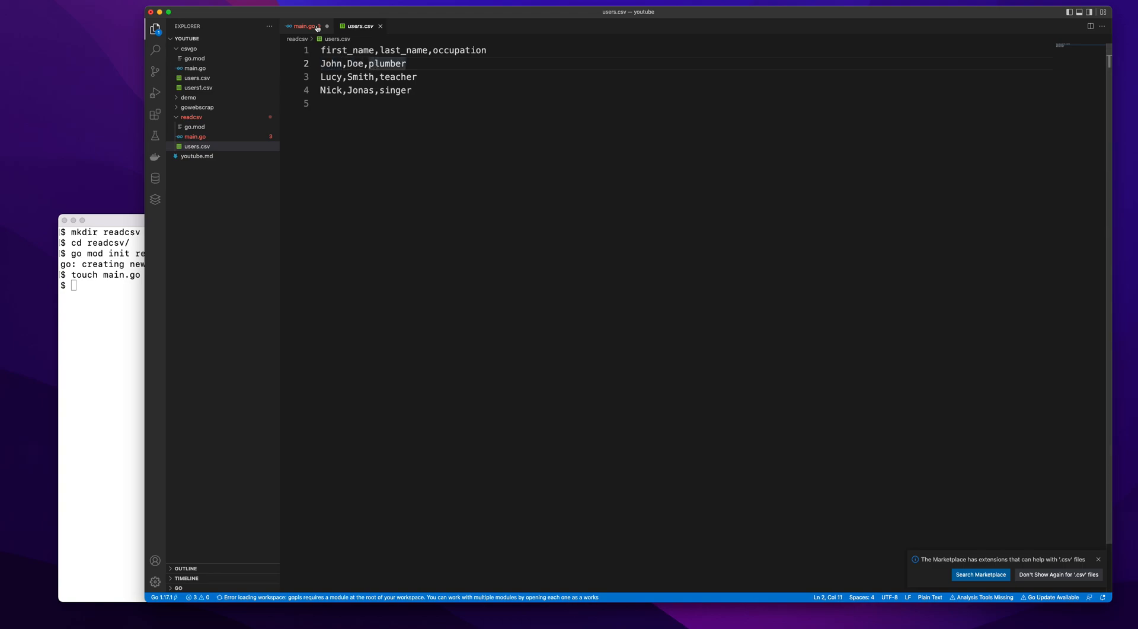
{"action": "left_click", "coordinate": [305, 25]}
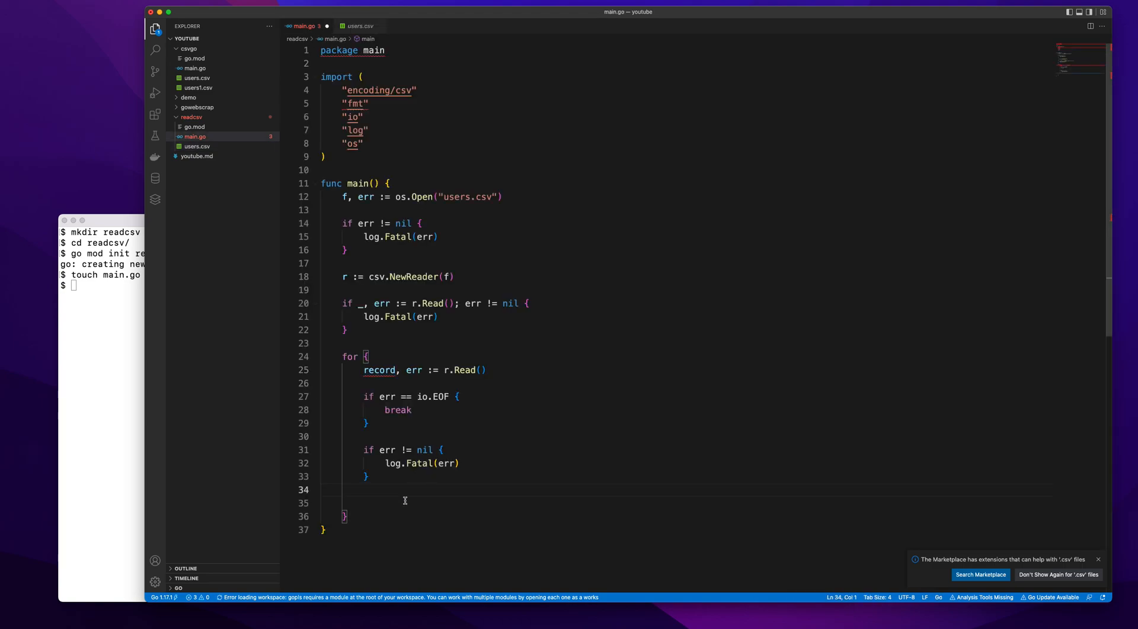
{"action": "key", "text": "enter"}
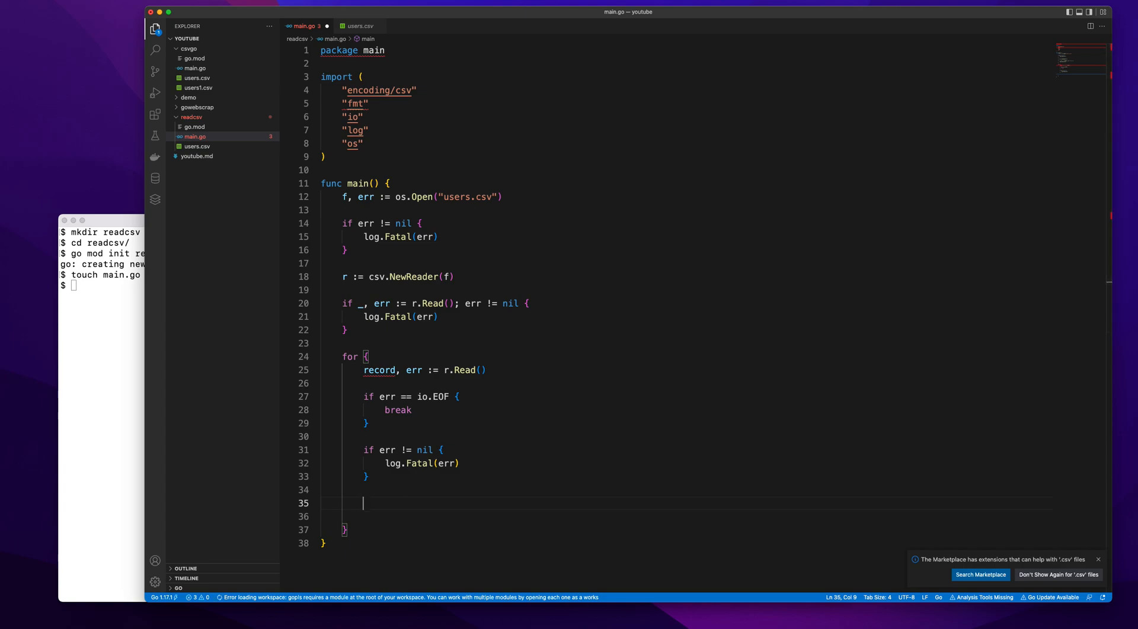
{"action": "mouse_move", "coordinate": [356, 389]}
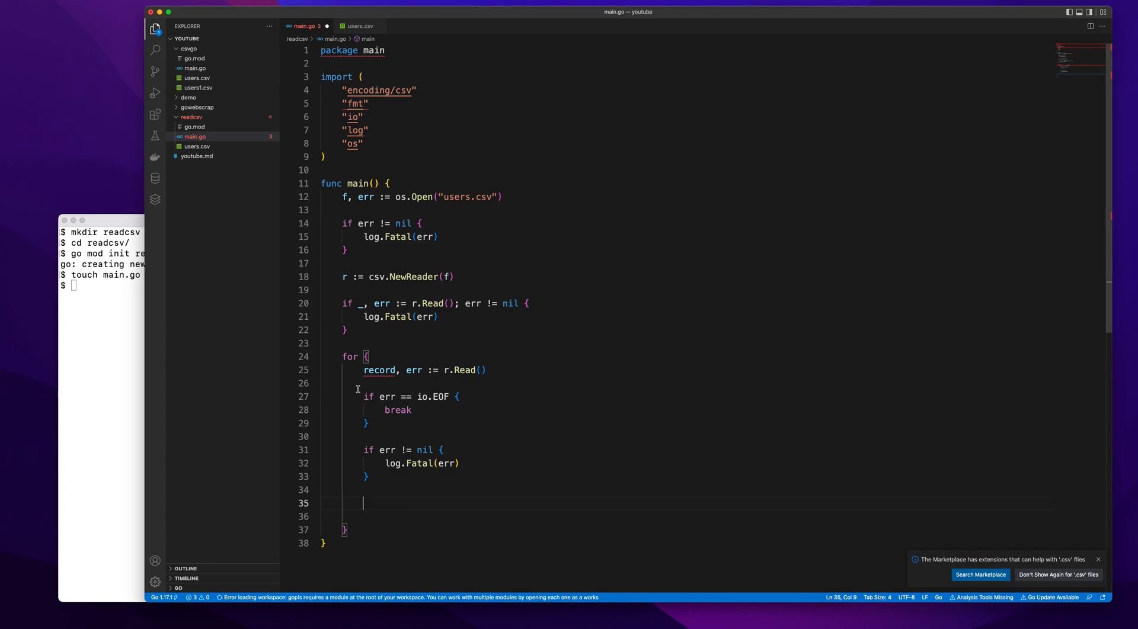
Start fmt.Printf with the format string "%s %s is a %s \n".
{"action": "type", "text": "fmt"}
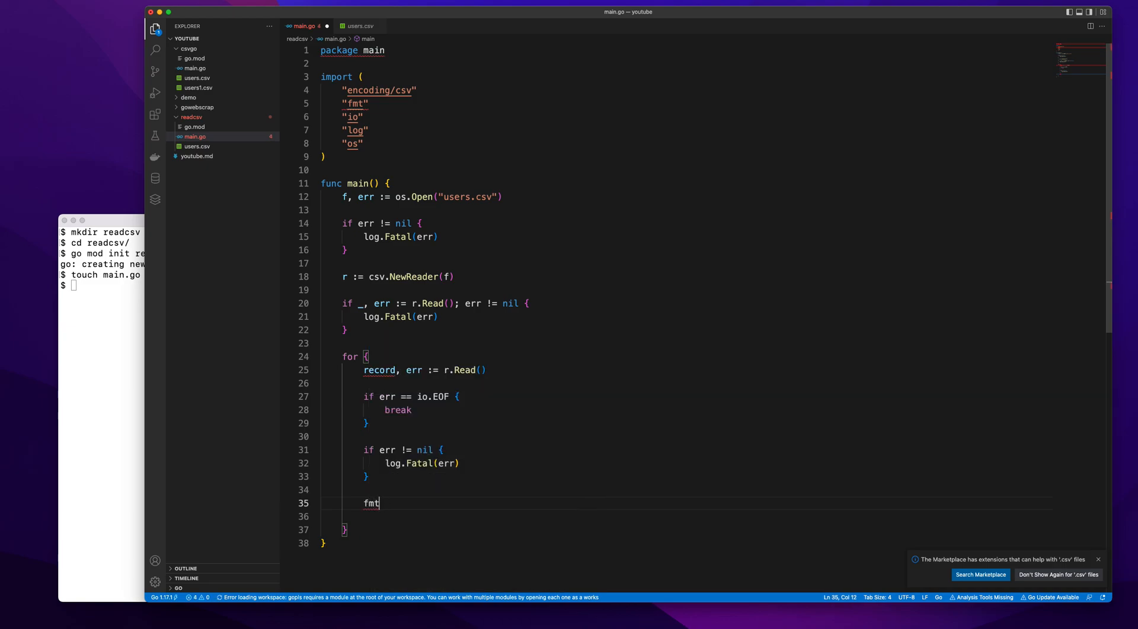
{"action": "type", "text": ".Printf("}
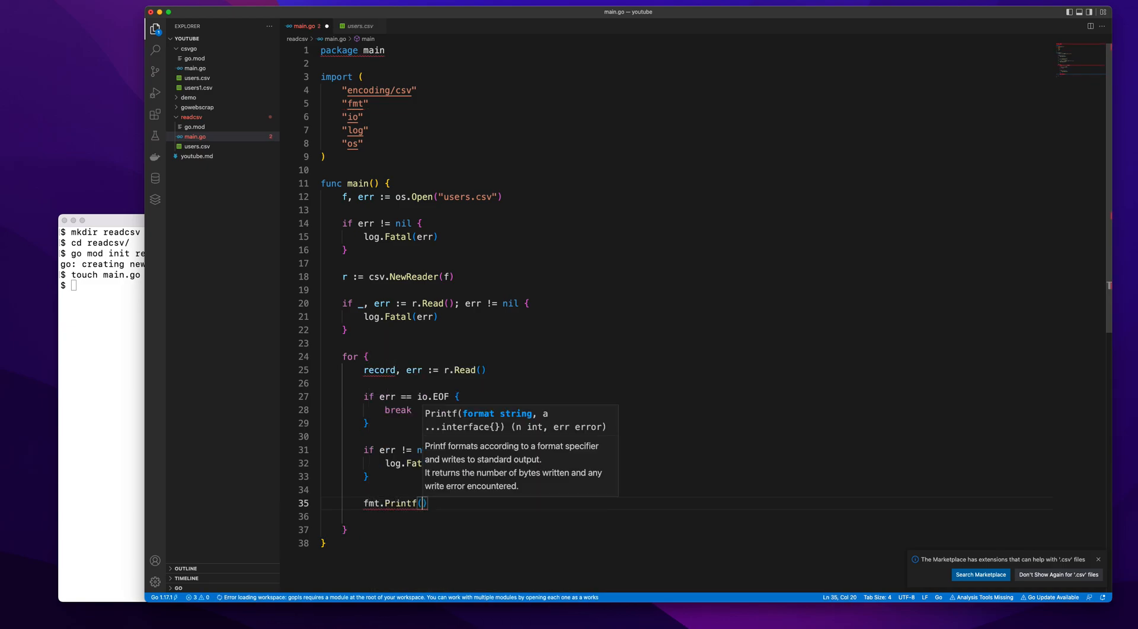
{"action": "type", "text": "\"\""}
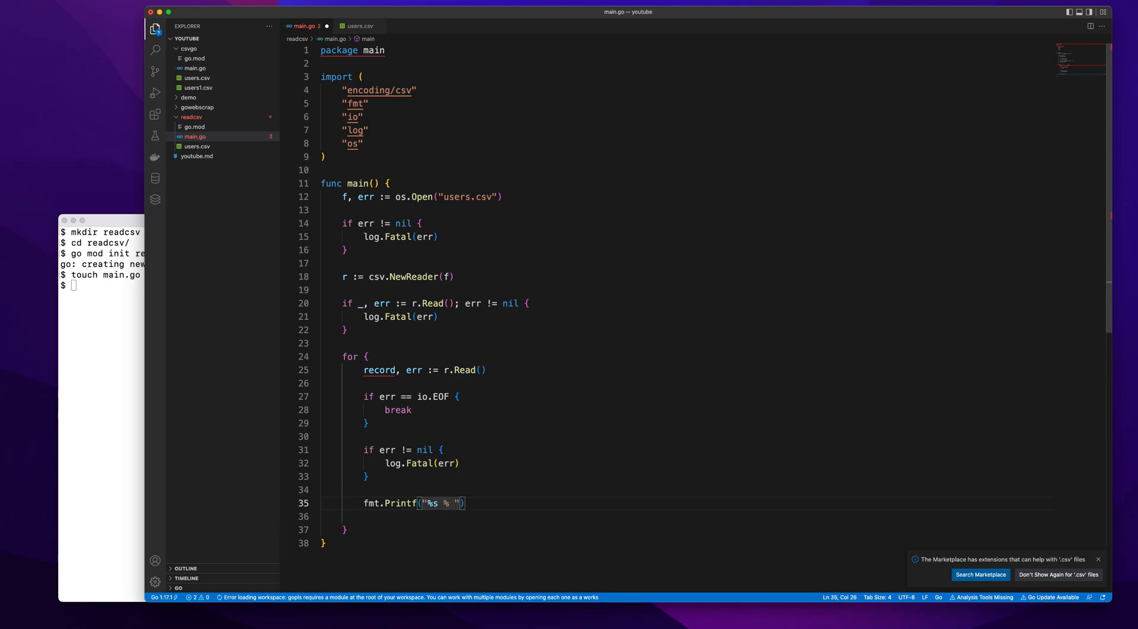
{"action": "type", "text": "%s"}
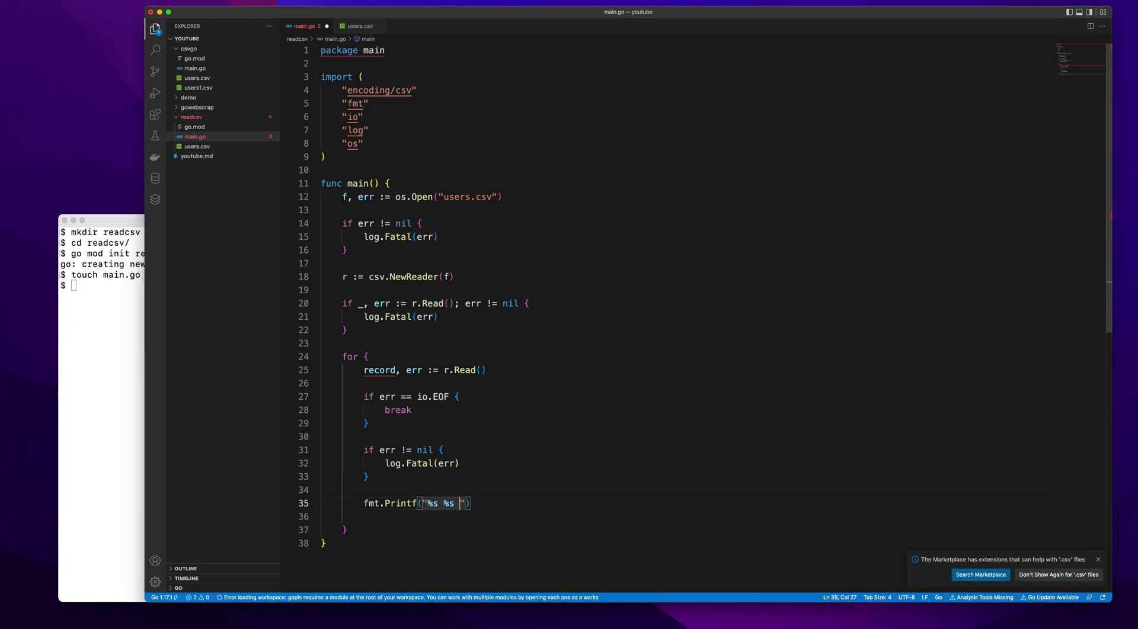
{"action": "type", "text": "is a"}
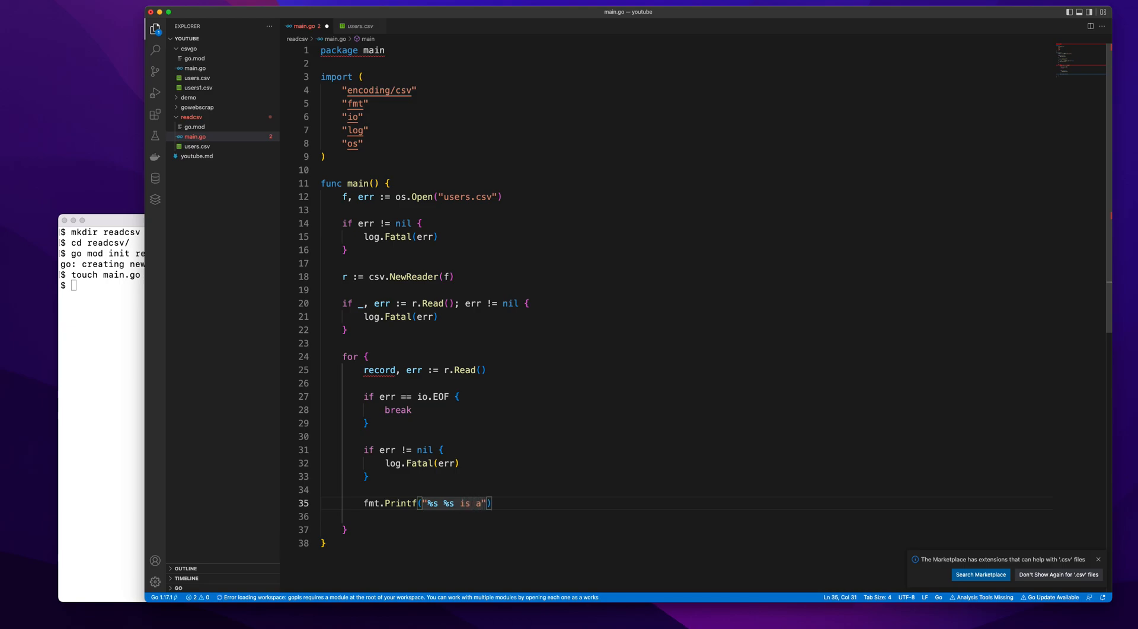
{"action": "type", "text": "%s"}
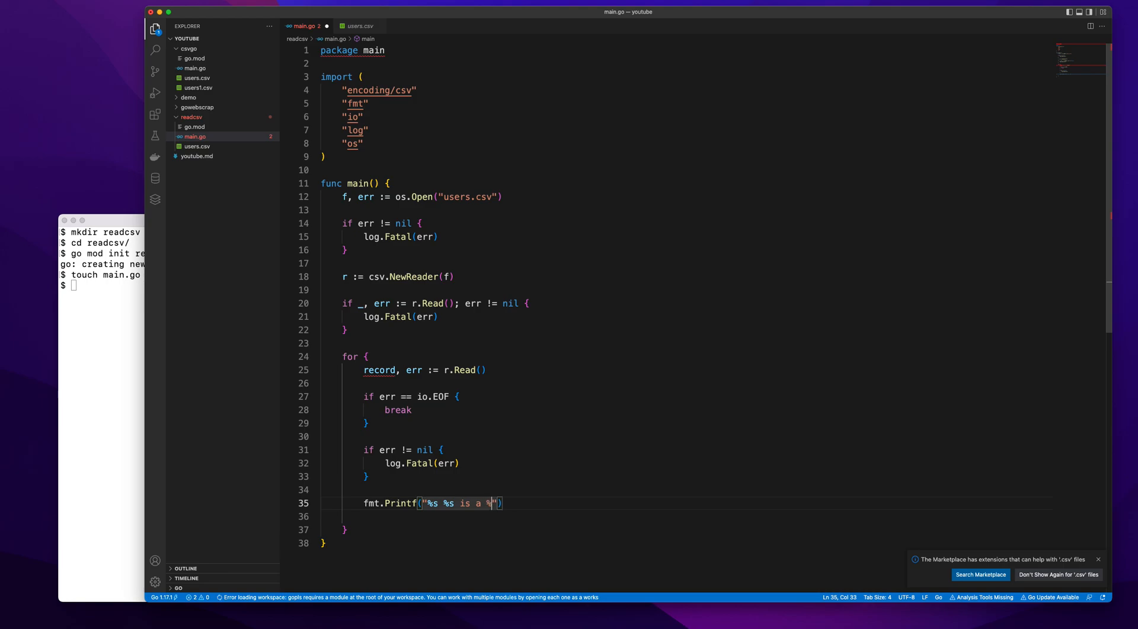
{"action": "type", "text": "s \\"}
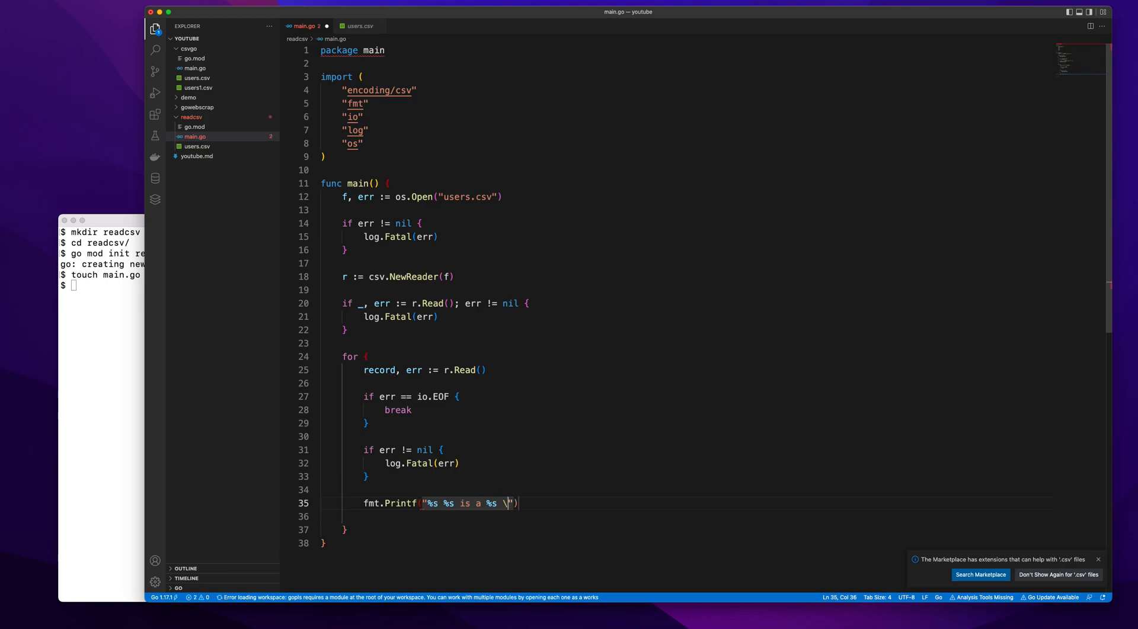
{"action": "type", "text": "n\","}
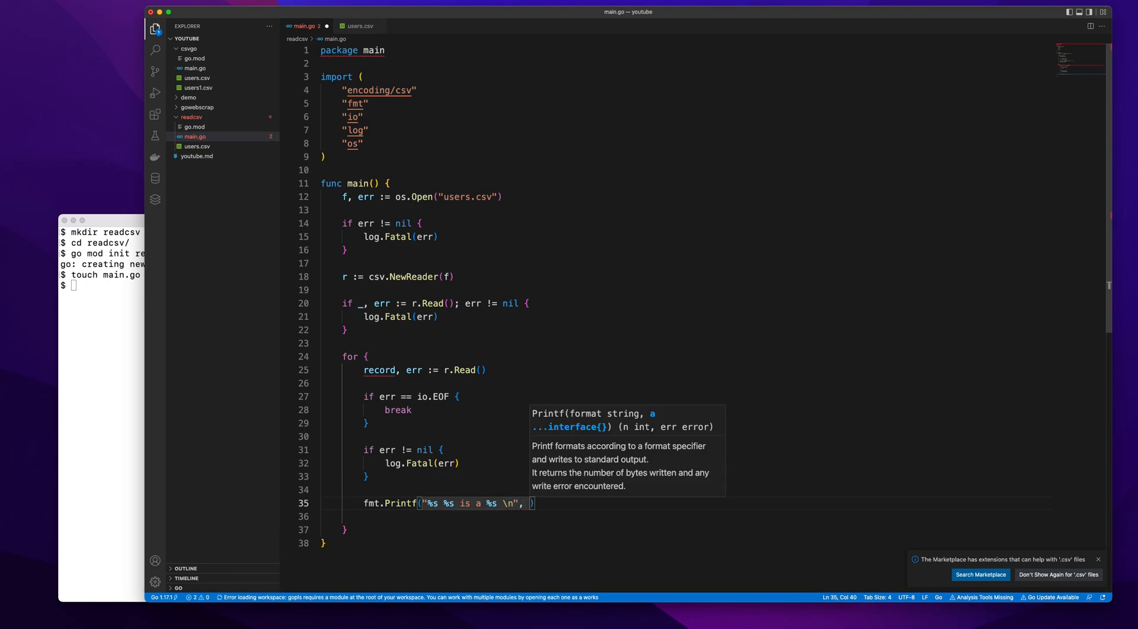
Pass record[0], record[1], record[2] as the Printf arguments.
{"action": "type", "text": "record[]"}
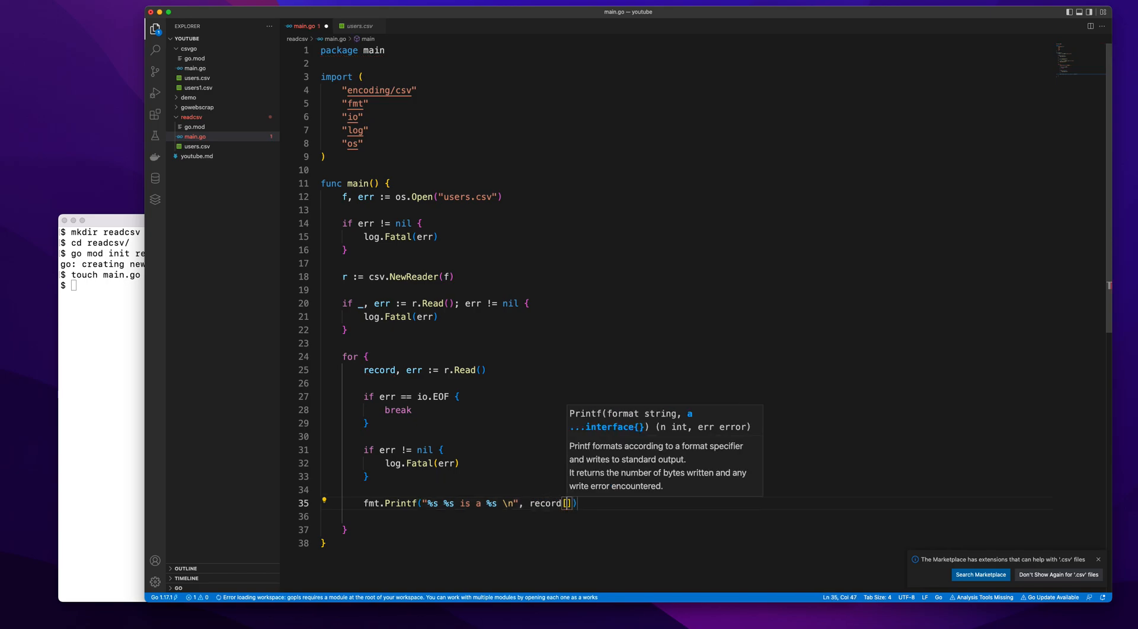
{"action": "type", "text": "0"}
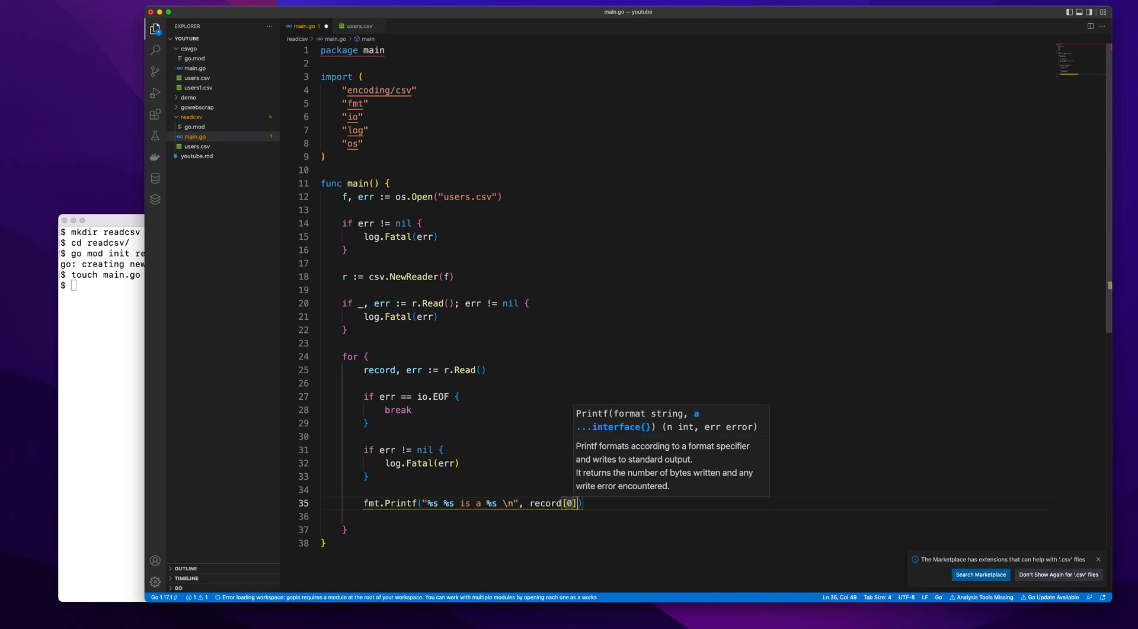
{"action": "type", "text": ", record[1], record["}
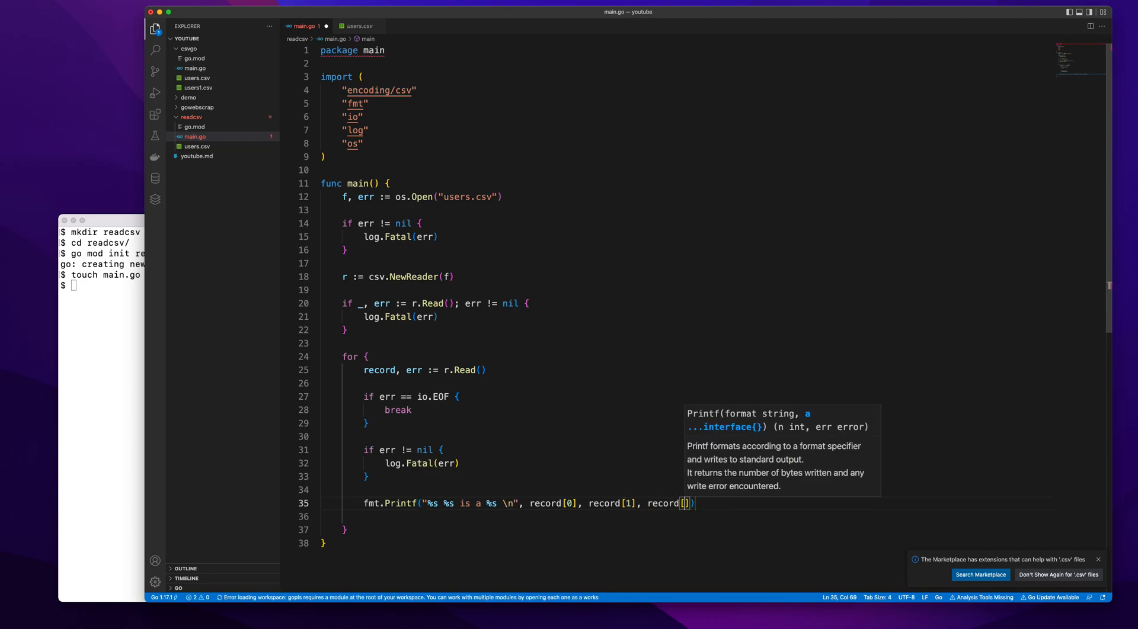
{"action": "type", "text": "2"}
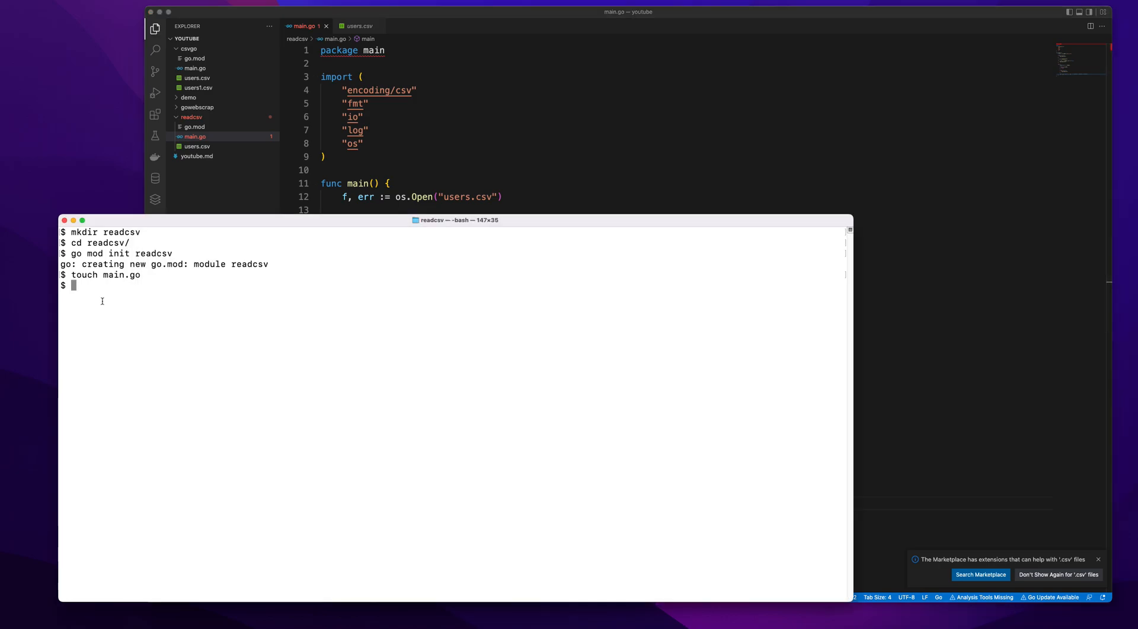
Run go run main.go, printing John Doe is a plumber, Lucy Smith is a teacher, Nick Jonas is a singer.
{"action": "type", "text": "go run main.go"}
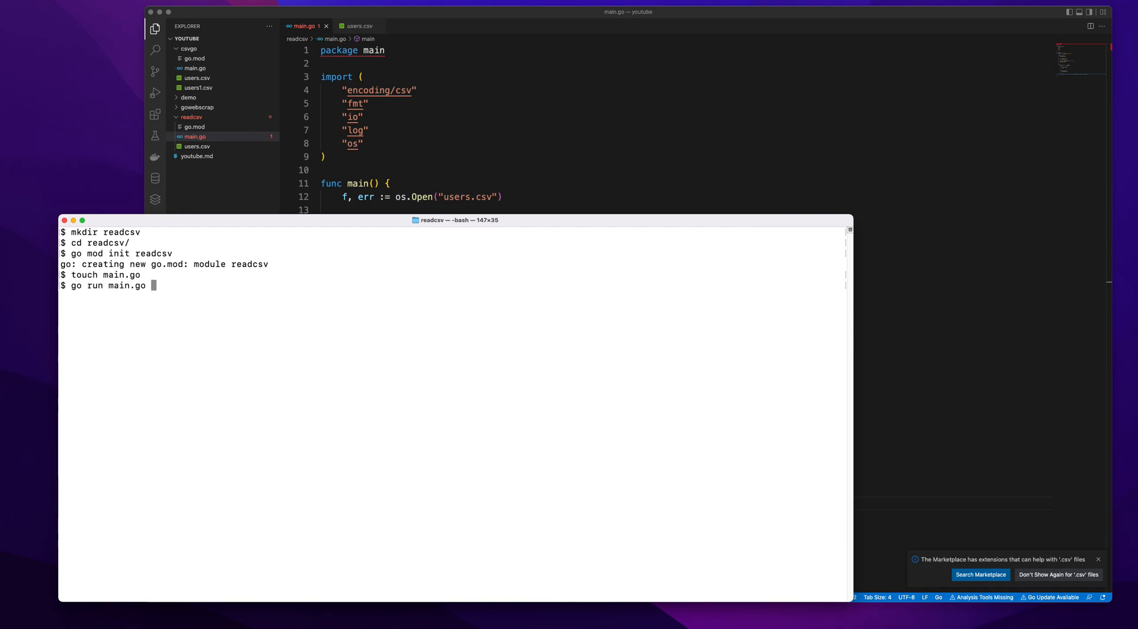
{"action": "key", "text": "Return"}
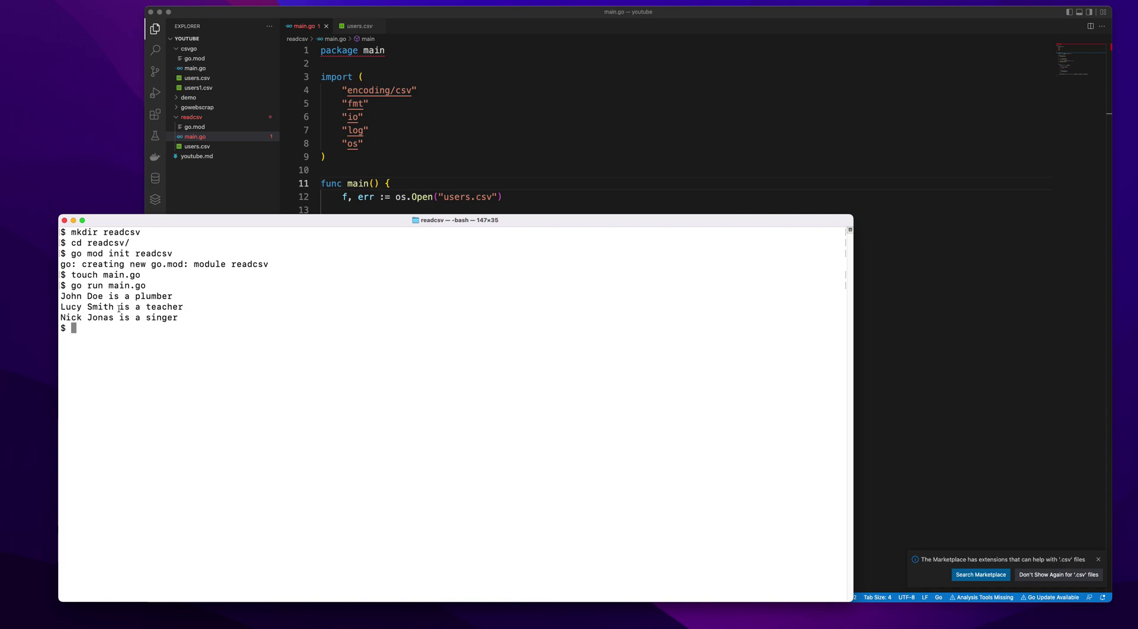
{"action": "left_click", "coordinate": [473, 173]}
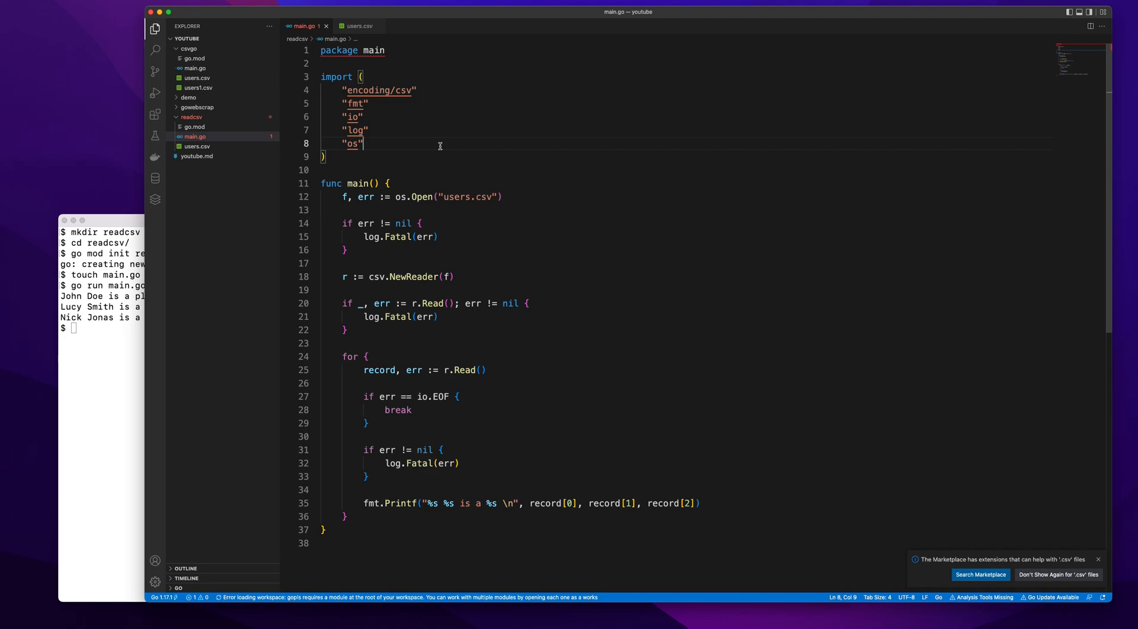
{"action": "mouse_move", "coordinate": [718, 92]}
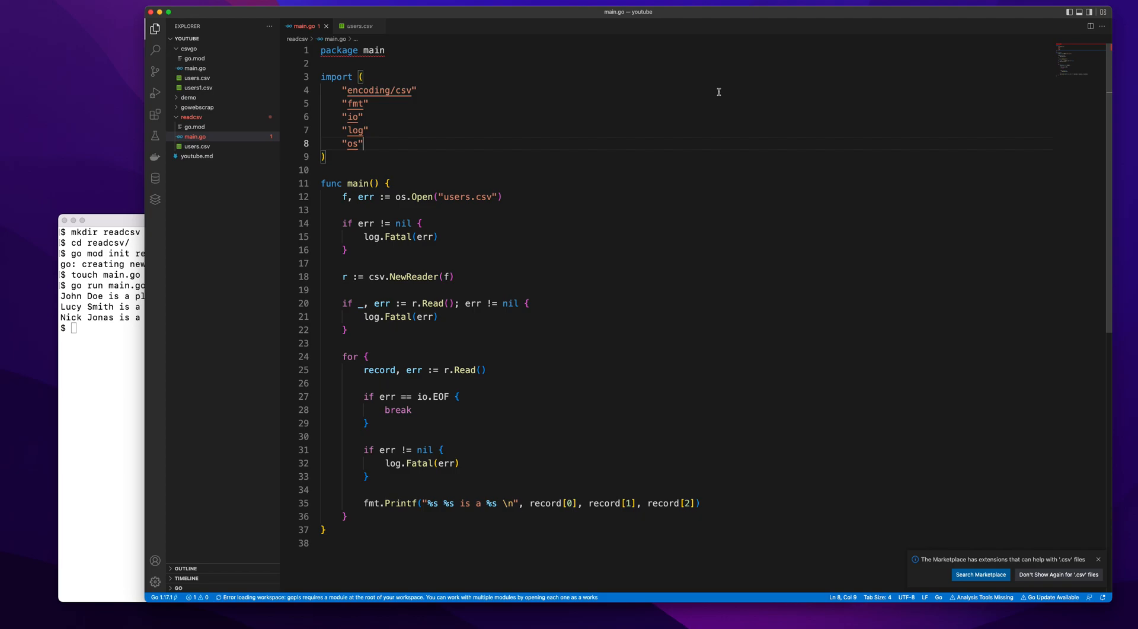
{"action": "mouse_move", "coordinate": [839, 18]}
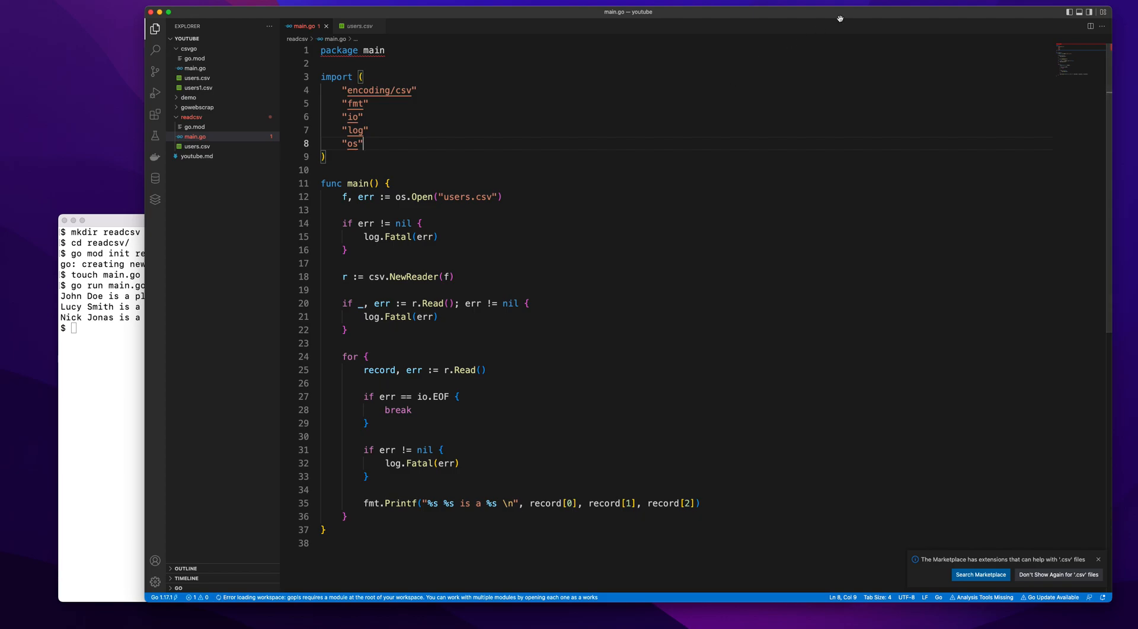